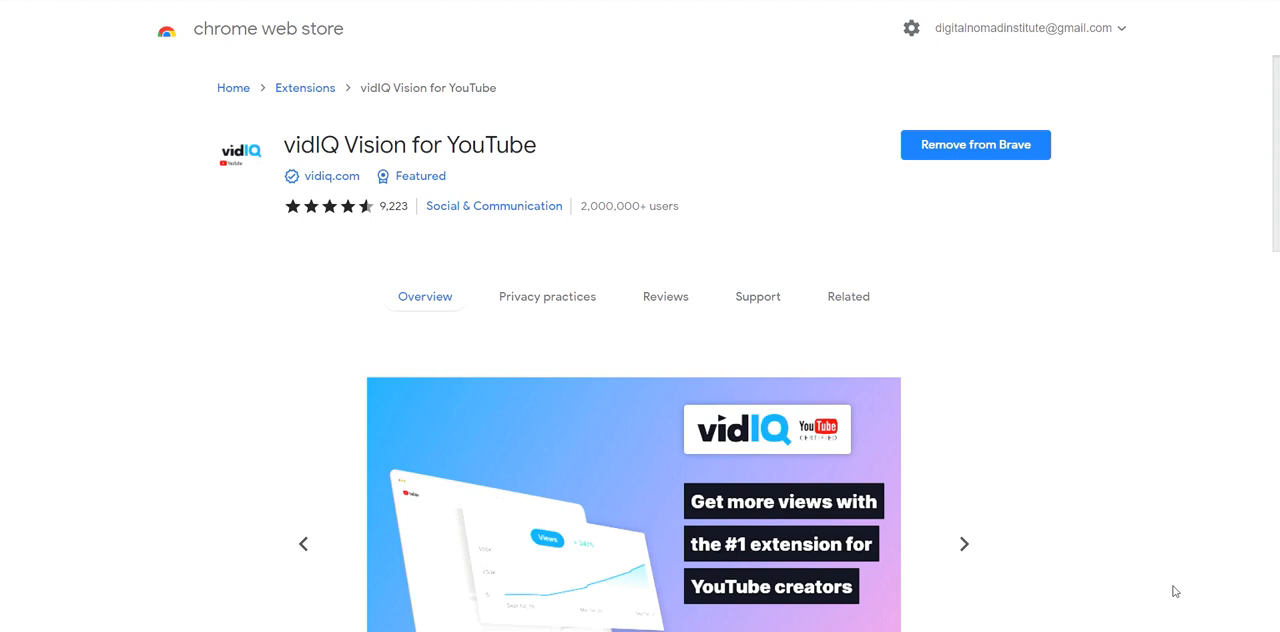
mouse_move(1160, 366)
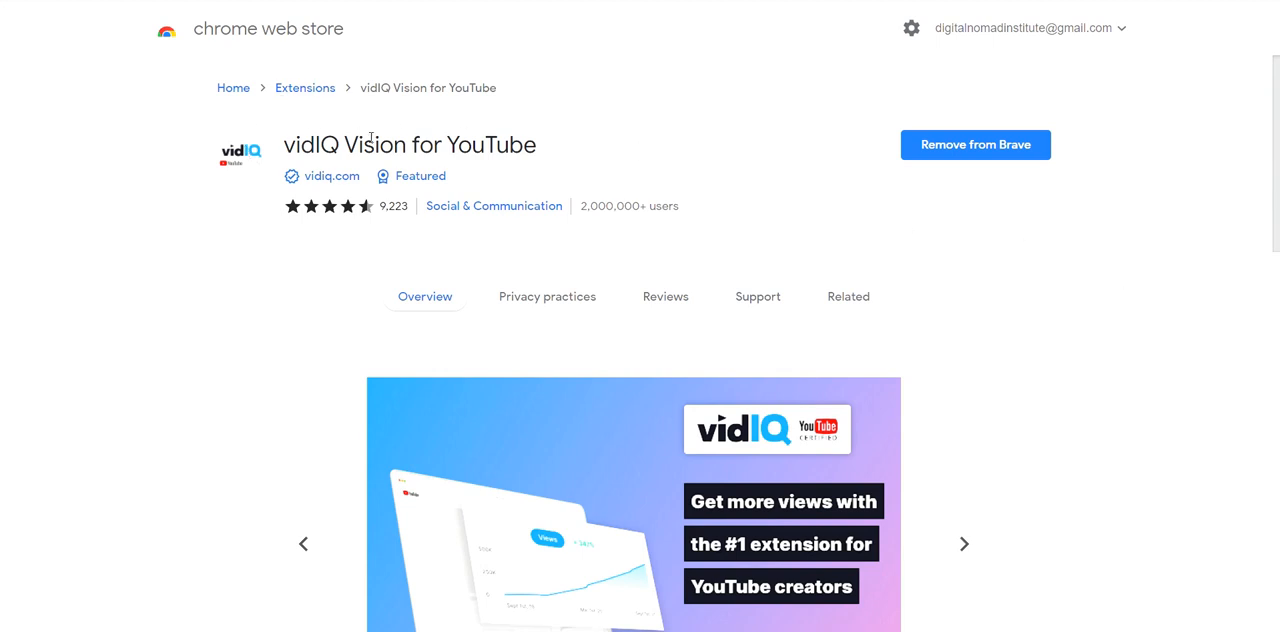
mouse_move(906, 76)
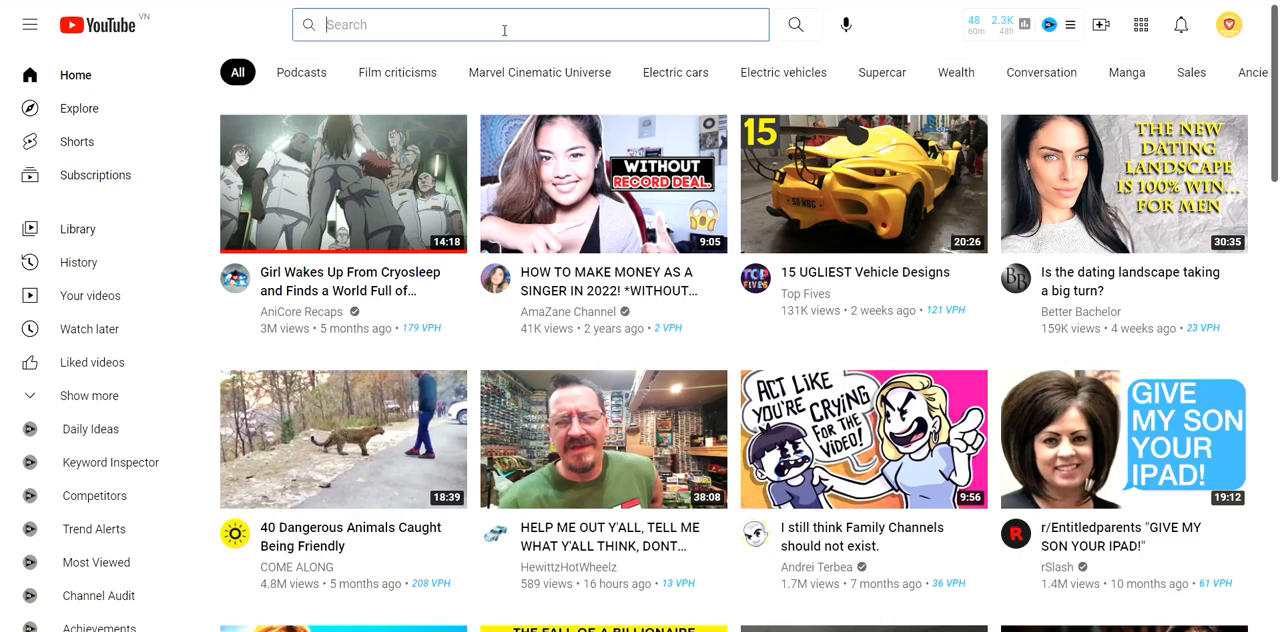
- Search YouTube for 'dog training' and filter the results to Type > Channel
text(dog training)
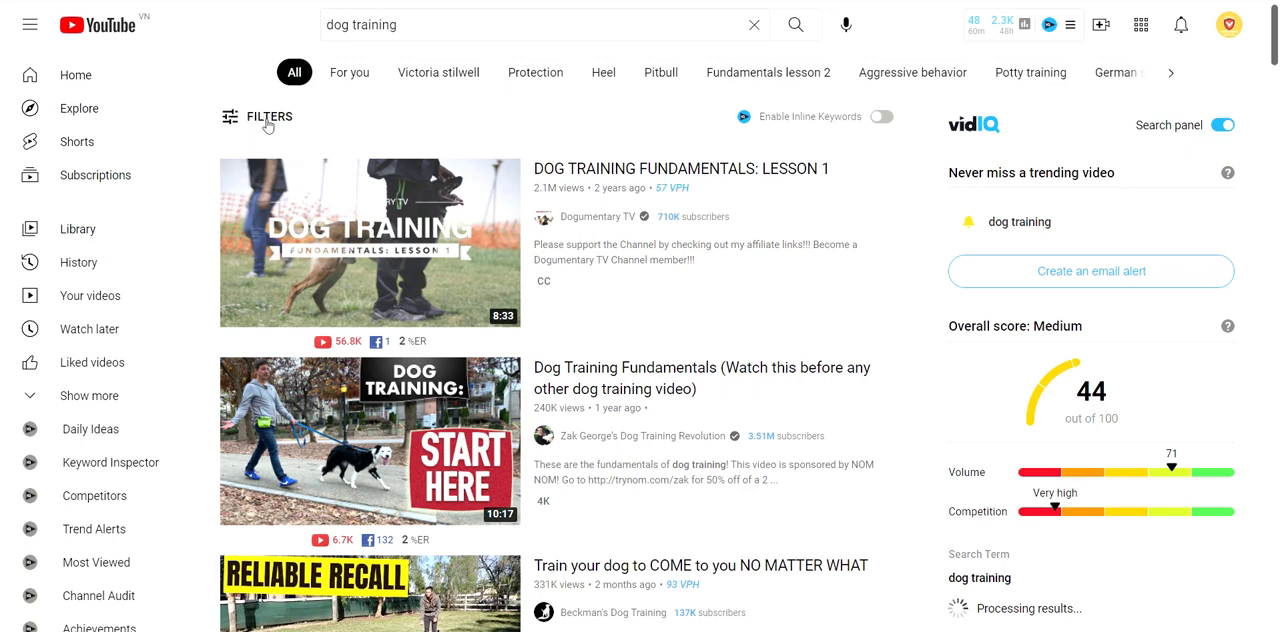
click(268, 116)
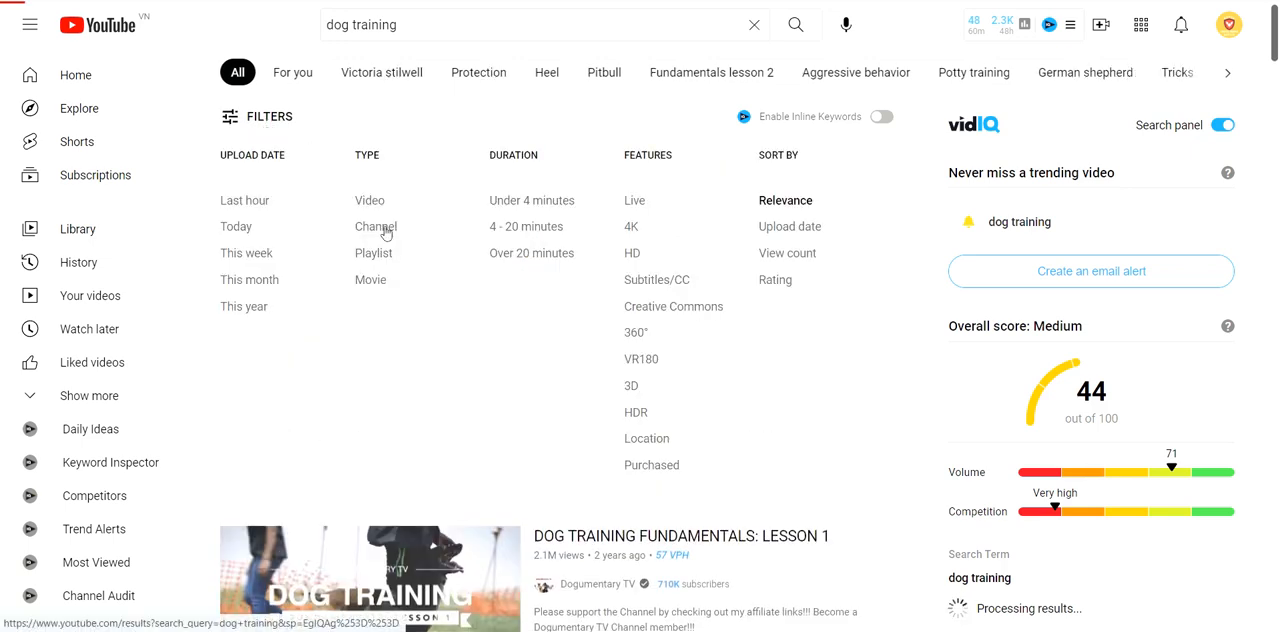
click(374, 226)
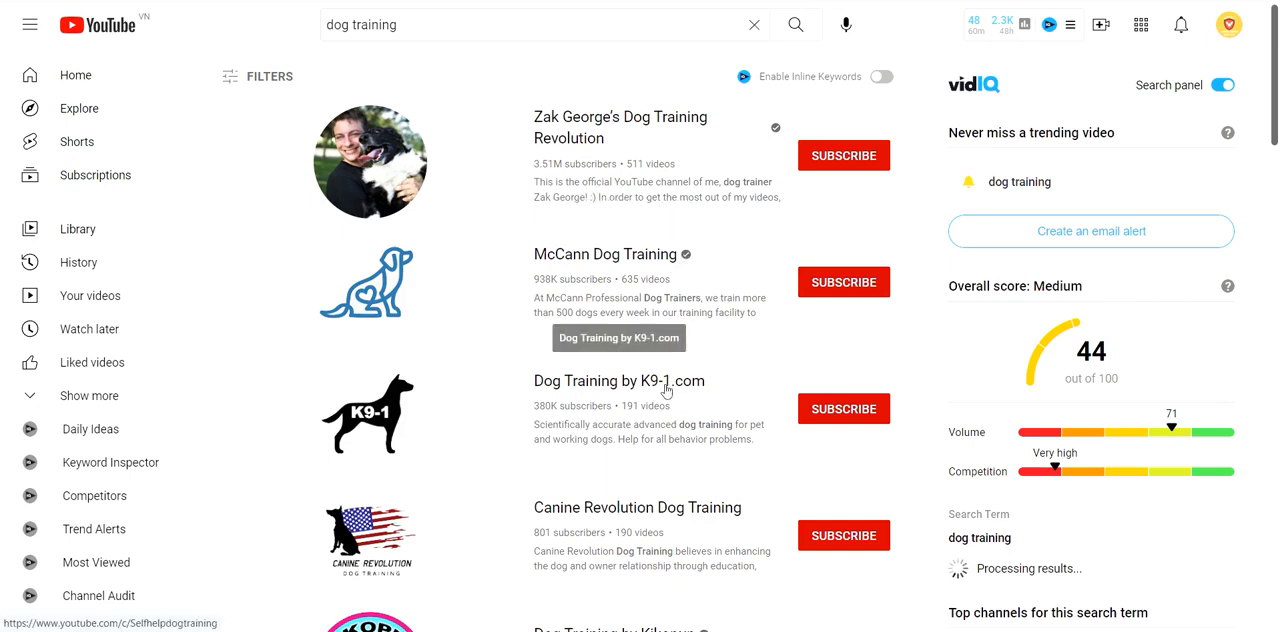
mouse_move(666, 388)
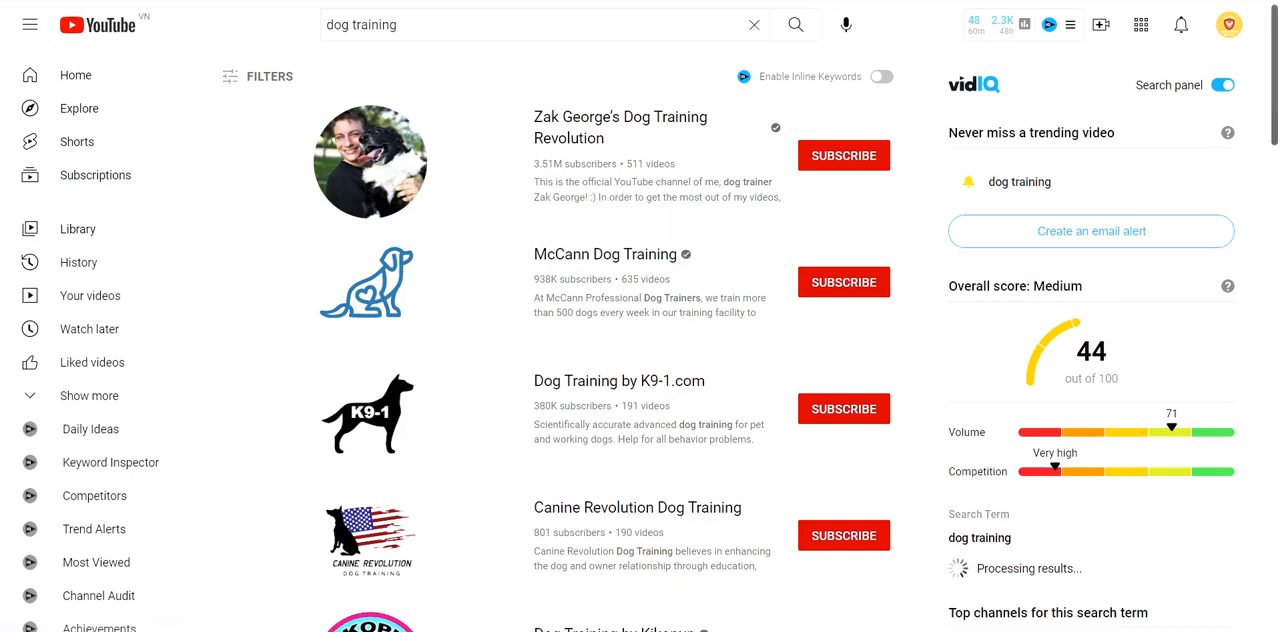
scroll(down, 3)
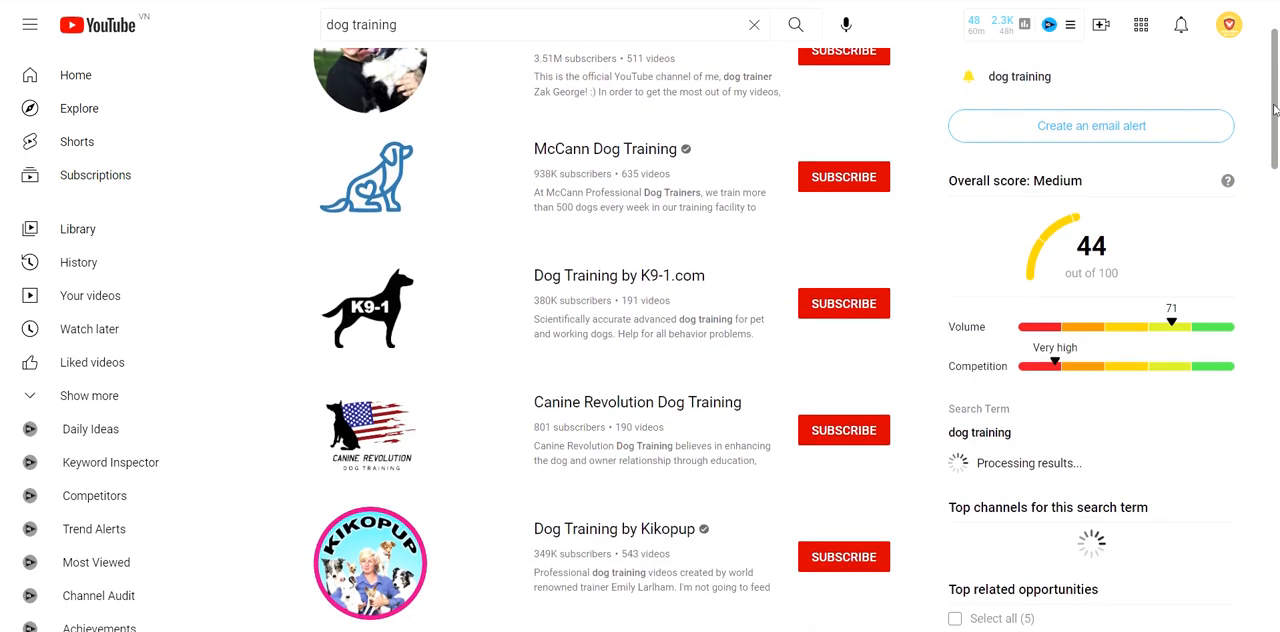
scroll(down, 3)
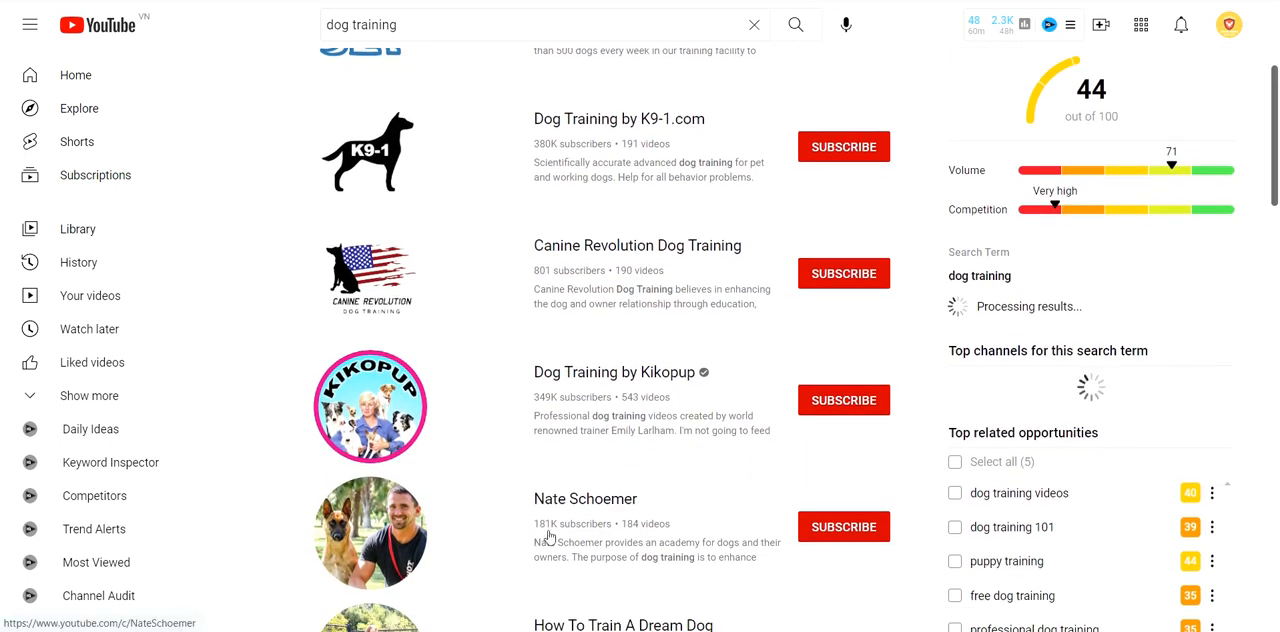
mouse_move(556, 276)
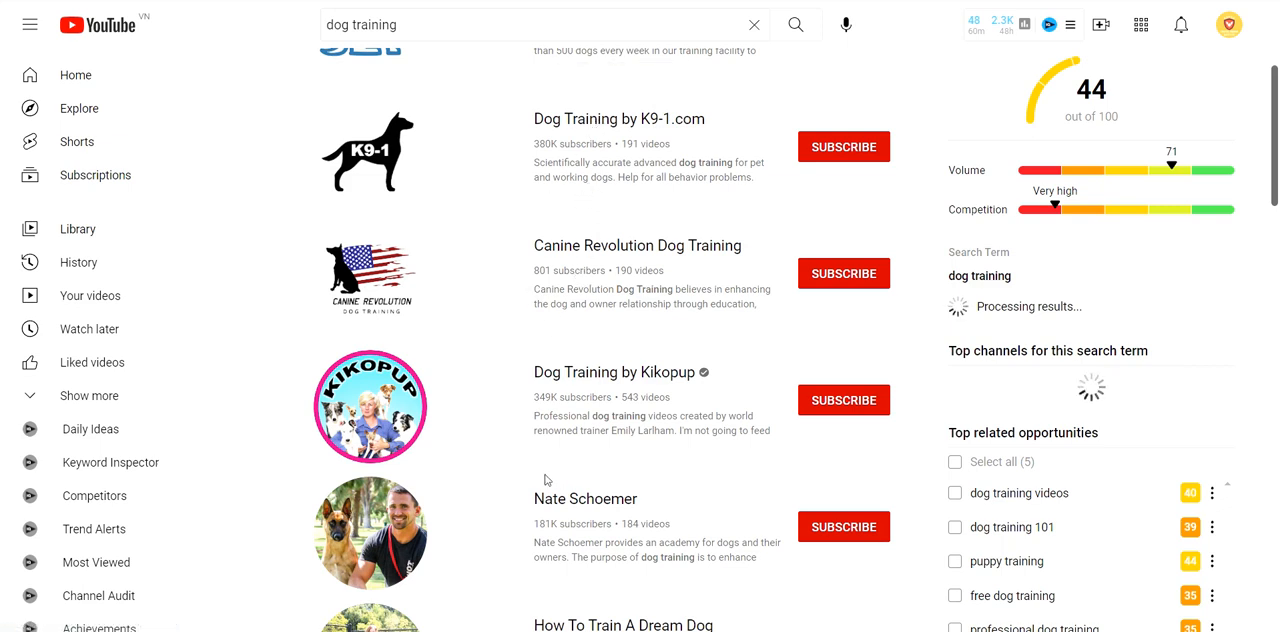
mouse_move(556, 532)
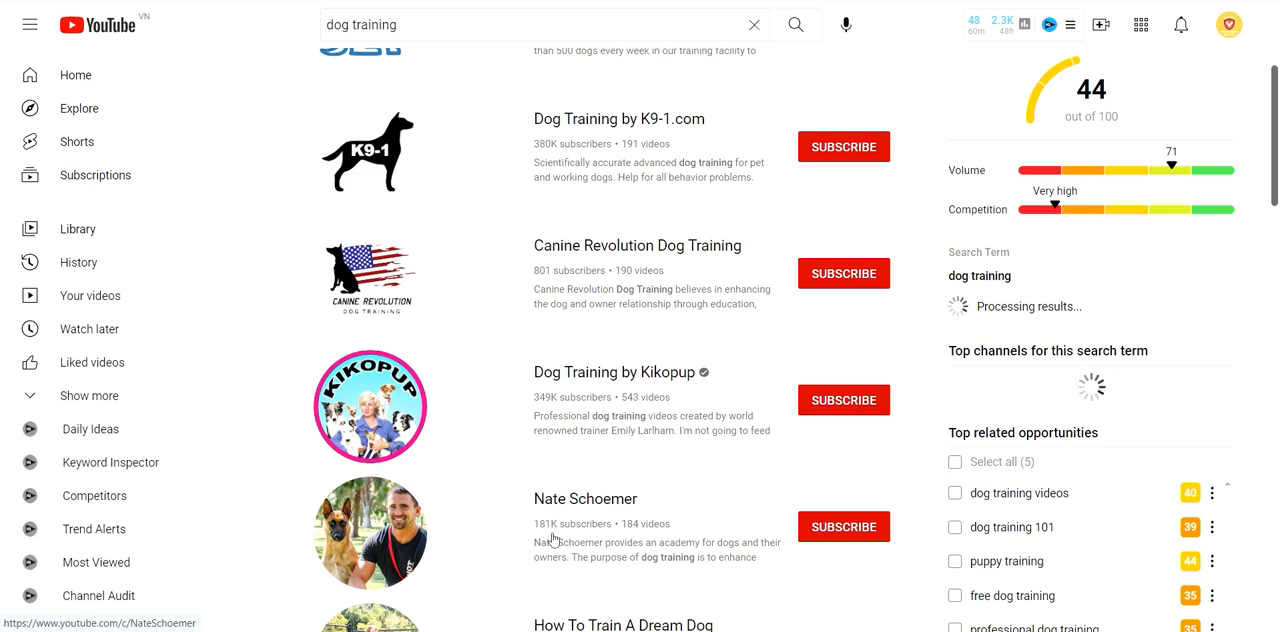
mouse_move(560, 520)
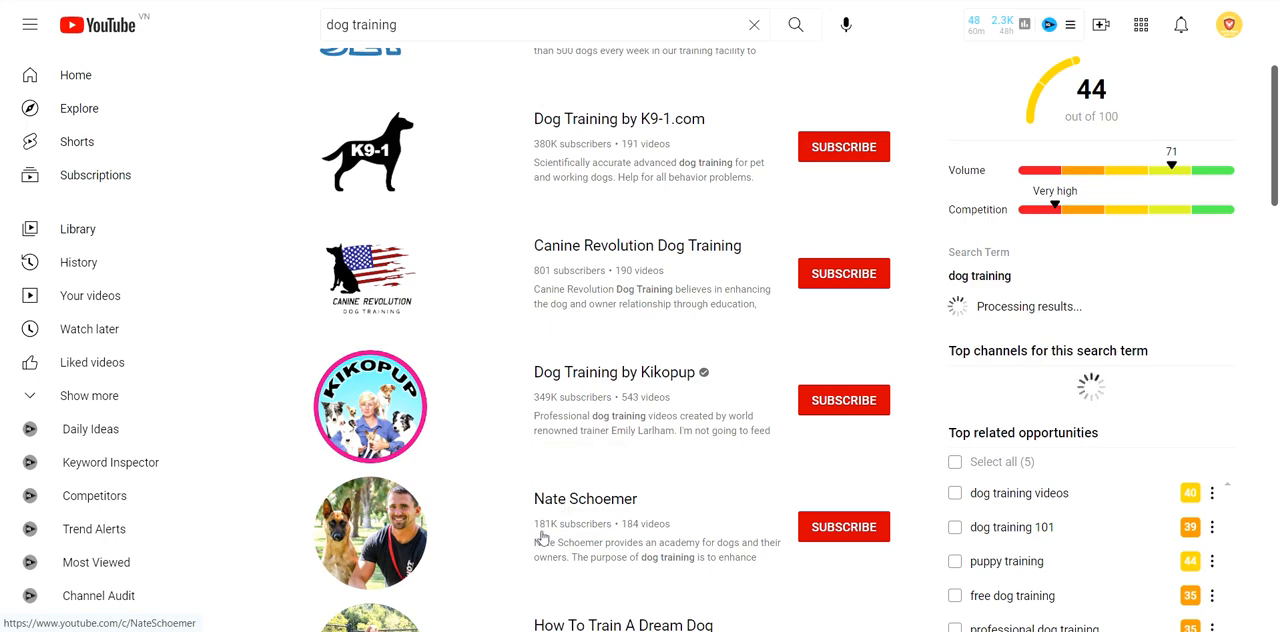
click(584, 498)
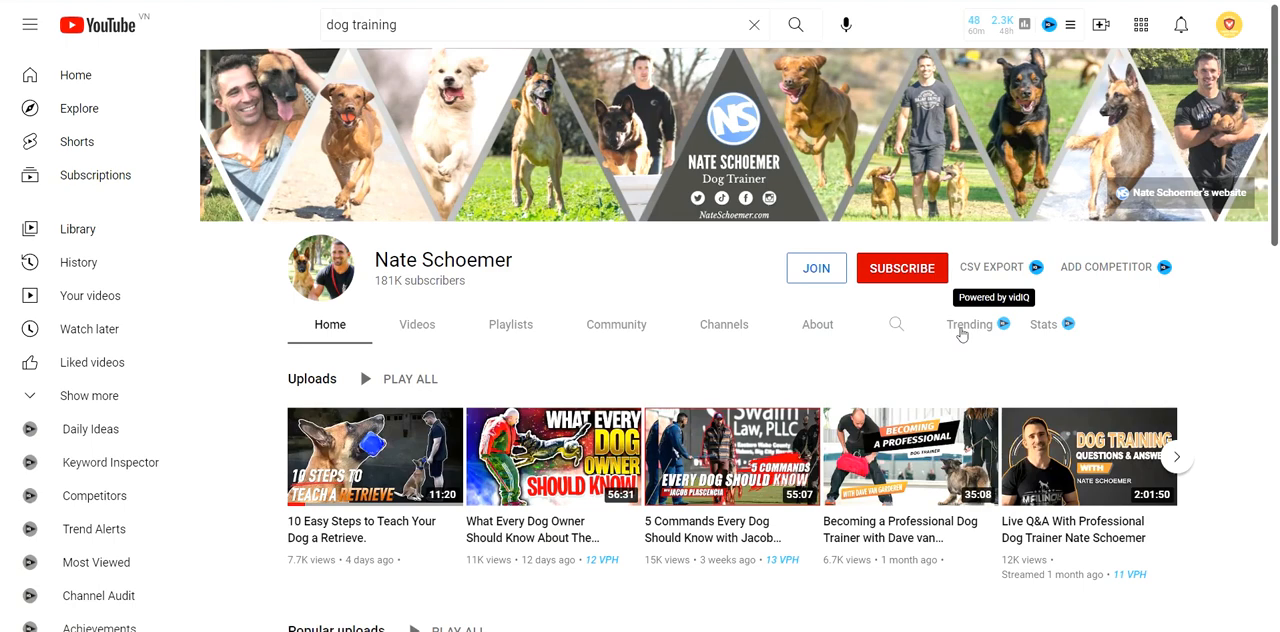
click(968, 322)
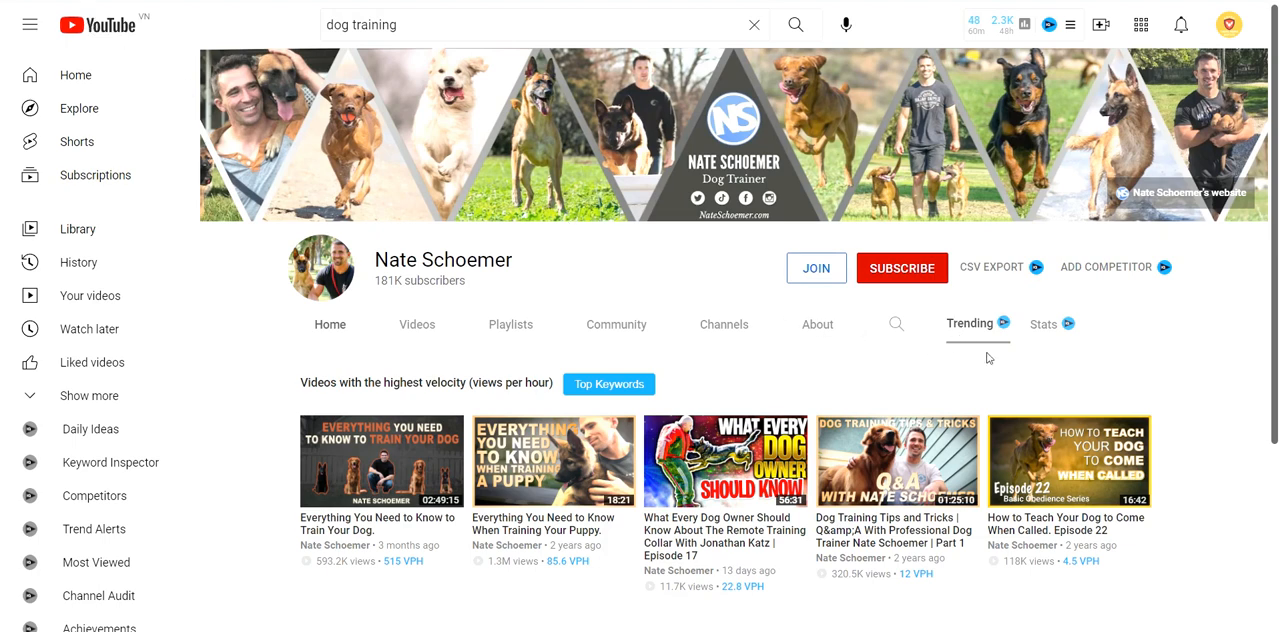
mouse_move(980, 336)
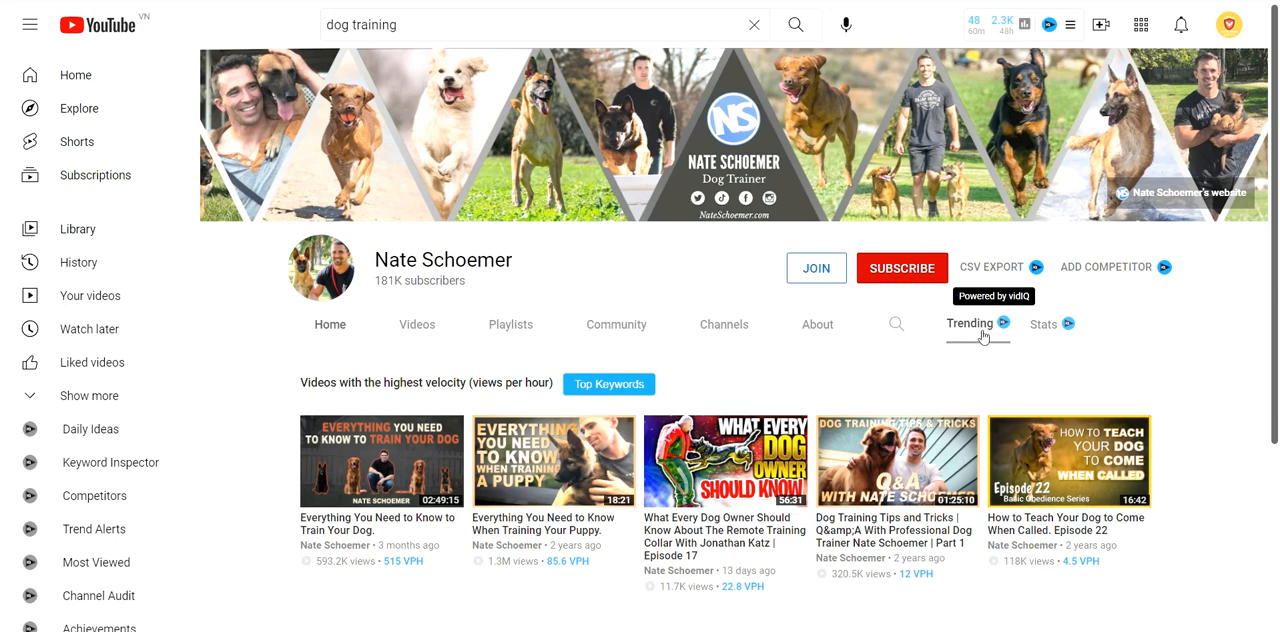
mouse_move(940, 332)
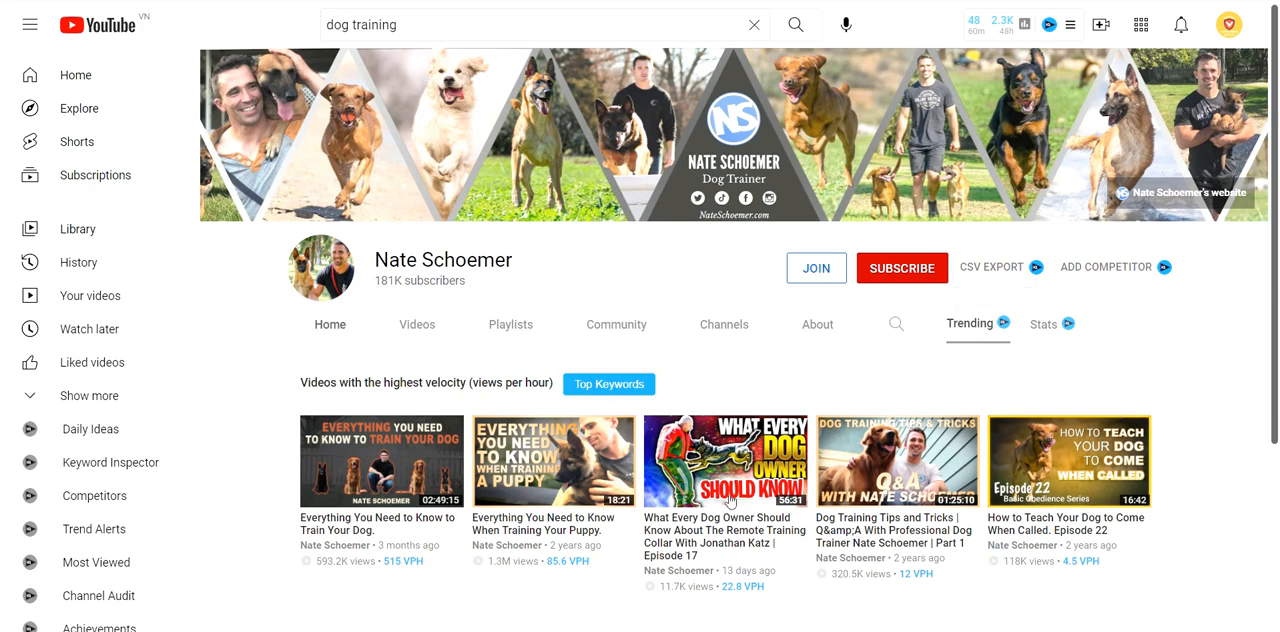
mouse_move(446, 572)
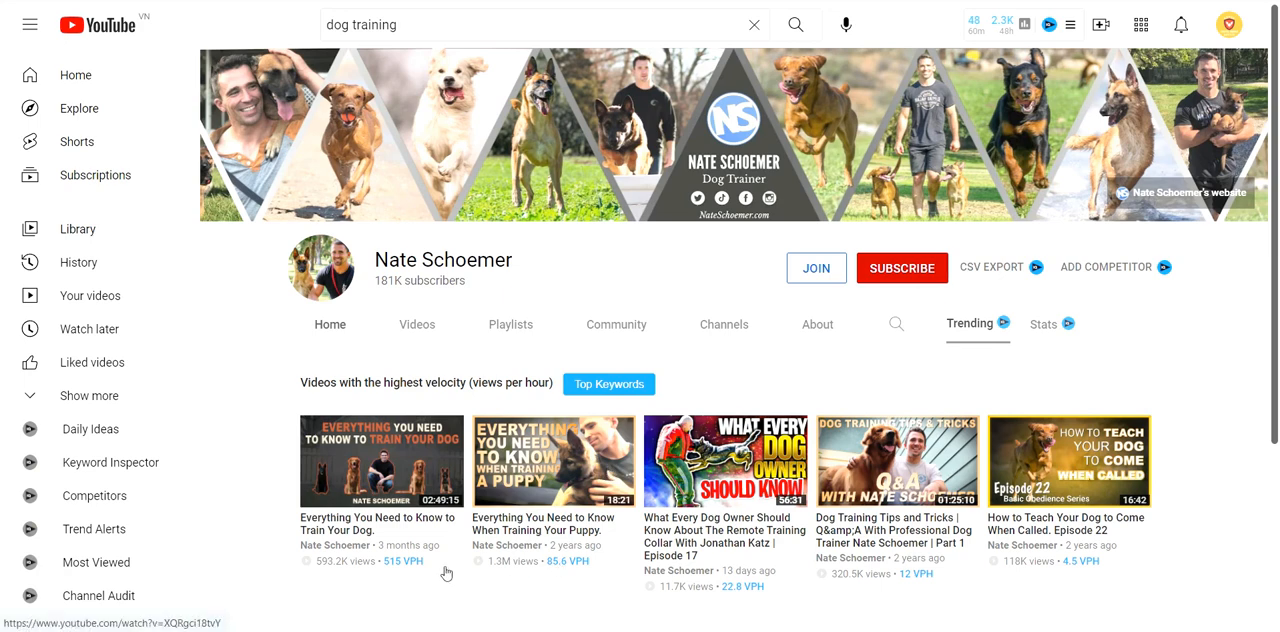
mouse_move(576, 576)
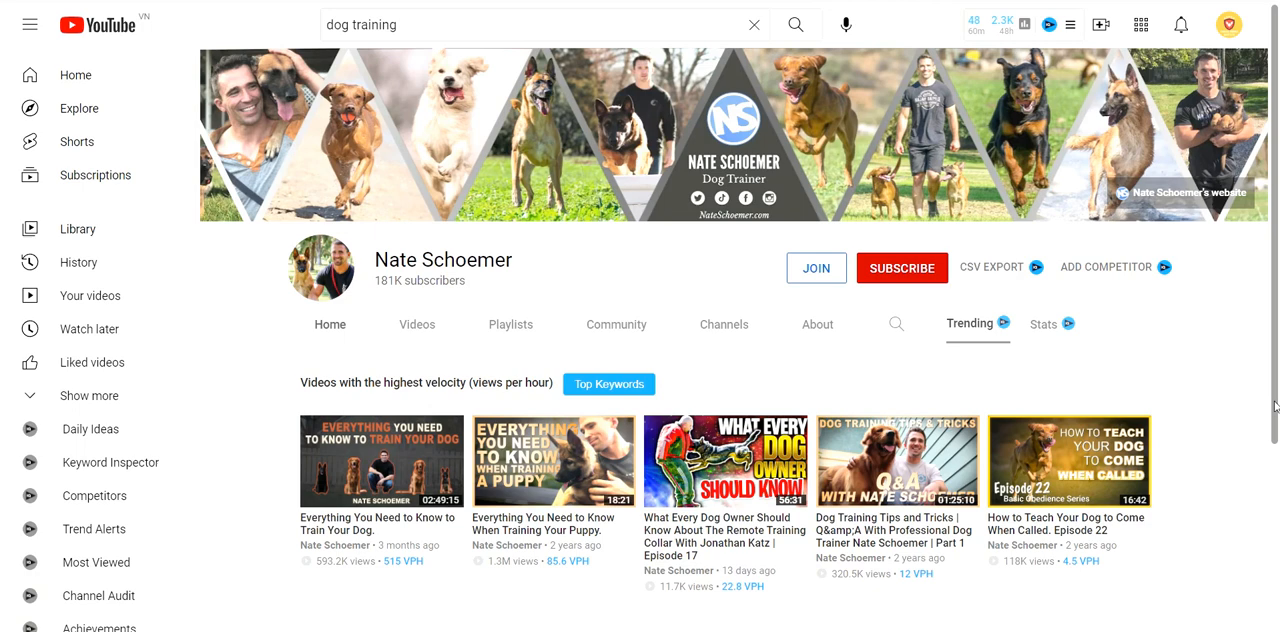
scroll(down, 3)
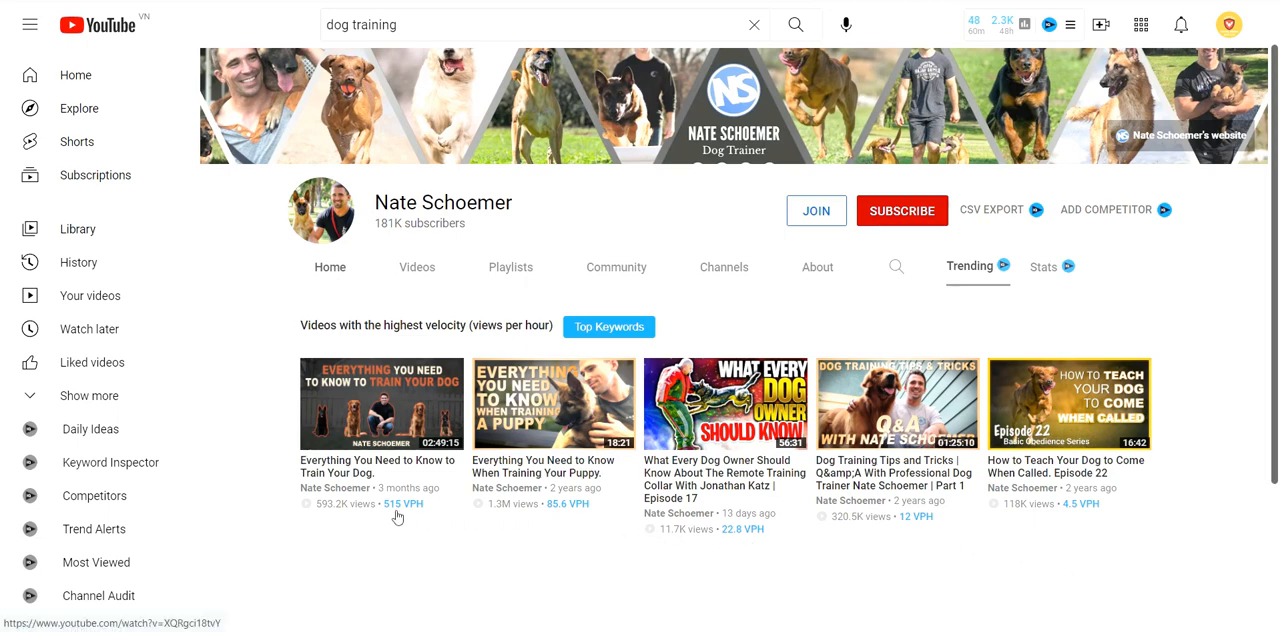
mouse_move(412, 516)
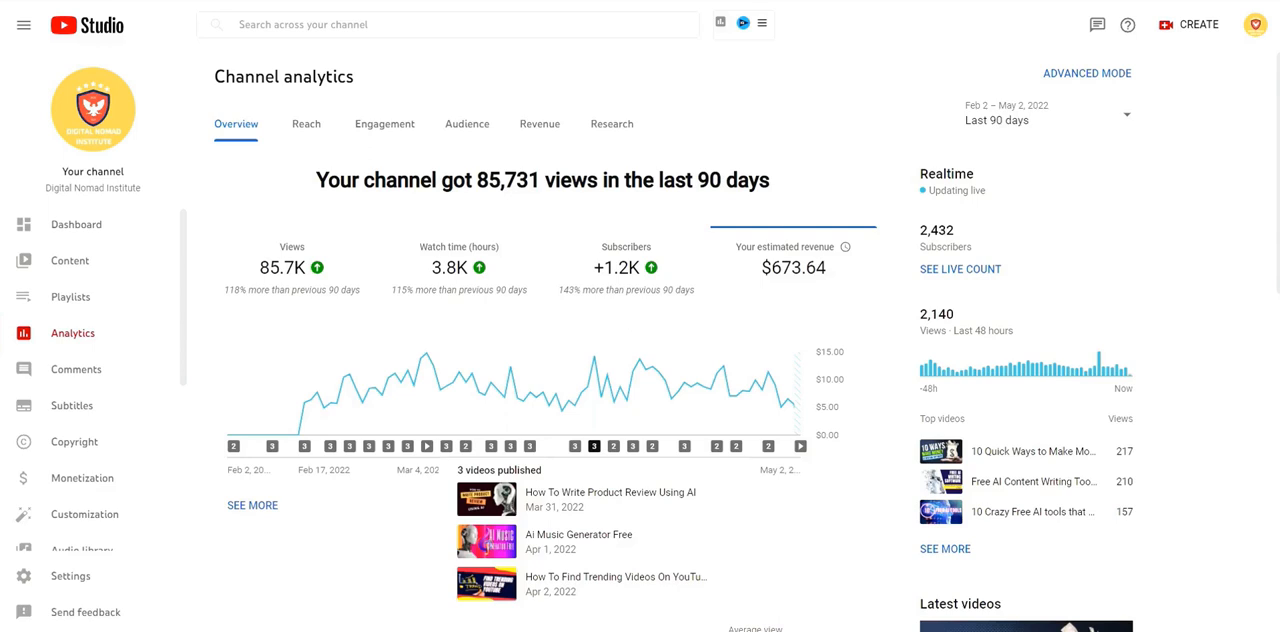
- Play Nate Schoemer's top video 'Everything You Need to Know to Train Your Dog'
click(1044, 112)
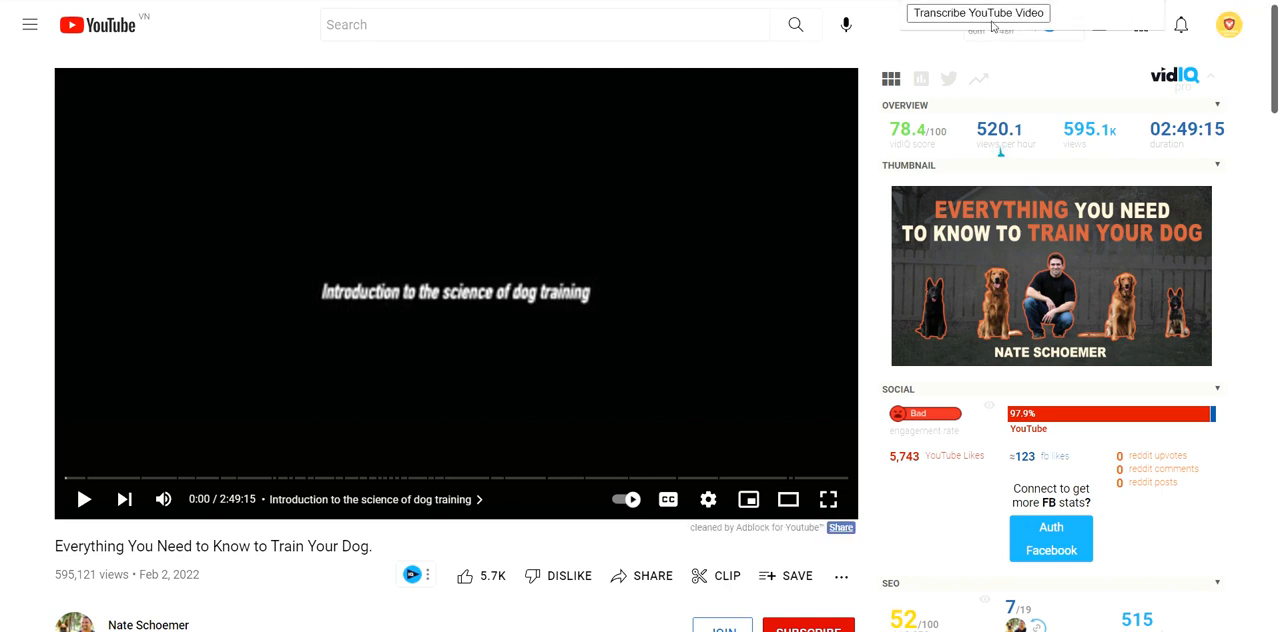
- Get the YT Scribe transcript of the training video and reveal its Video Transcript text
click(984, 12)
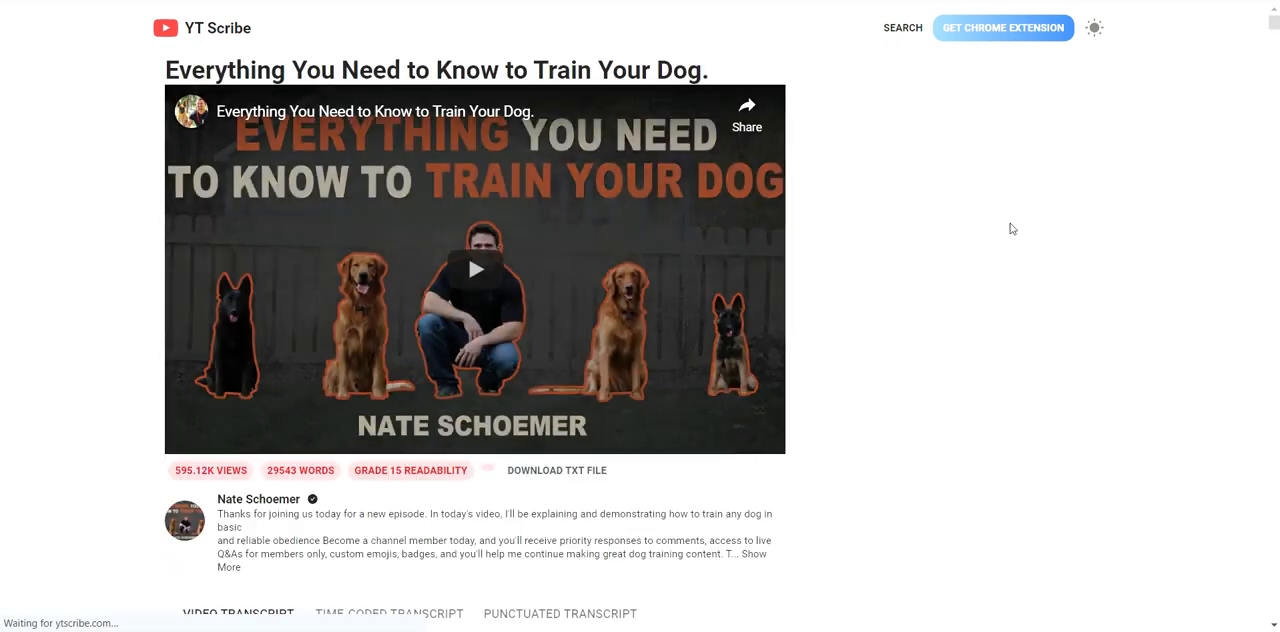
scroll(down, 3)
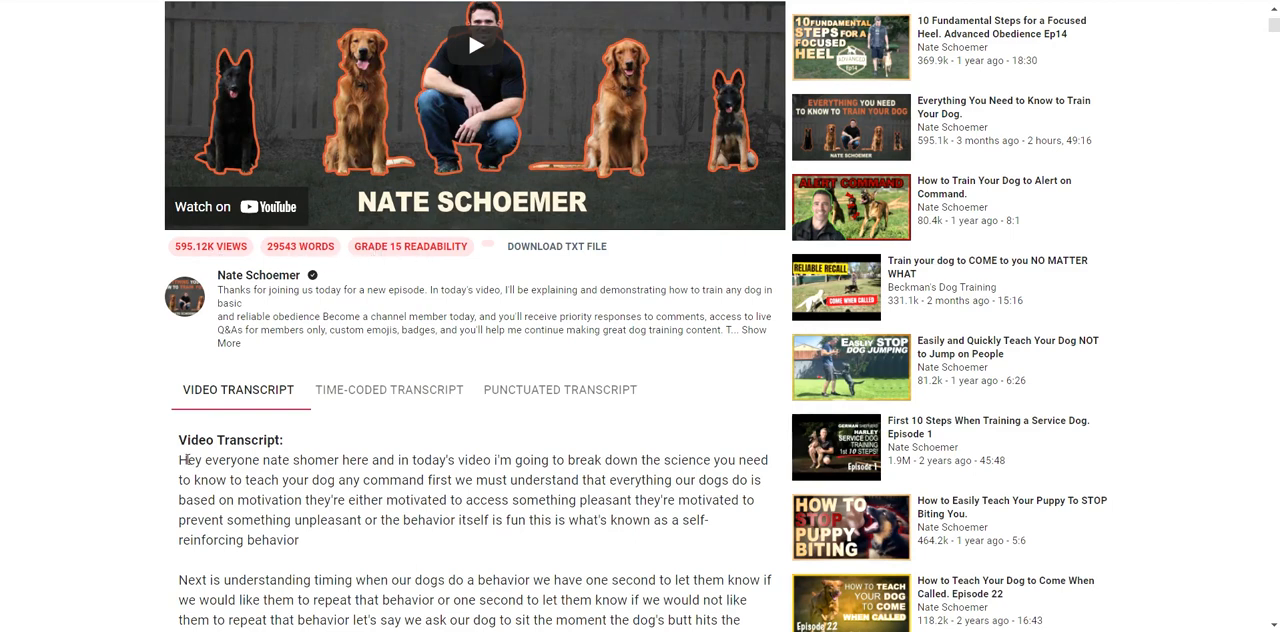
mouse_move(328, 412)
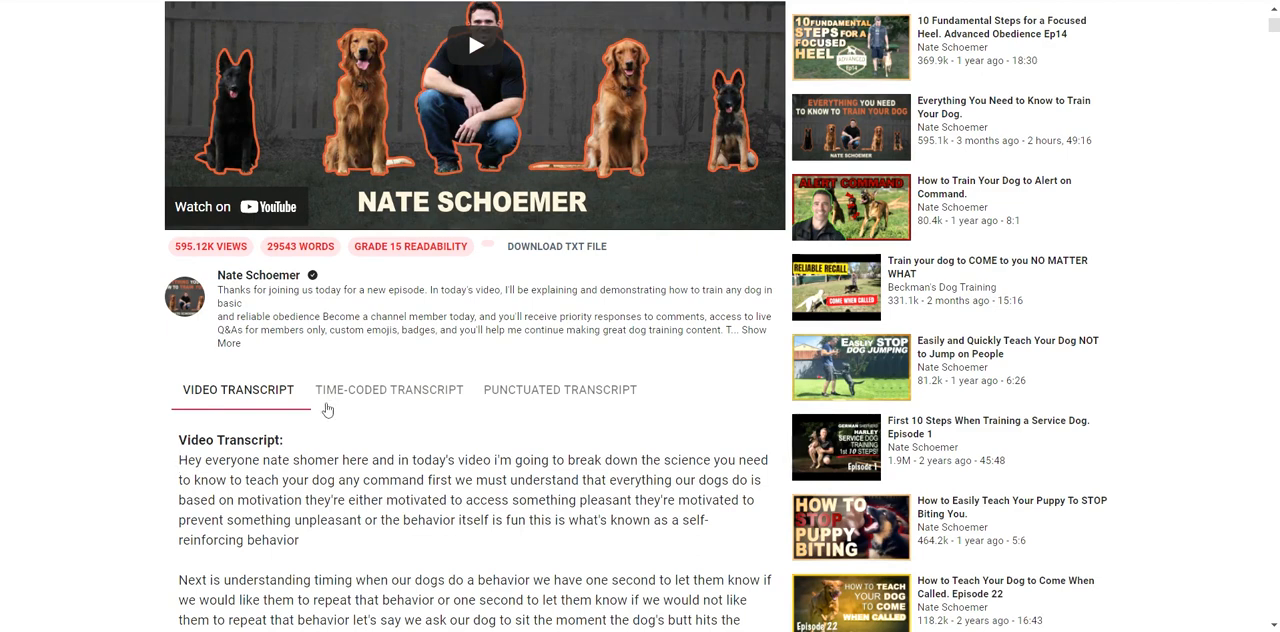
mouse_move(566, 390)
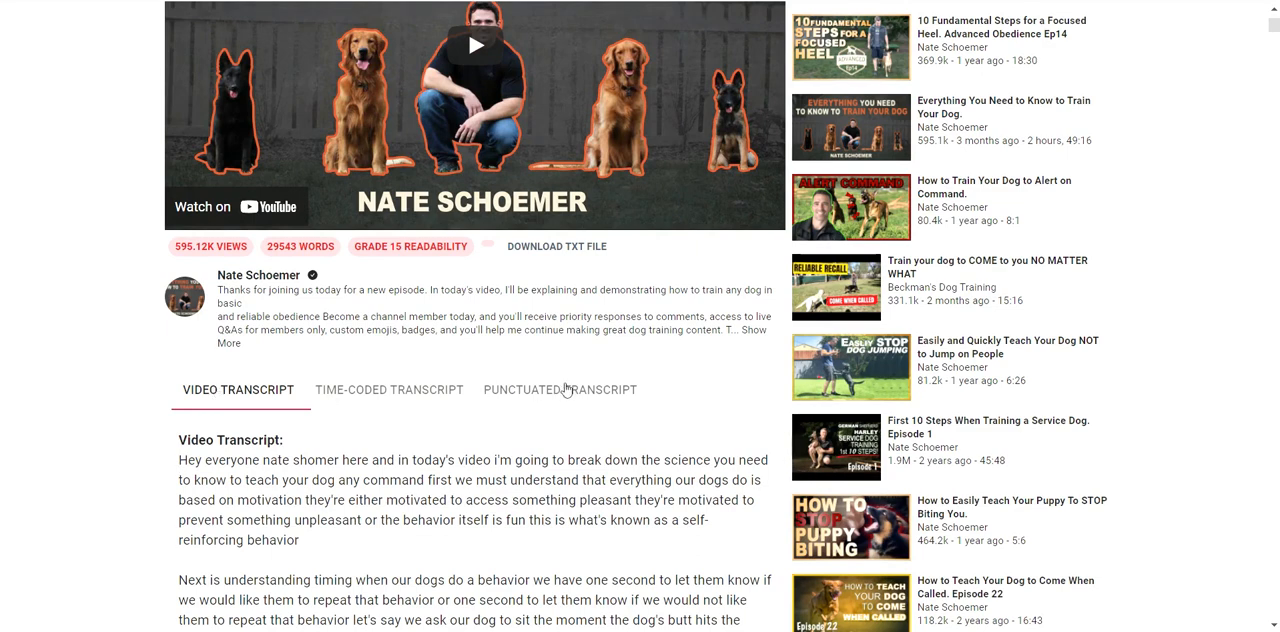
mouse_move(560, 260)
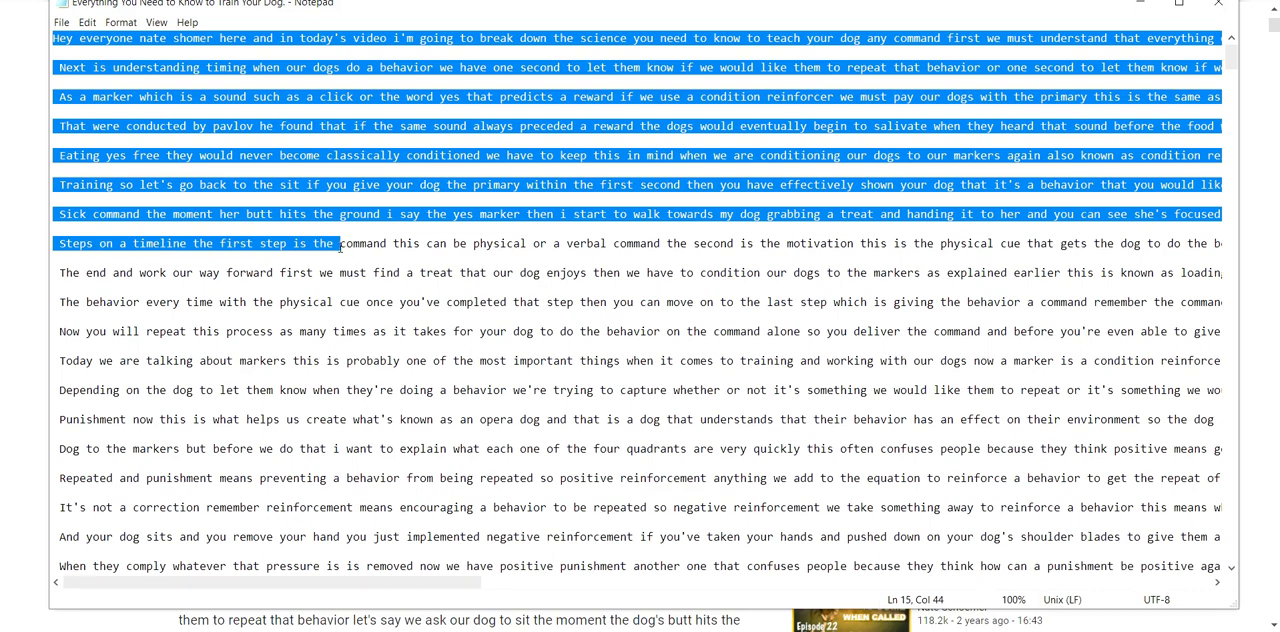
mouse_move(1152, 14)
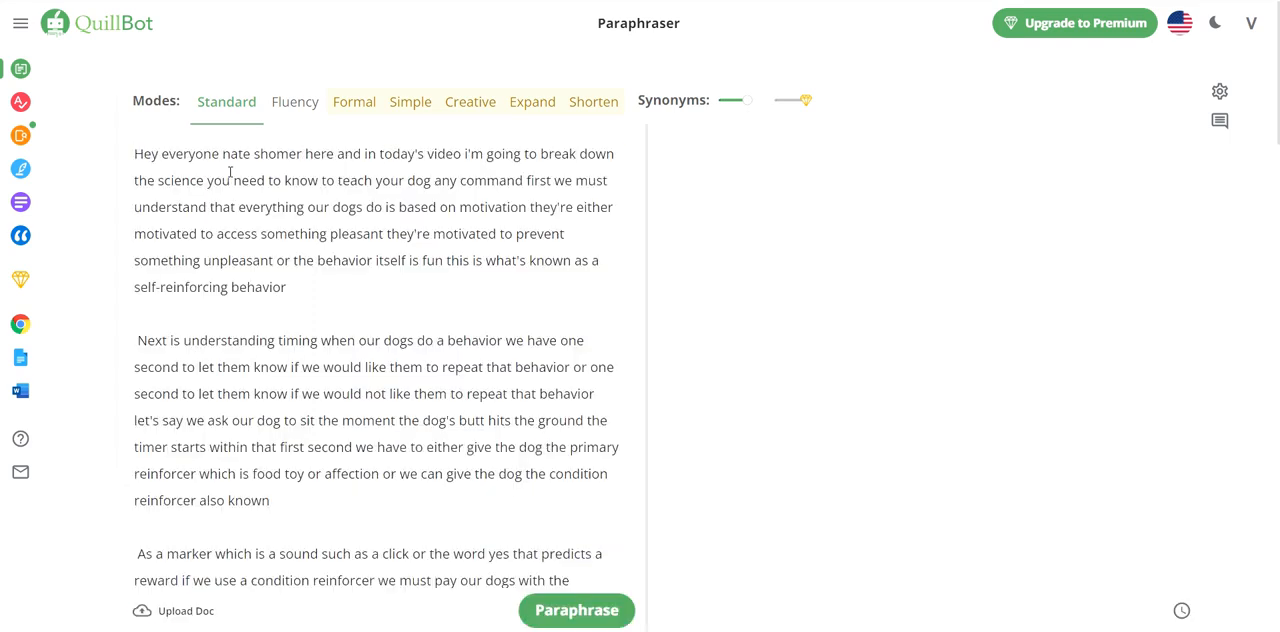
- Keep only the transcript's 66-word opening paragraph in QuillBot and paraphrase it
click(576, 610)
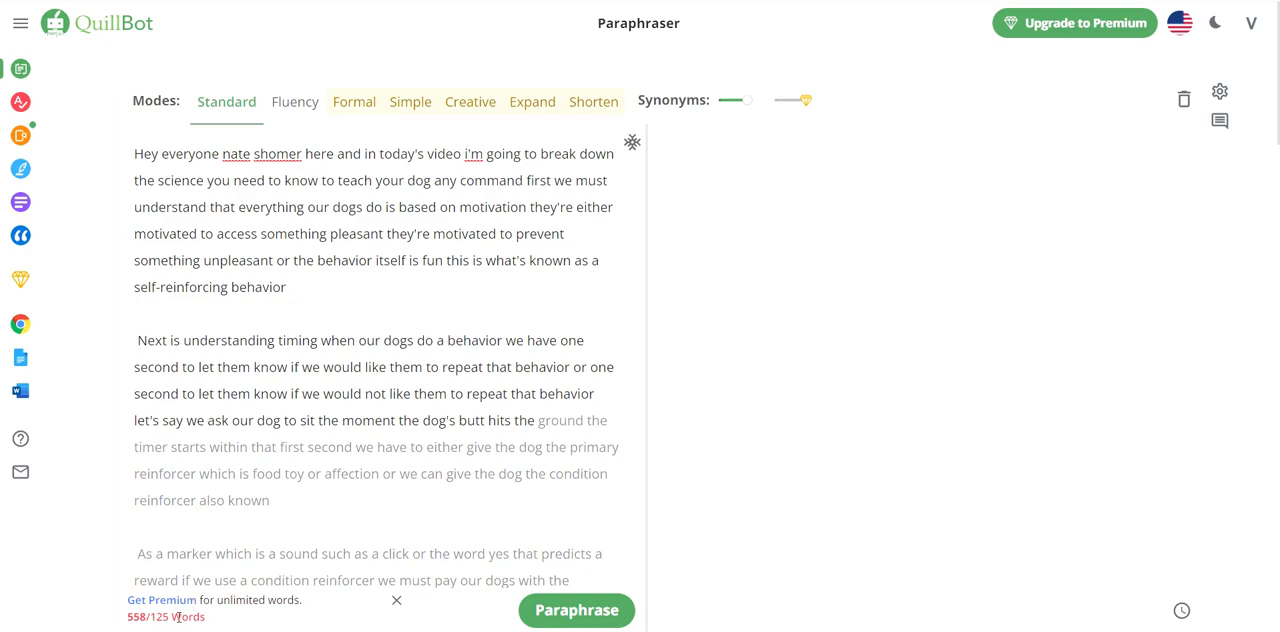
mouse_move(414, 456)
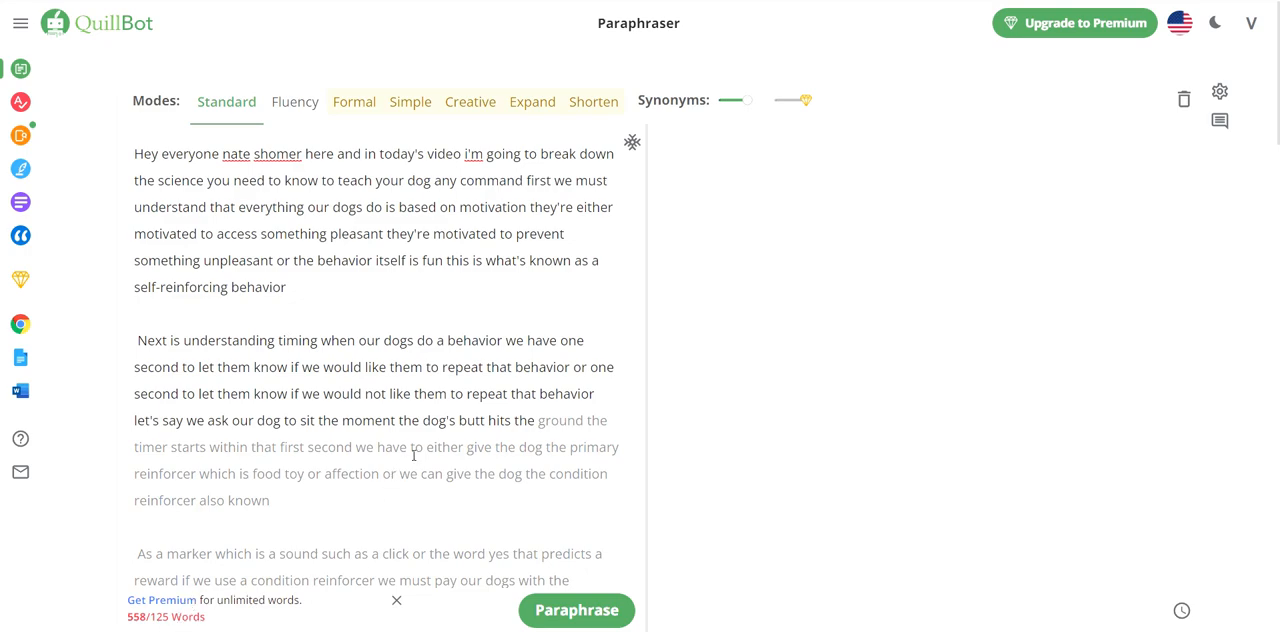
scroll(down, 3)
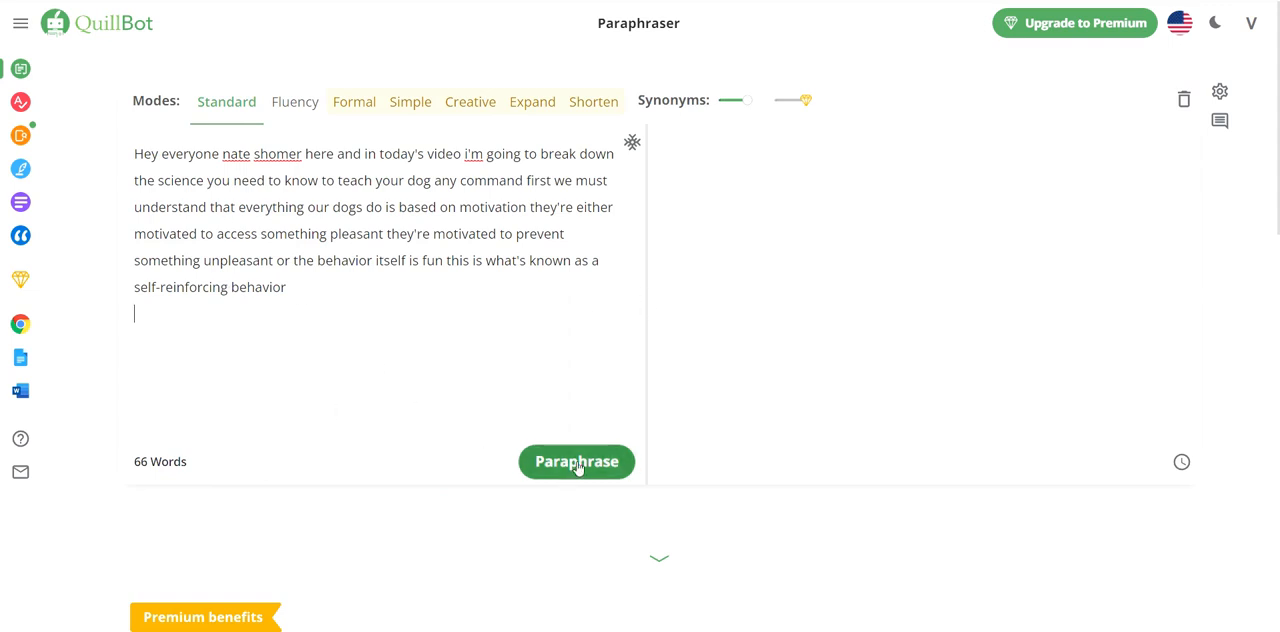
click(576, 462)
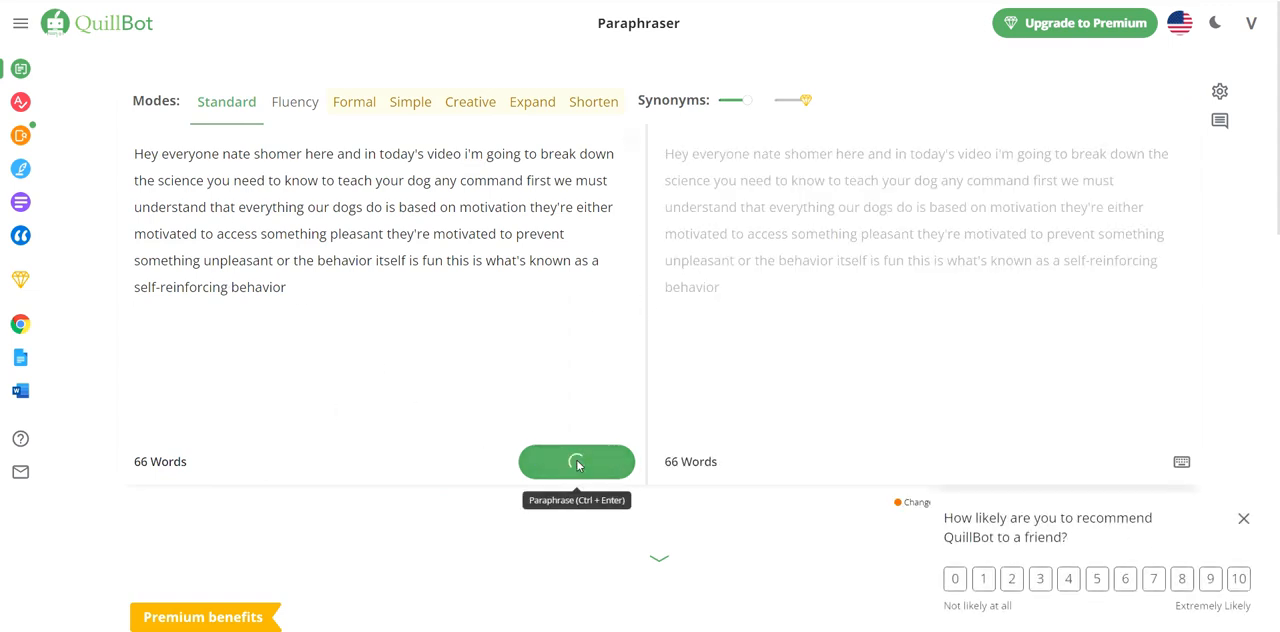
click(576, 462)
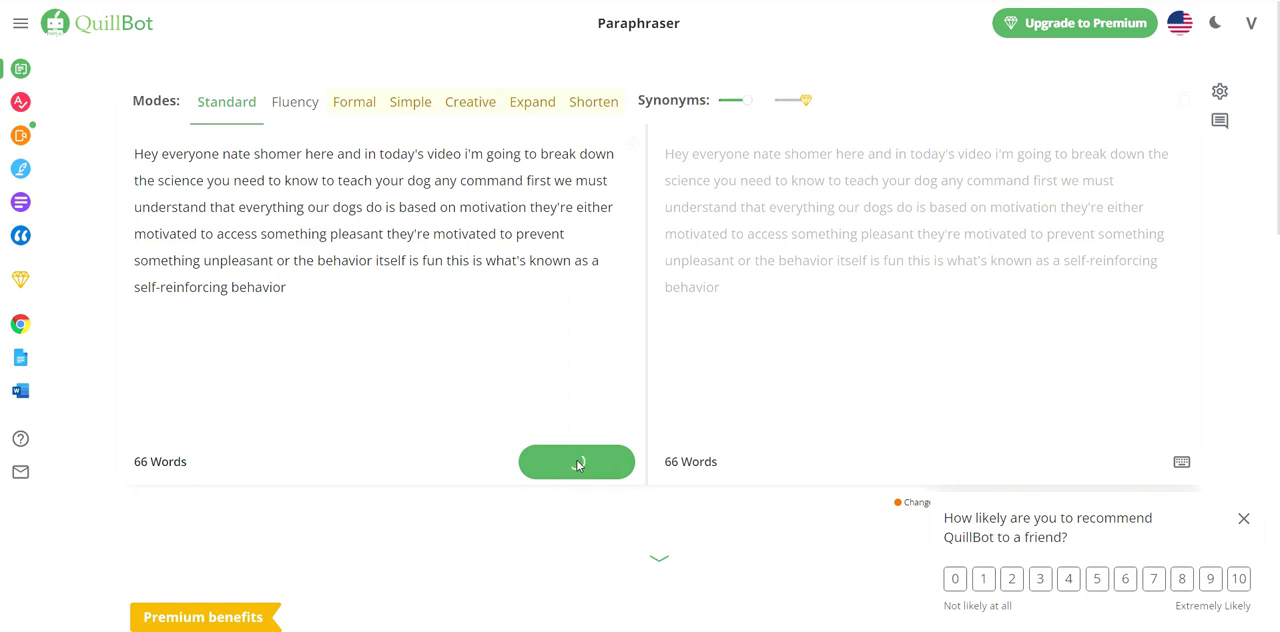
click(576, 462)
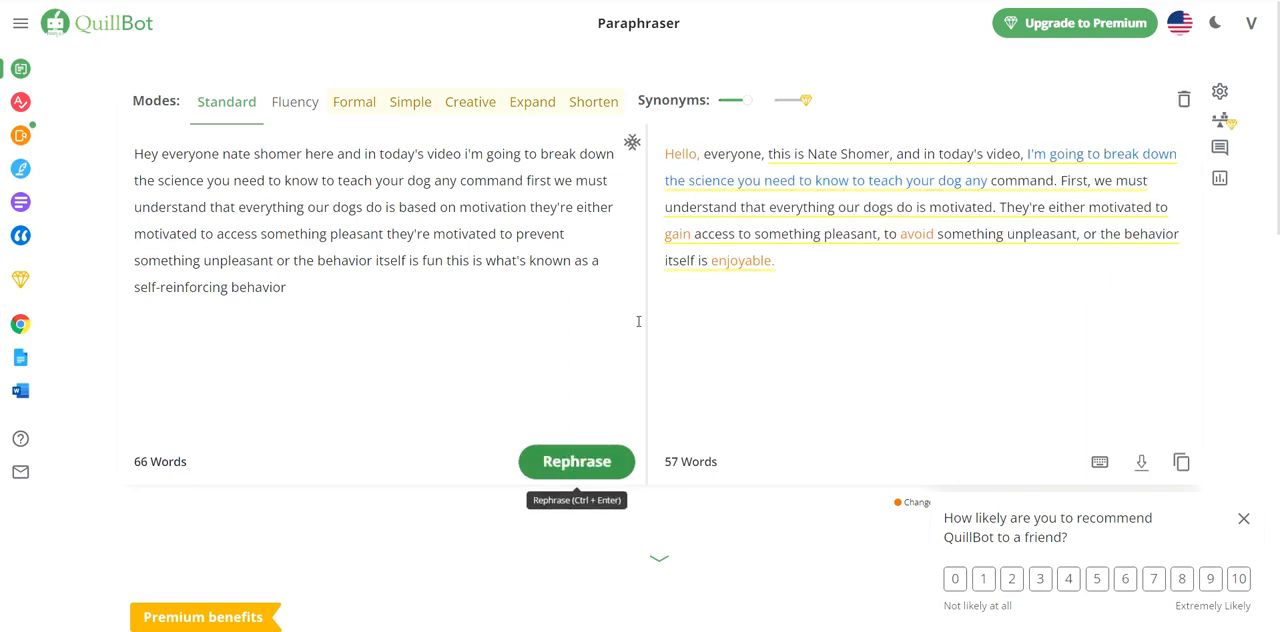
mouse_move(572, 188)
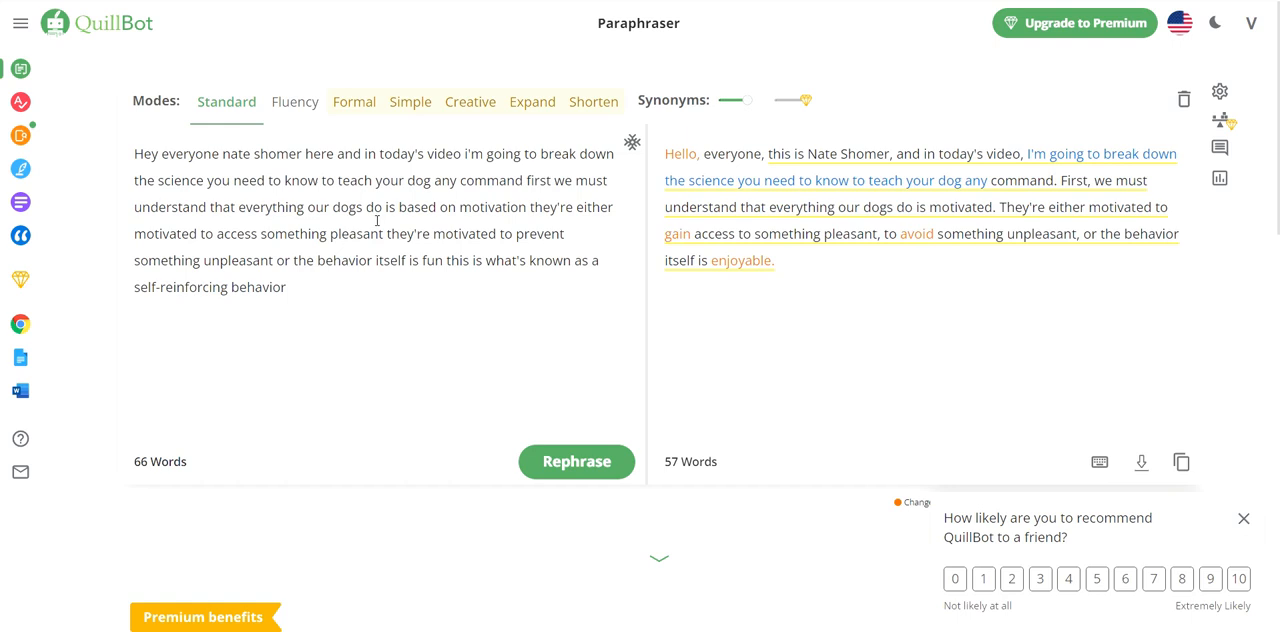
mouse_move(760, 208)
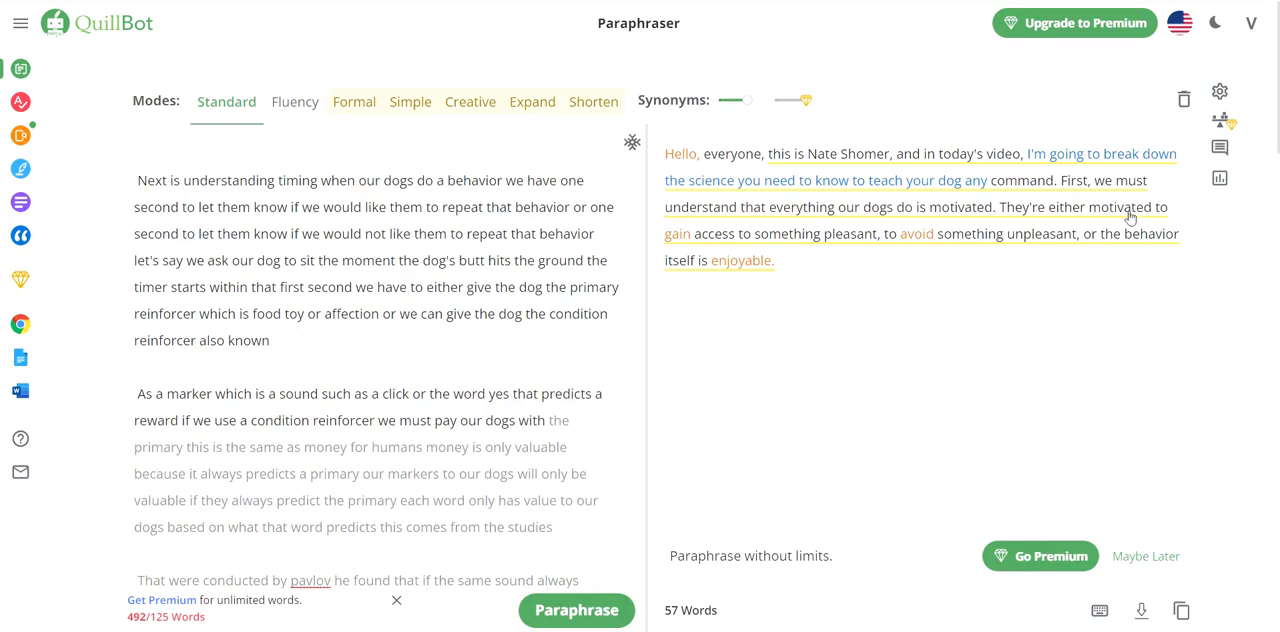
- Replace the input with the 94-word timing-and-reinforcers paragraph and paraphrase it
scroll(down, 3)
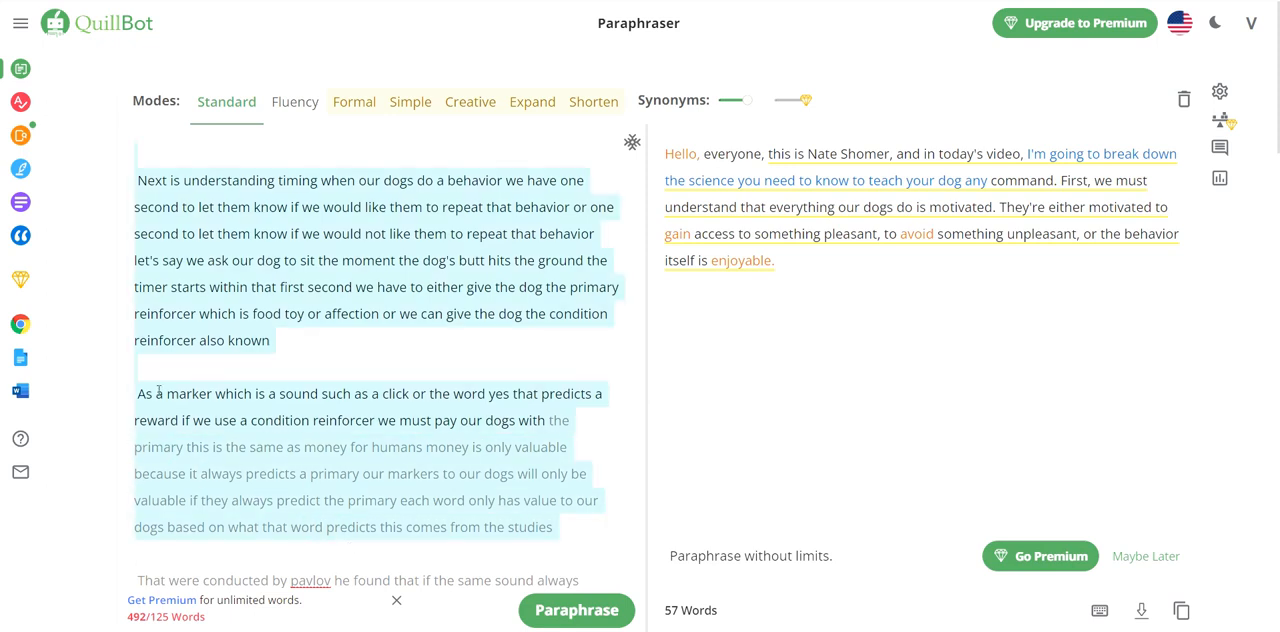
scroll(down, 3)
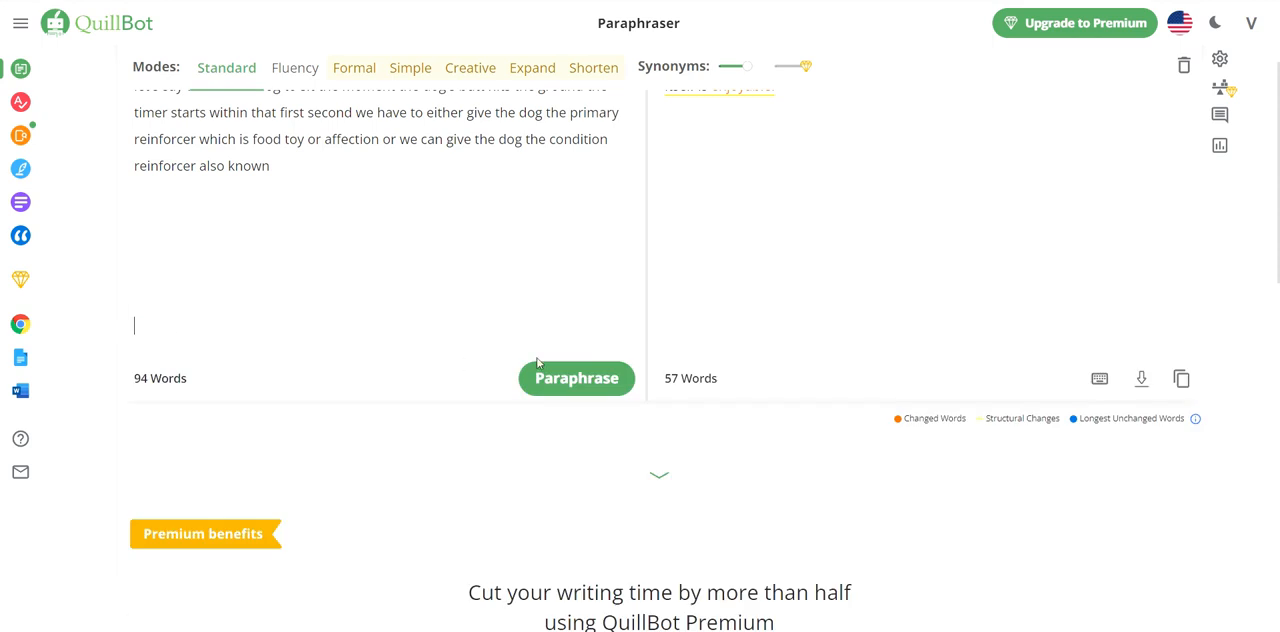
click(576, 378)
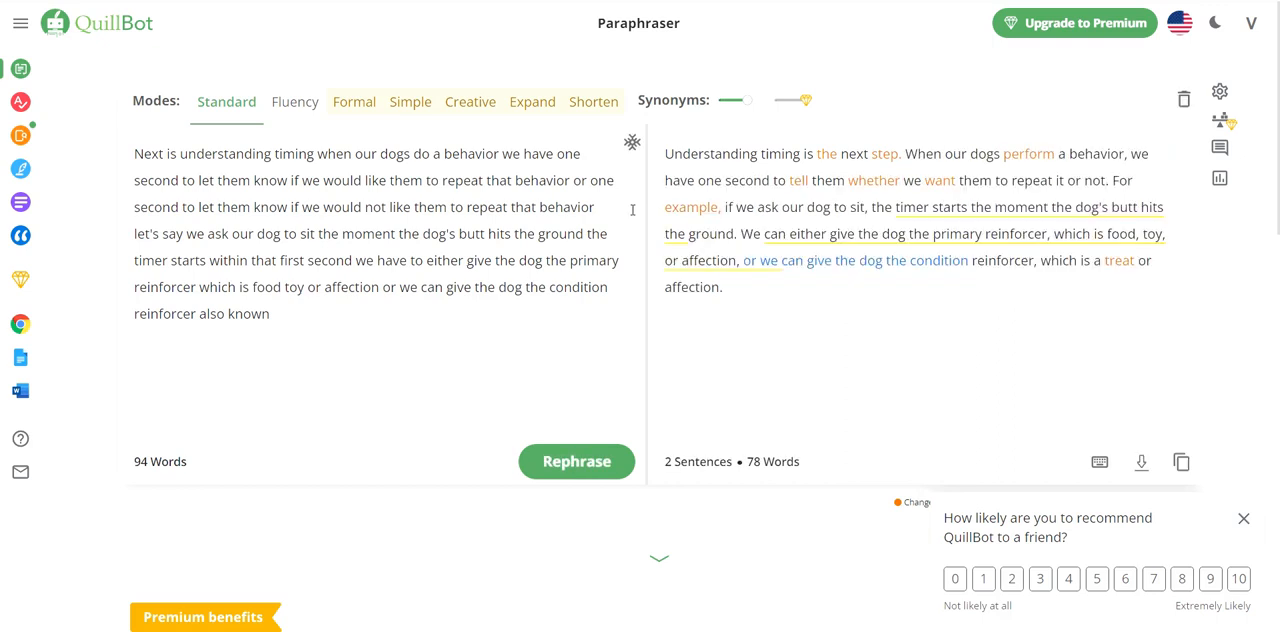
mouse_move(472, 360)
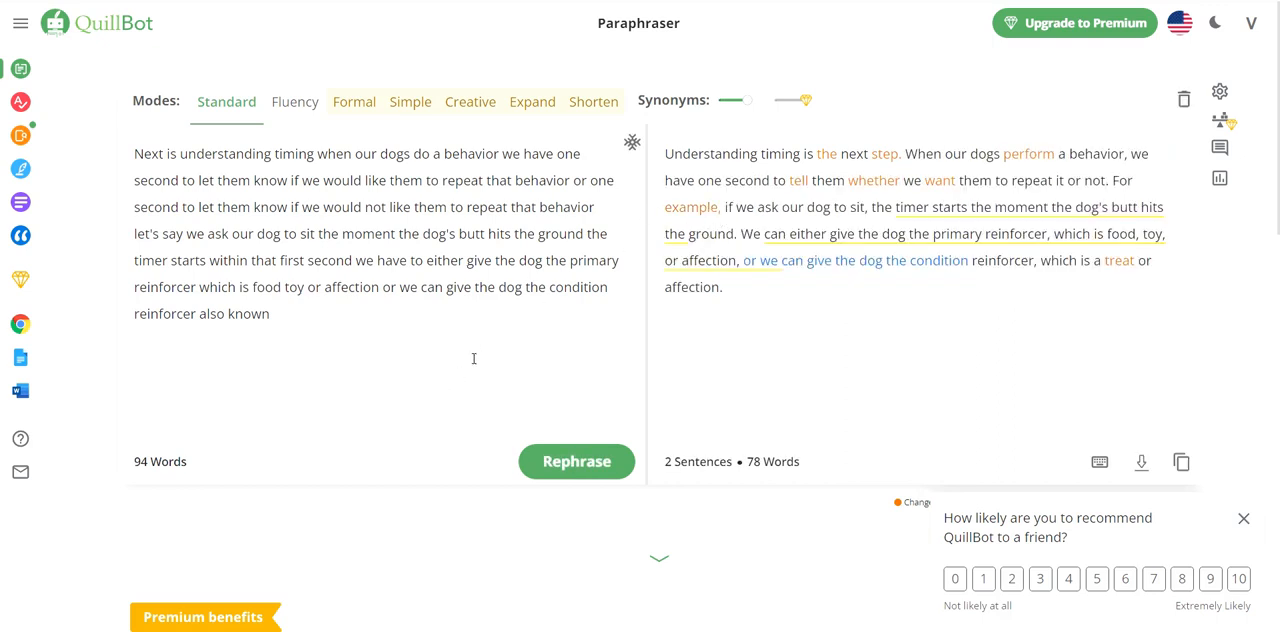
mouse_move(840, 318)
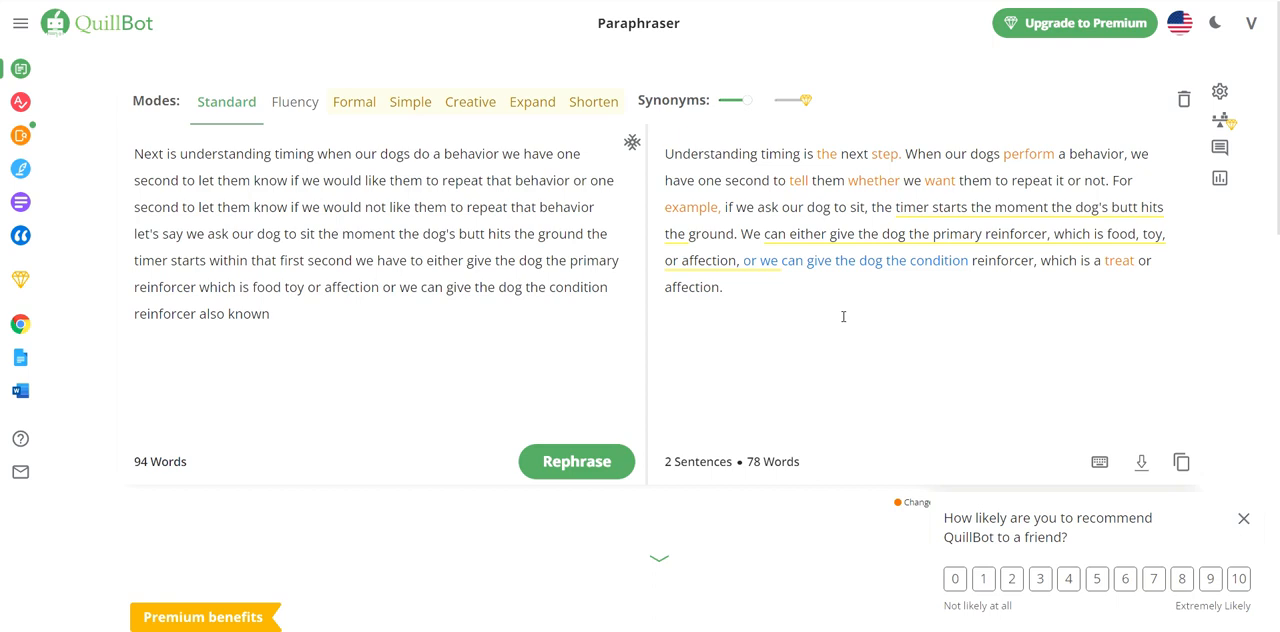
mouse_move(840, 320)
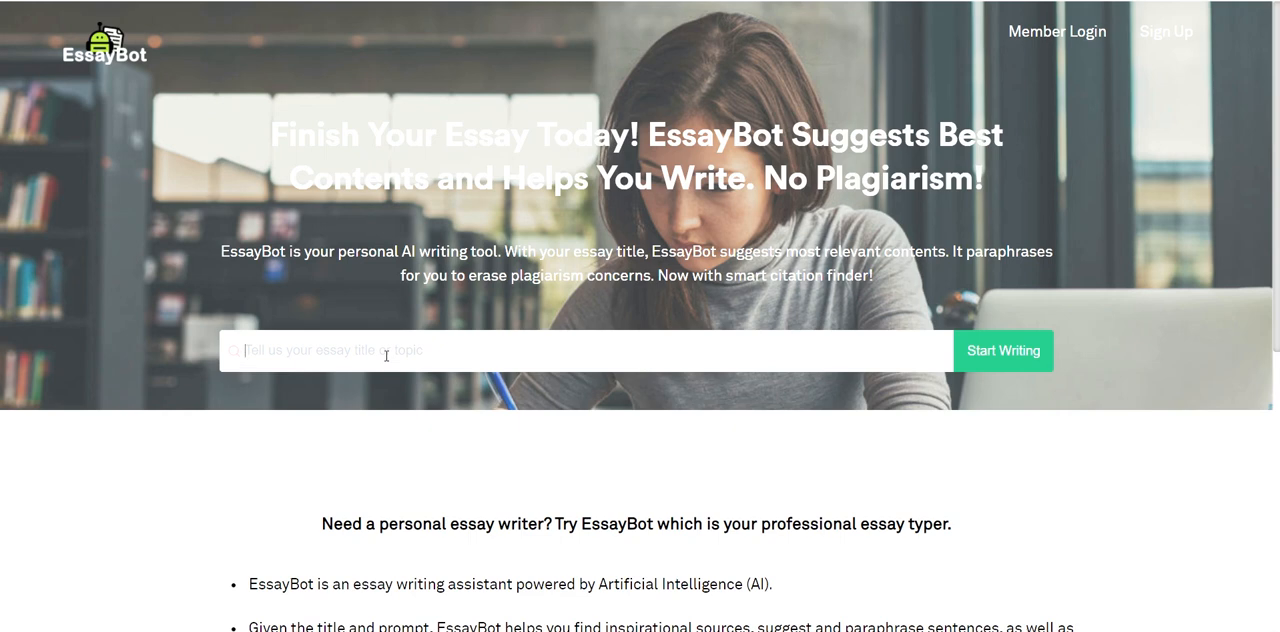
- Enter 'dog walking' as the EssayBot essay topic and start writing
text(dog walking)
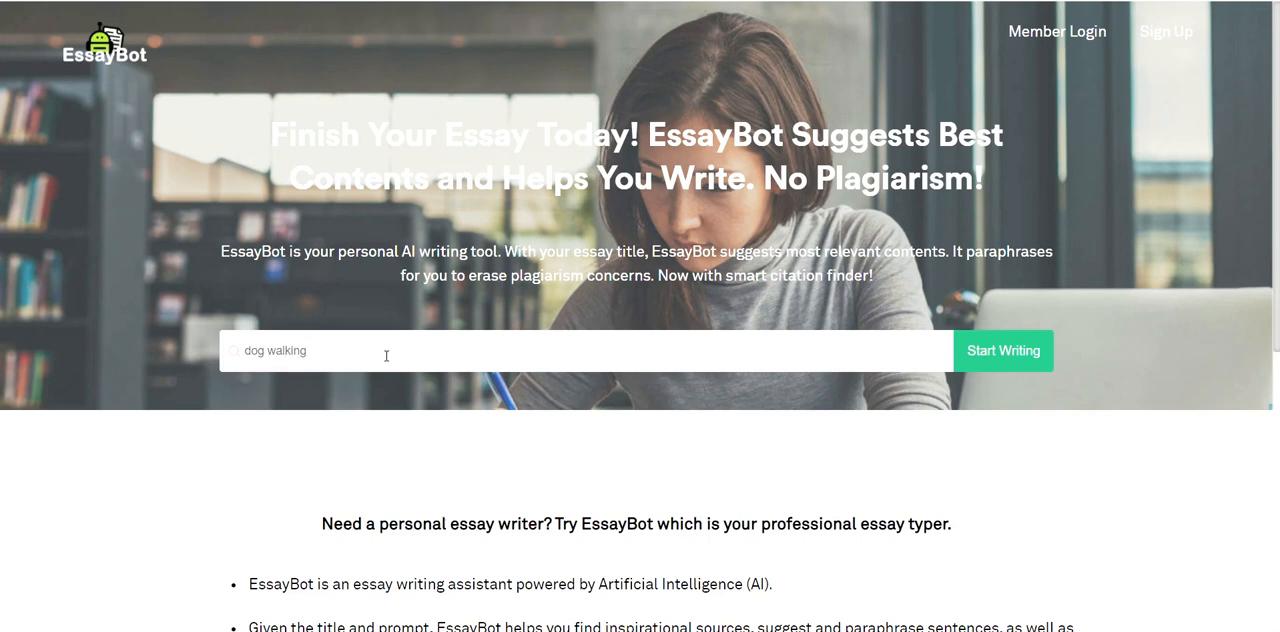
click(1004, 350)
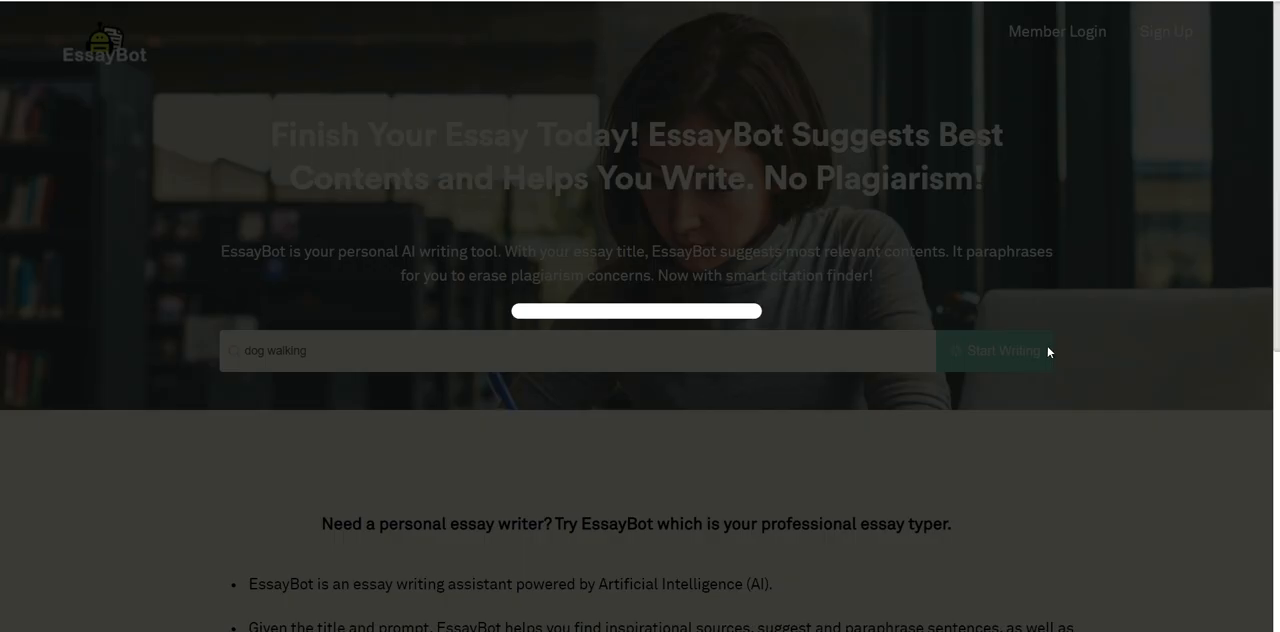
click(996, 350)
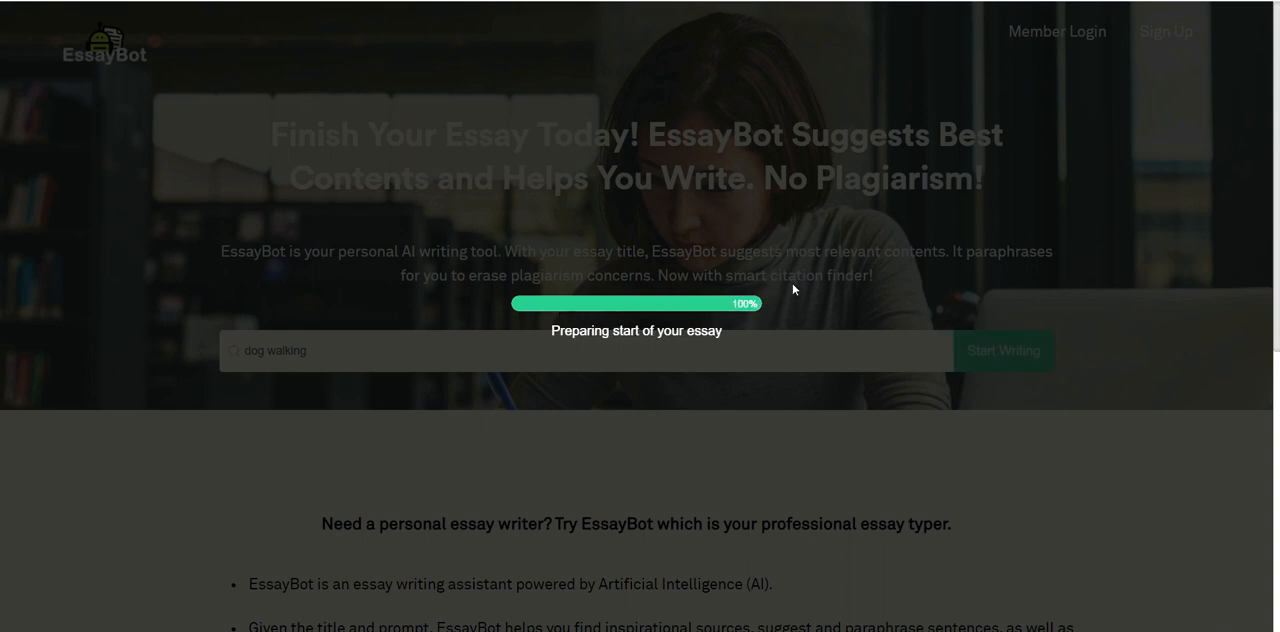
- Let EssayBot finish loading the 'dog walking' essay setup with suggested opening paragraphs
click(1002, 352)
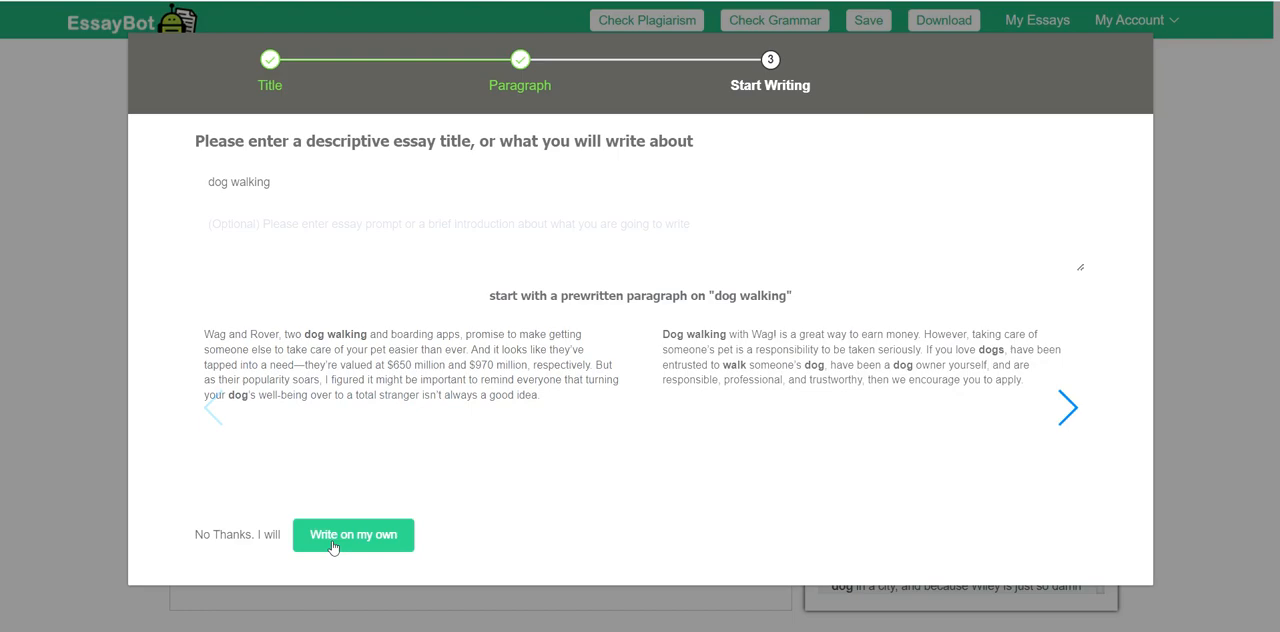
- Choose 'Write on my own' and dismiss the Smart Editor welcome, find-paragraph and sentence-completion tips
click(352, 536)
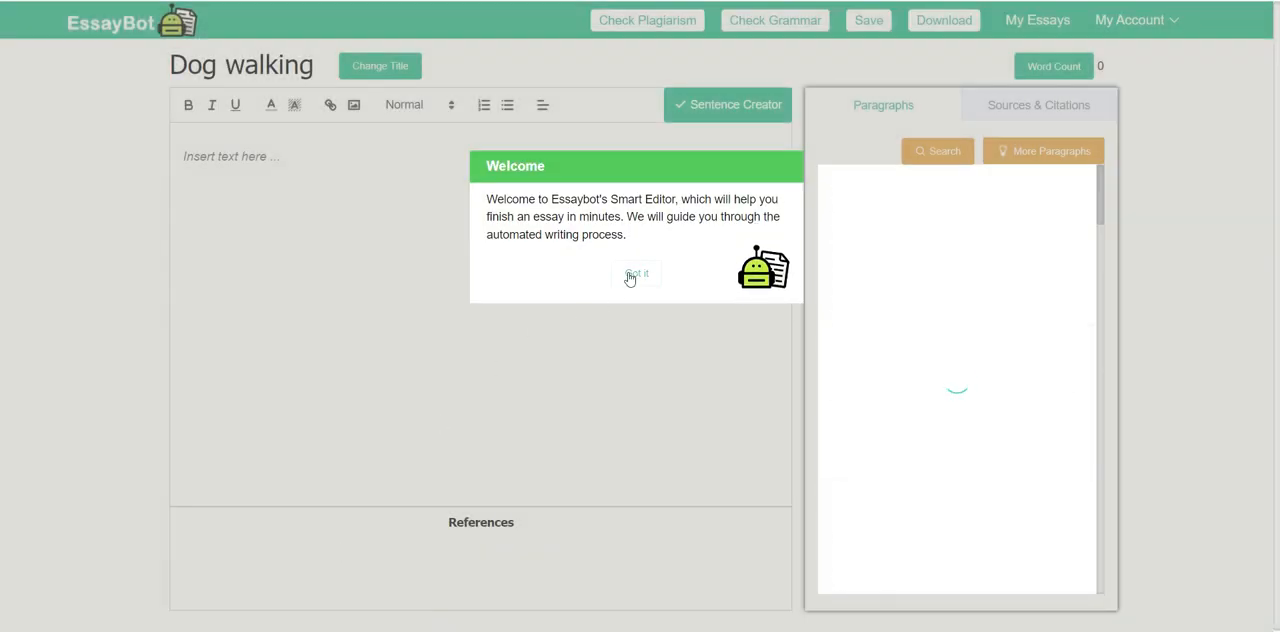
click(636, 276)
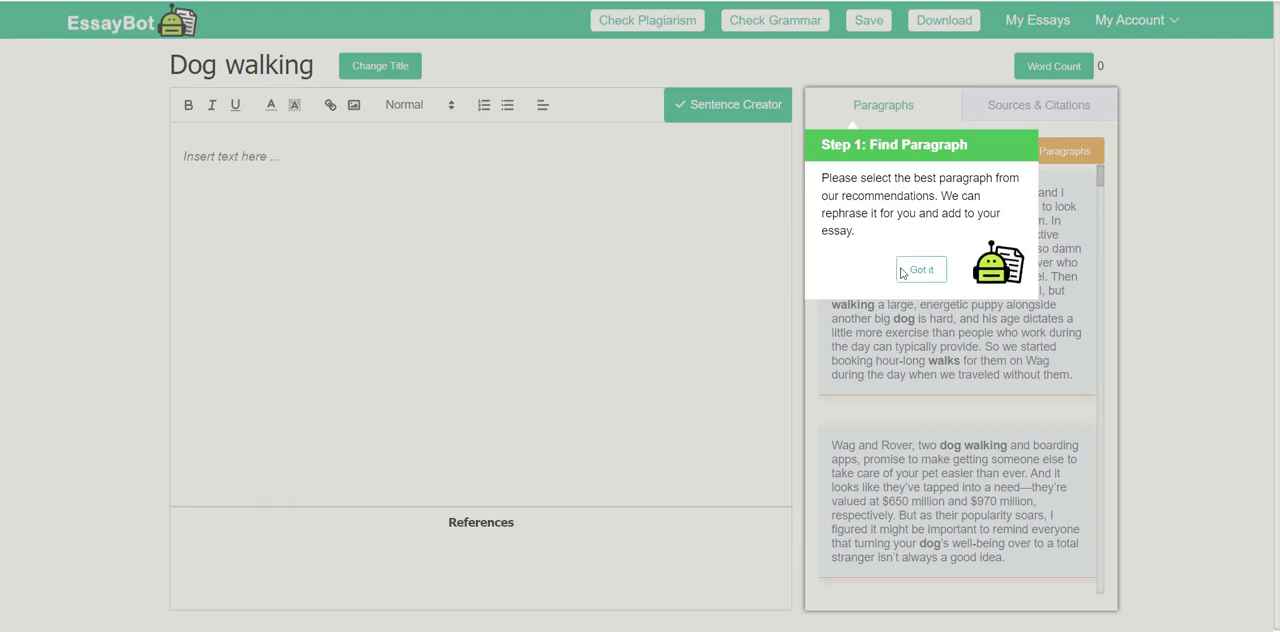
click(920, 268)
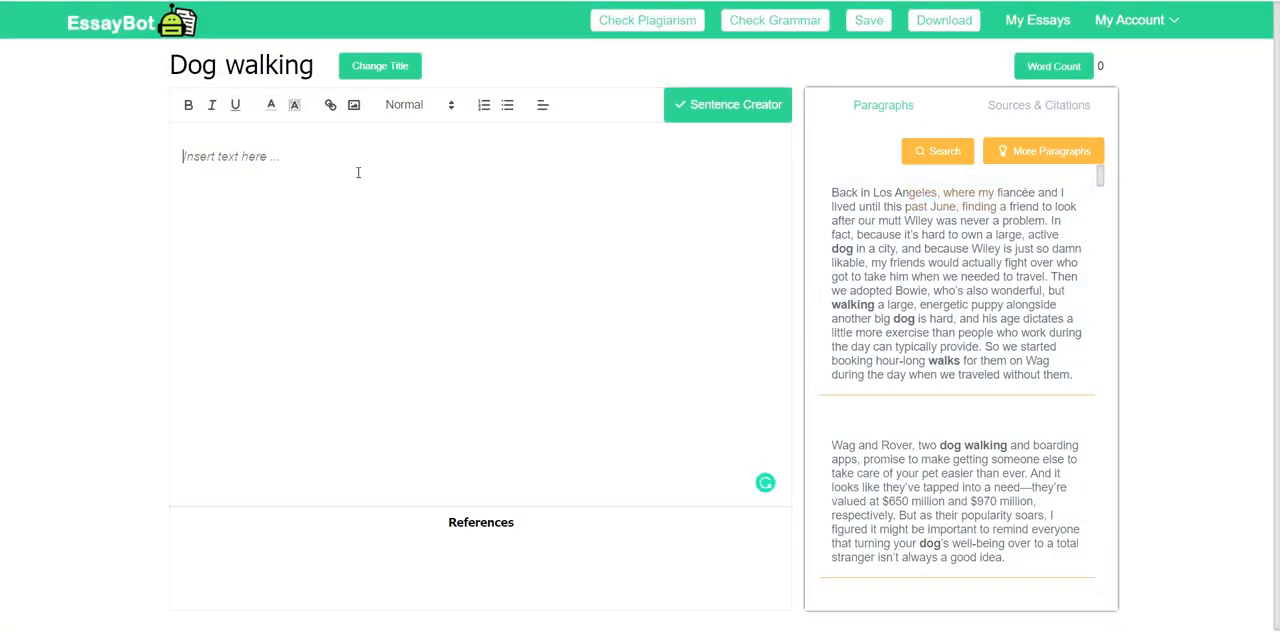
text(s)
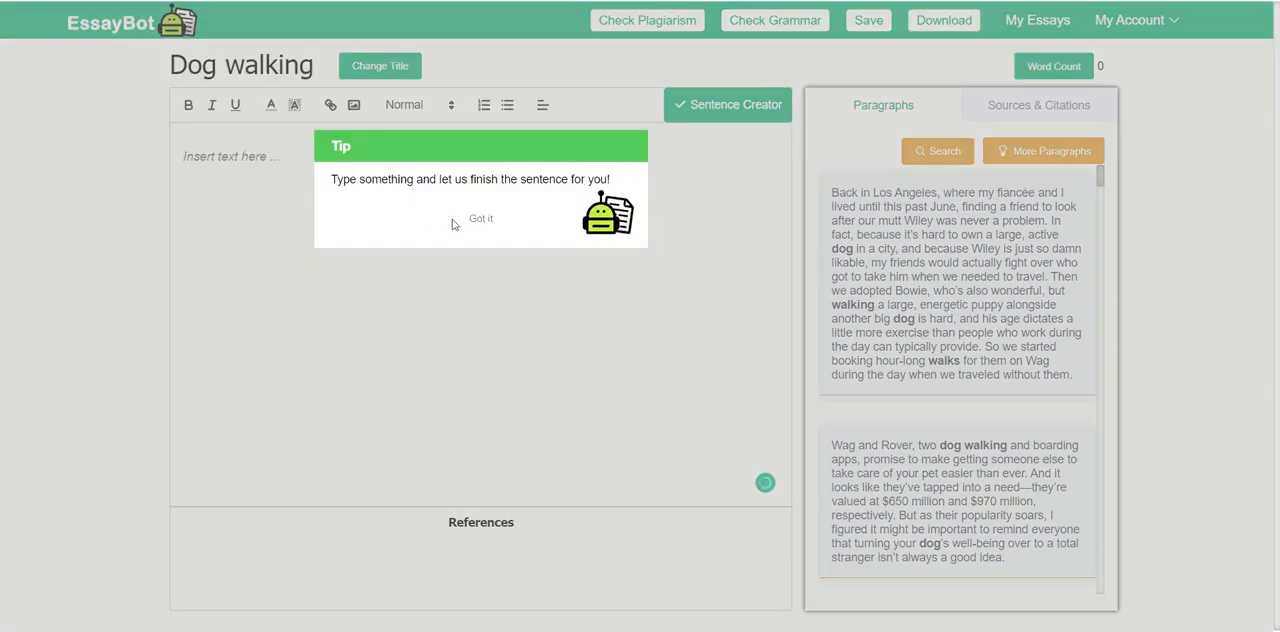
click(480, 218)
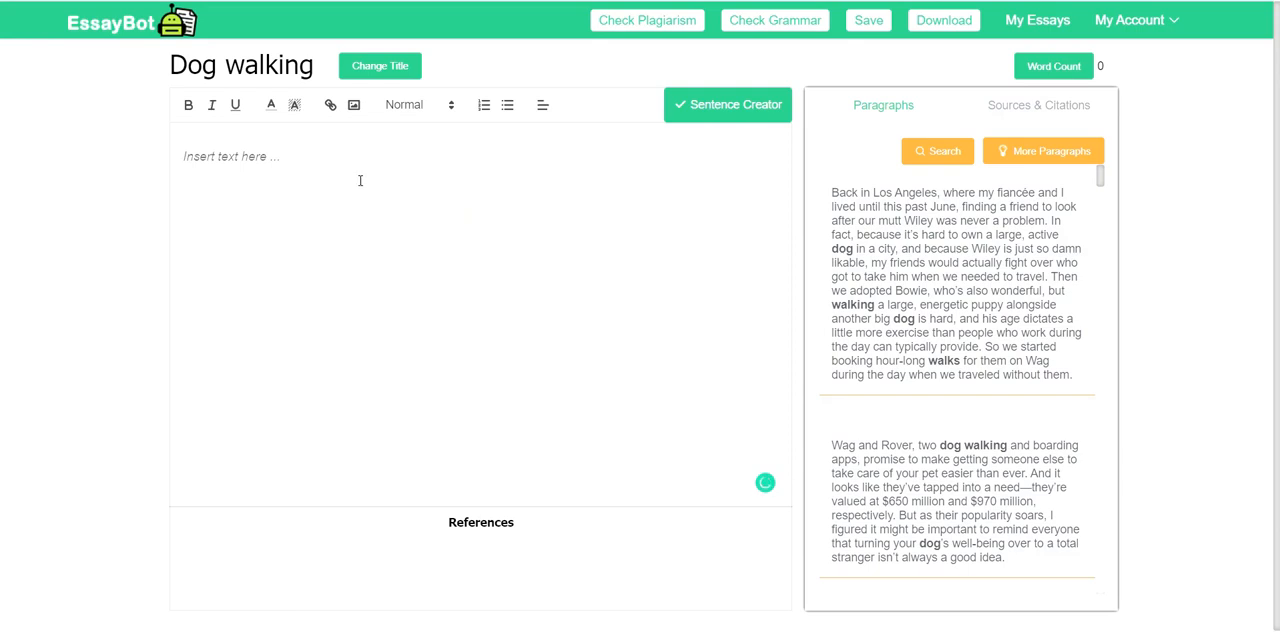
- Build a 25-word opening sentence on dog walking as exercise from autocomplete, then launch PrintFriendly
text(dog walking is)
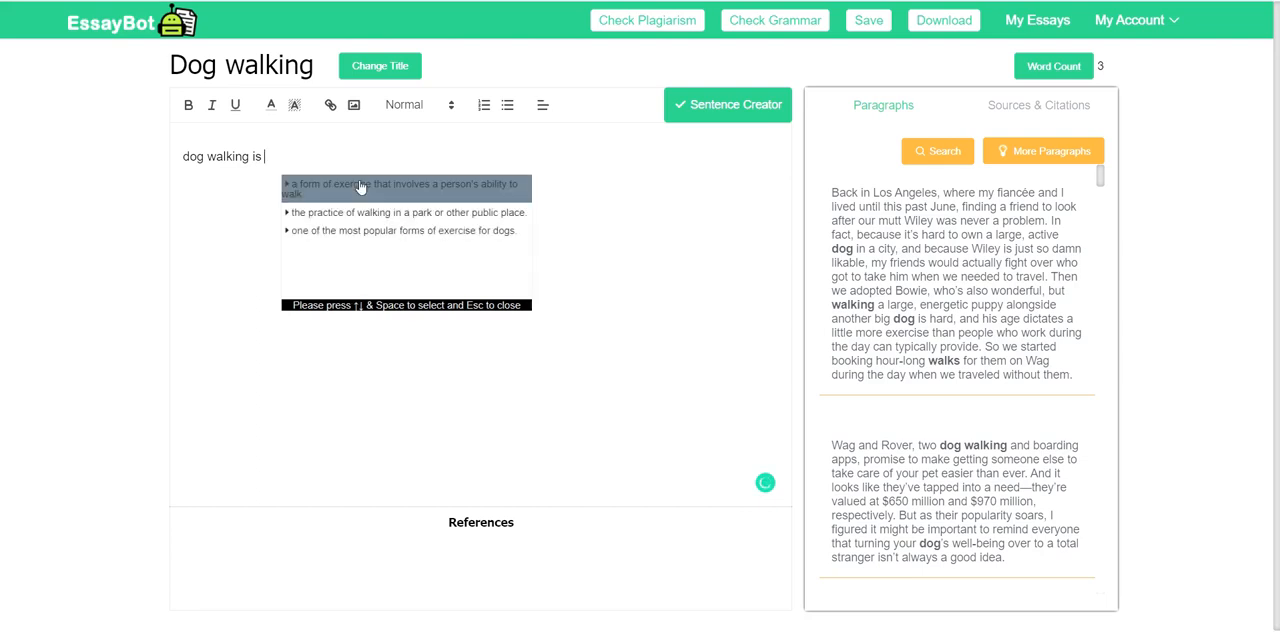
mouse_move(368, 246)
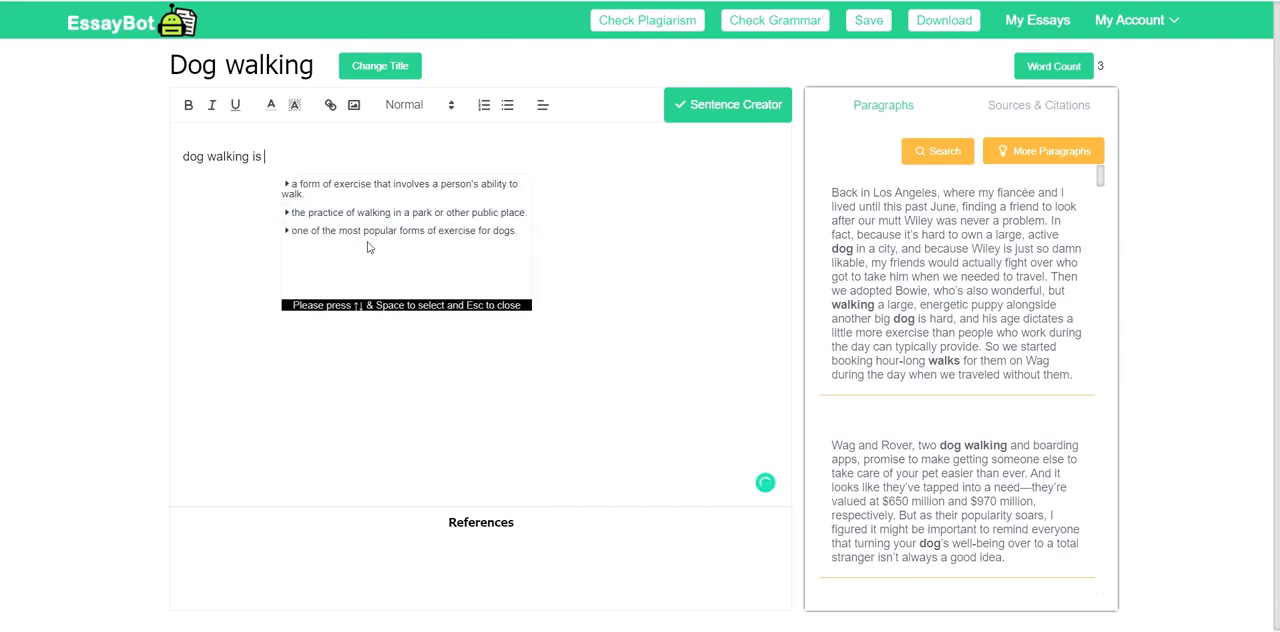
mouse_move(378, 212)
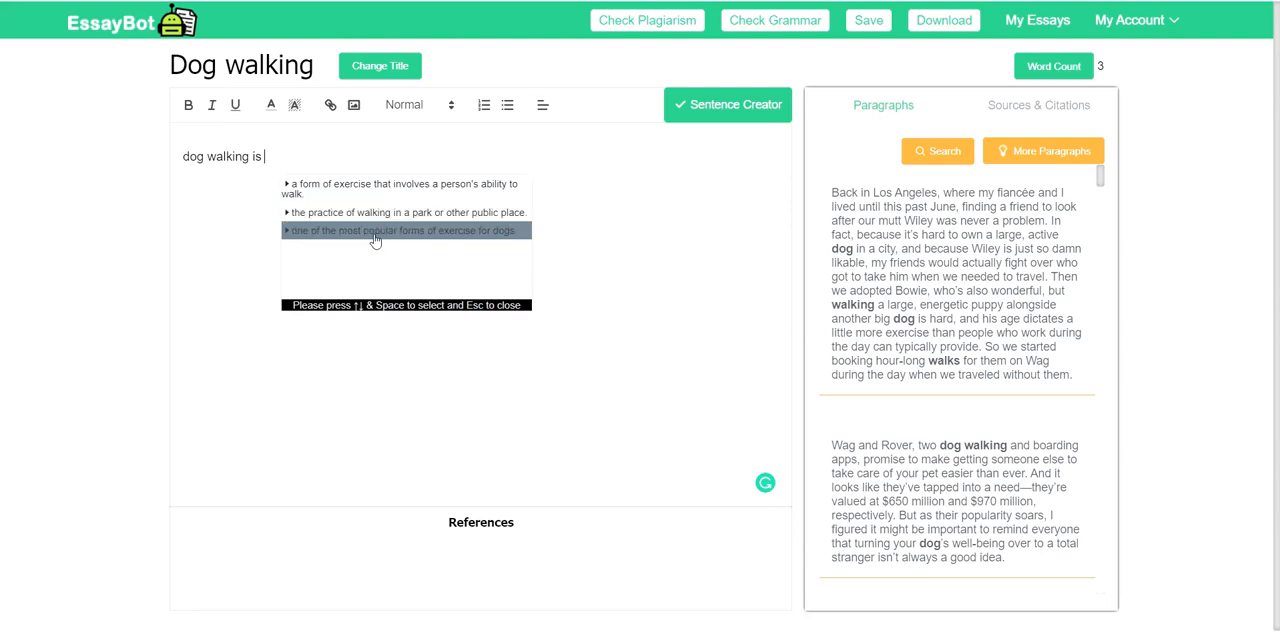
mouse_move(374, 238)
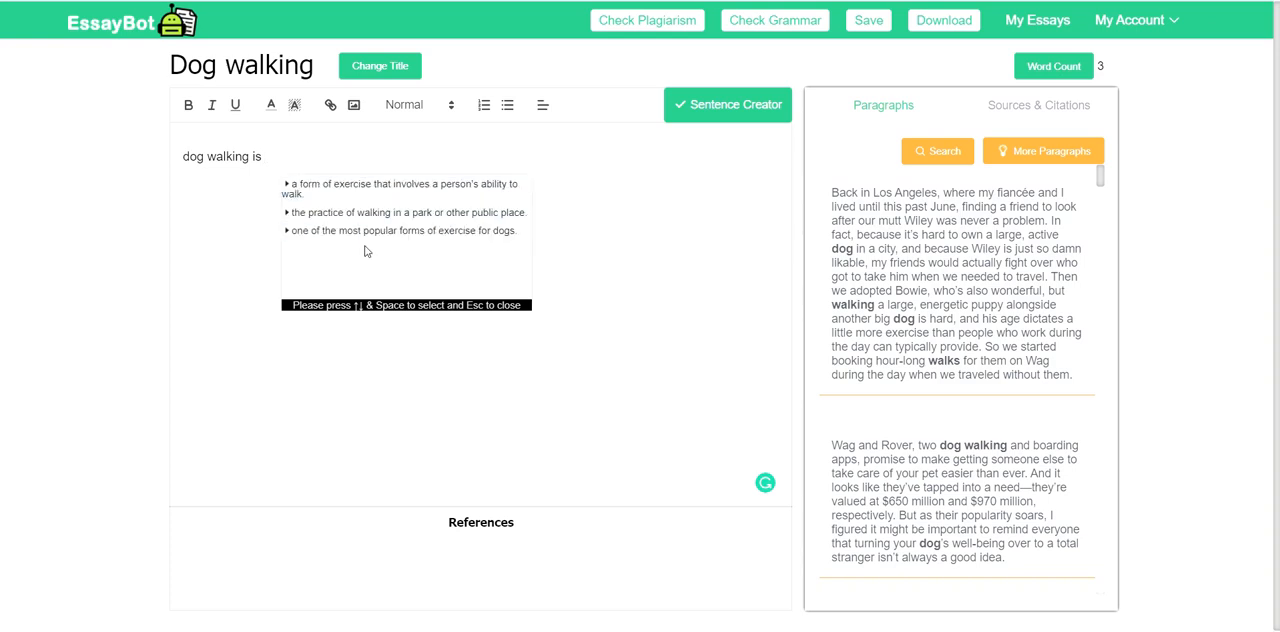
click(404, 230)
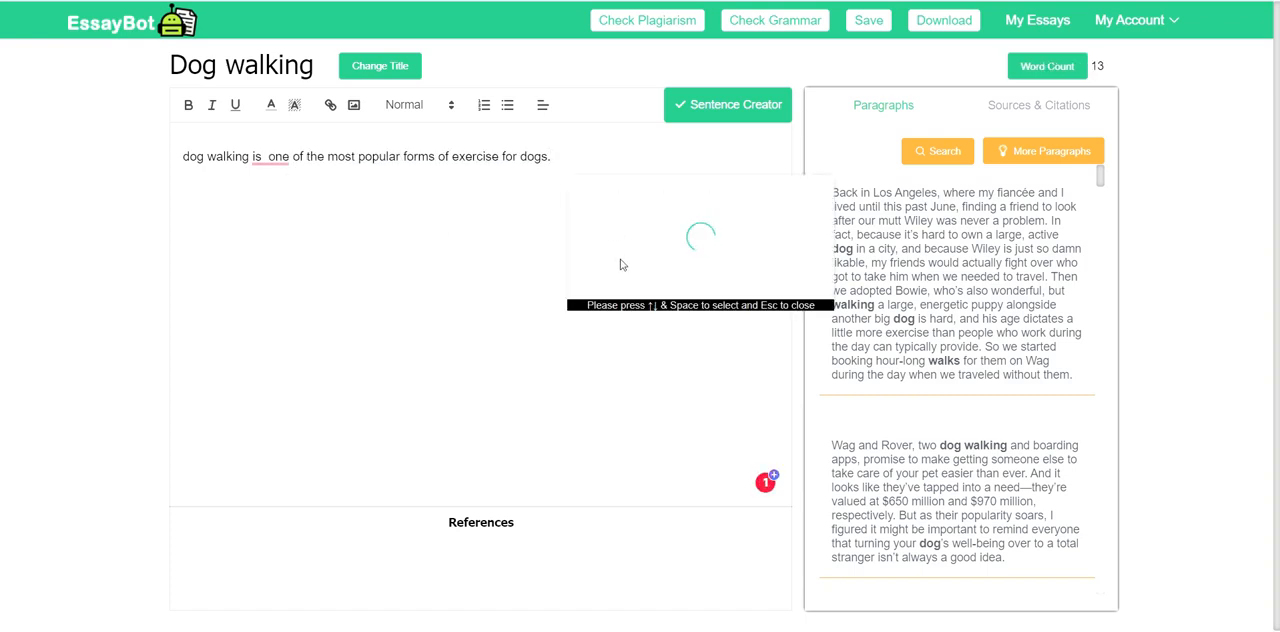
mouse_move(620, 280)
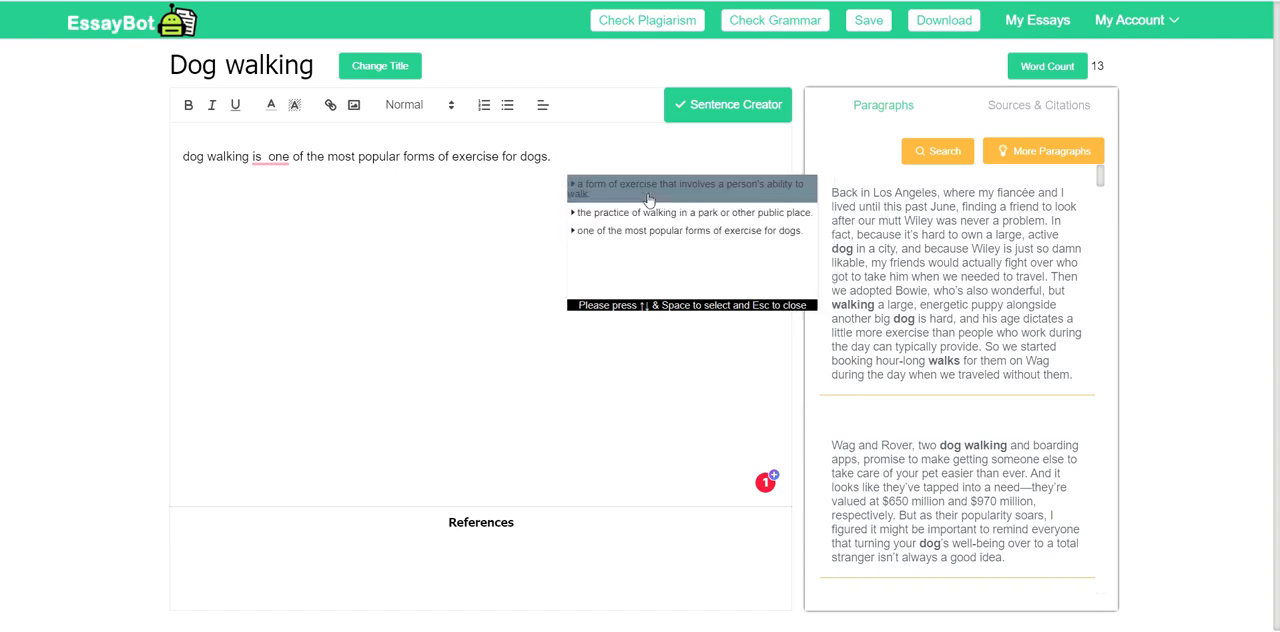
click(692, 188)
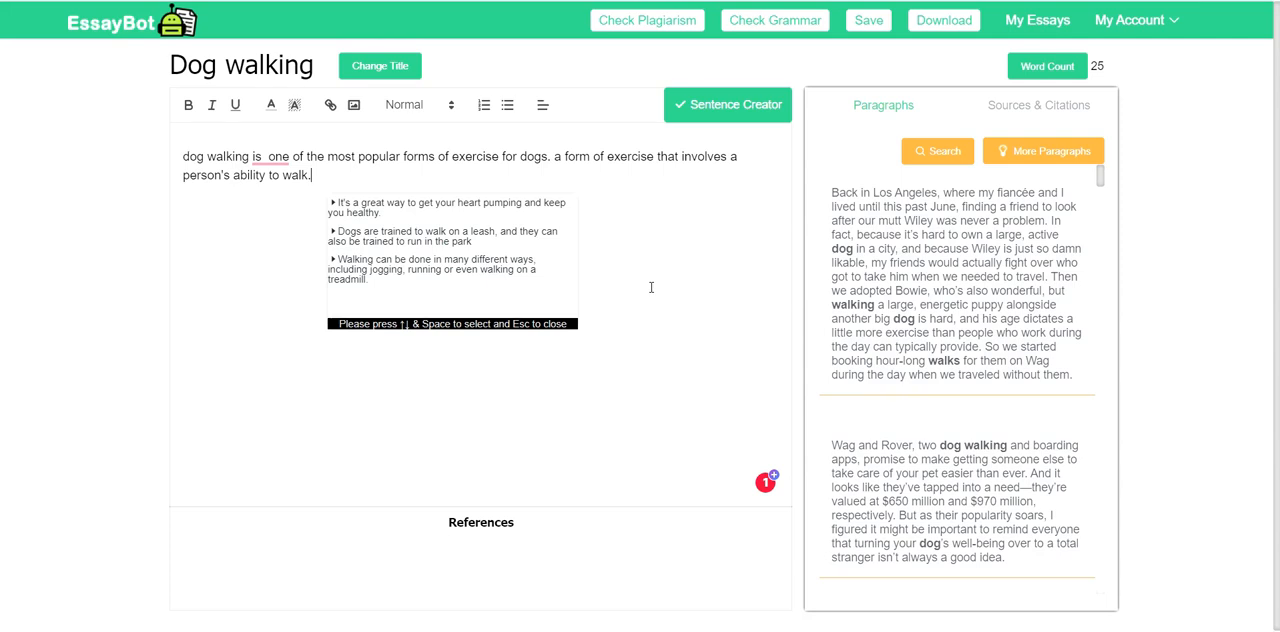
mouse_move(646, 244)
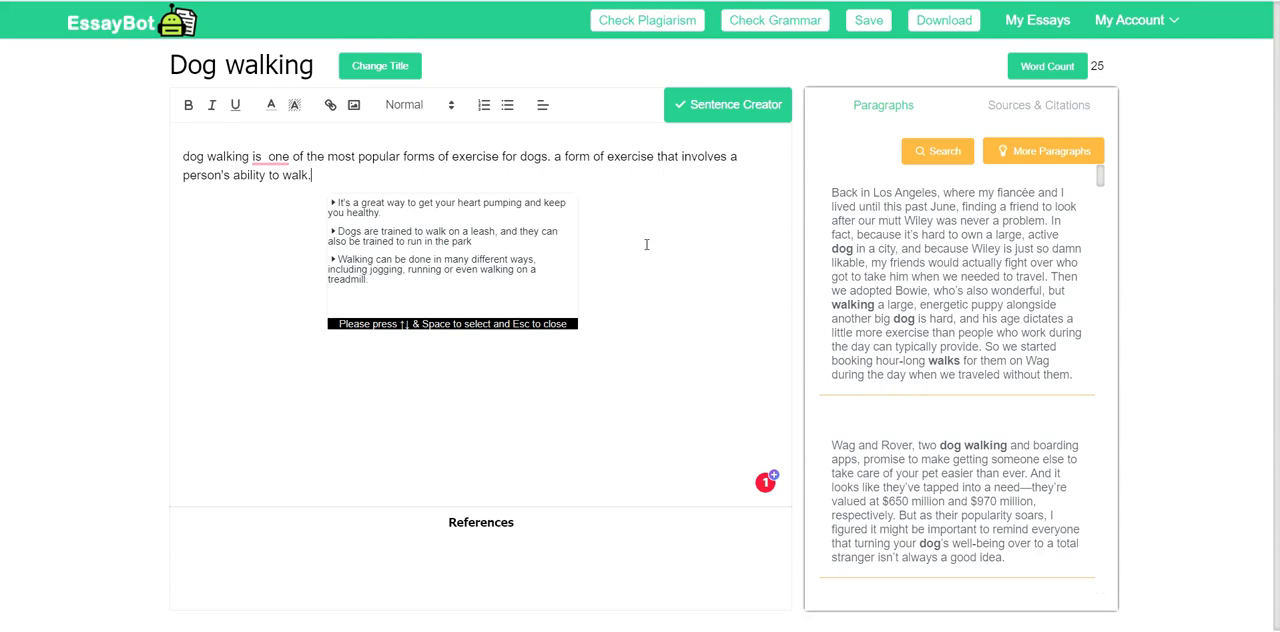
mouse_move(668, 196)
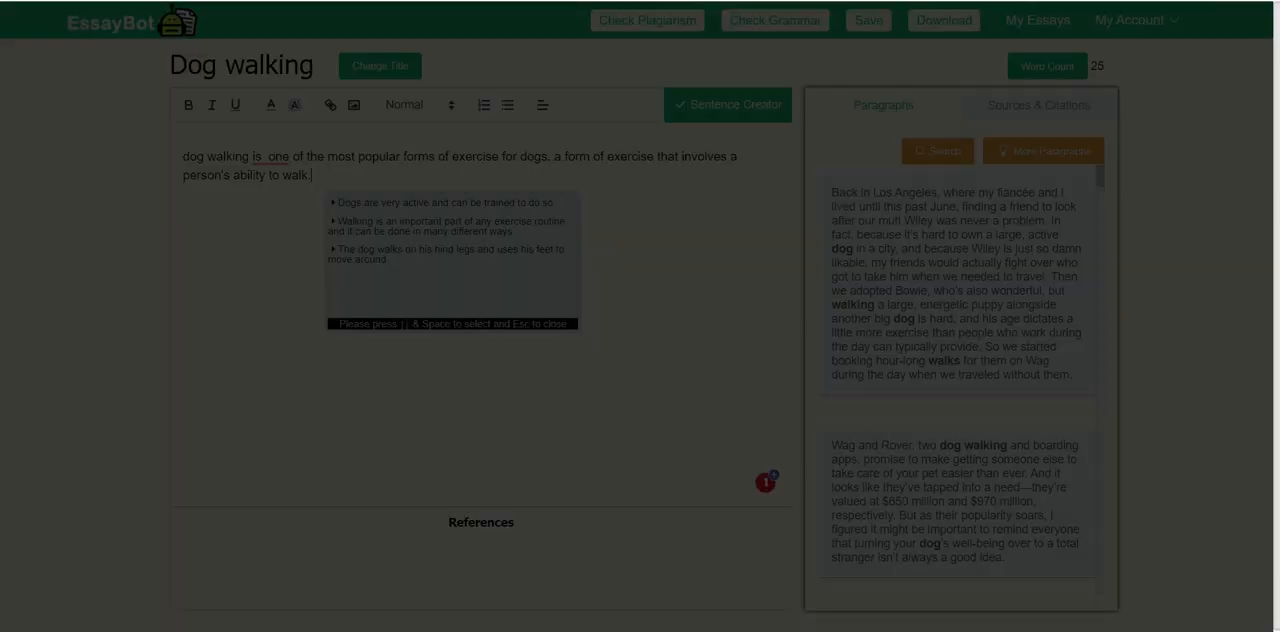
- In the print-friendly view, delete the word count, References and More Paragraphs headings and the first paragraph's opening
click(944, 22)
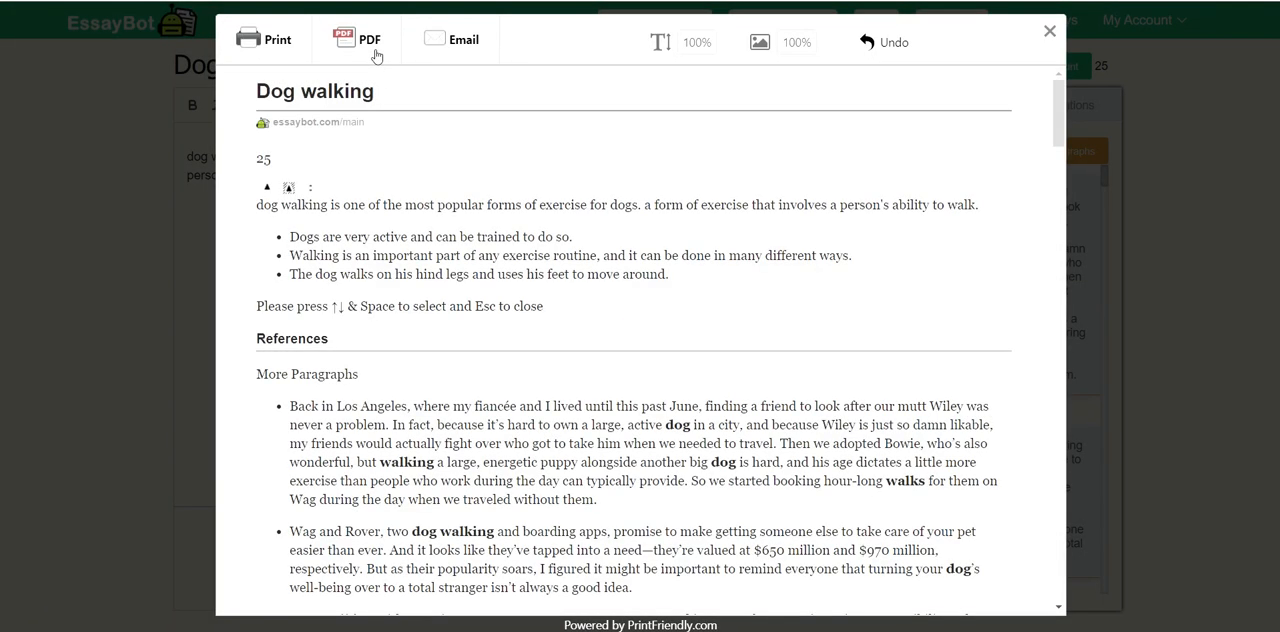
mouse_move(296, 162)
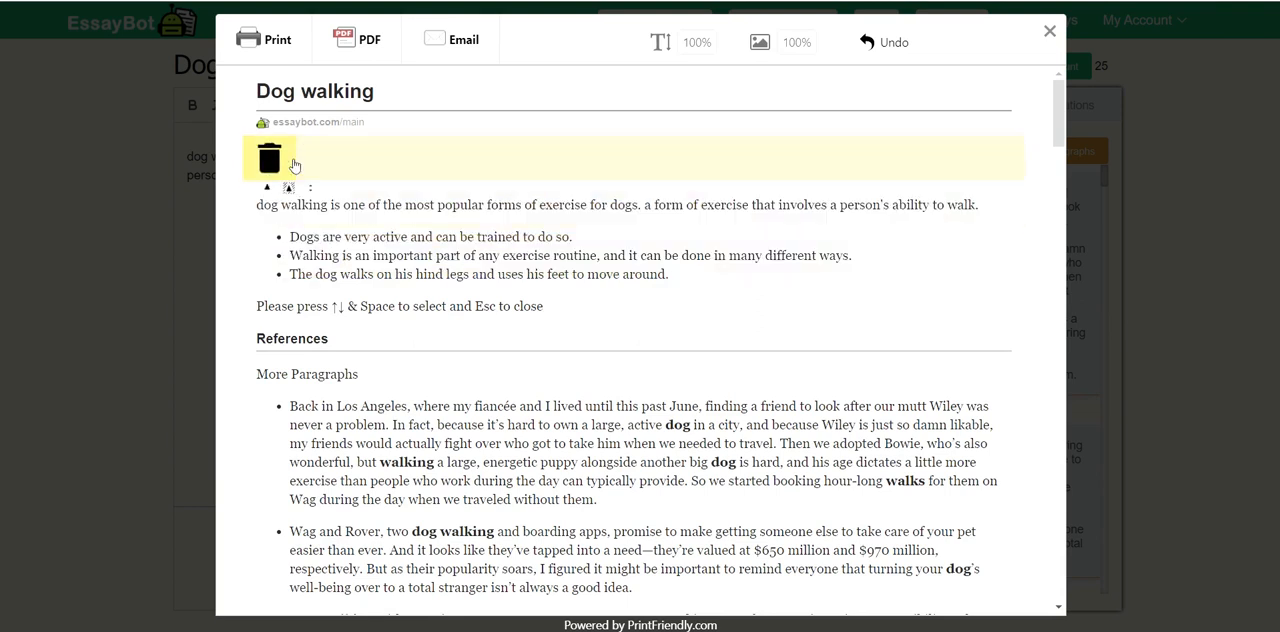
click(270, 158)
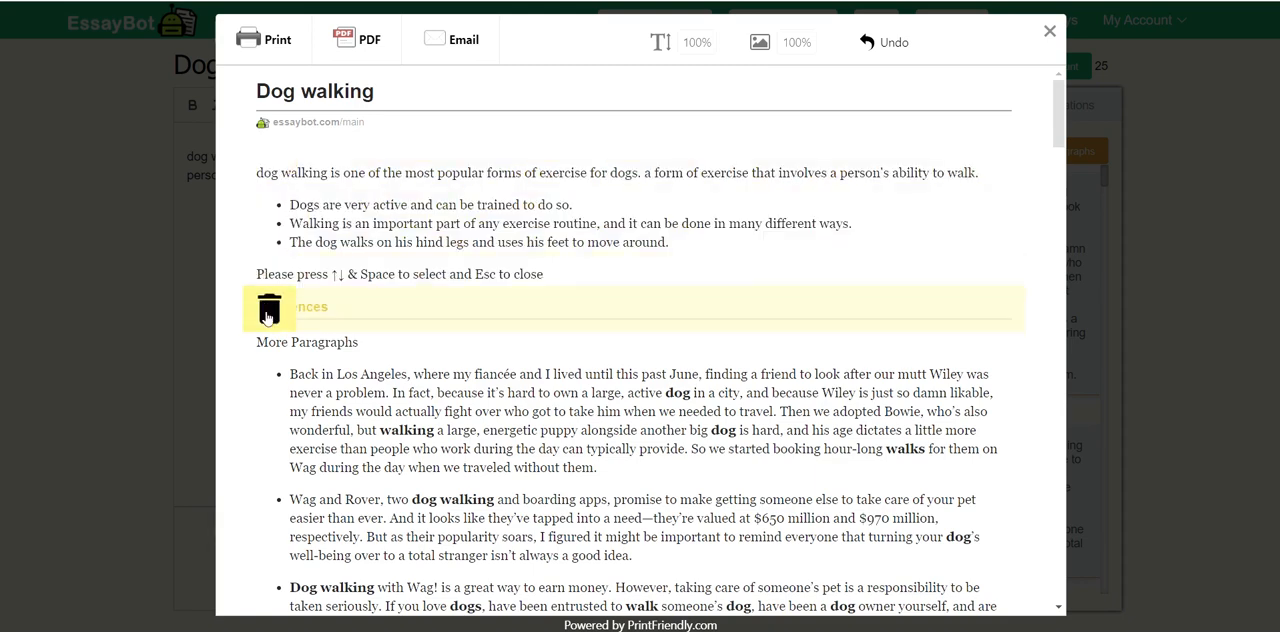
click(268, 308)
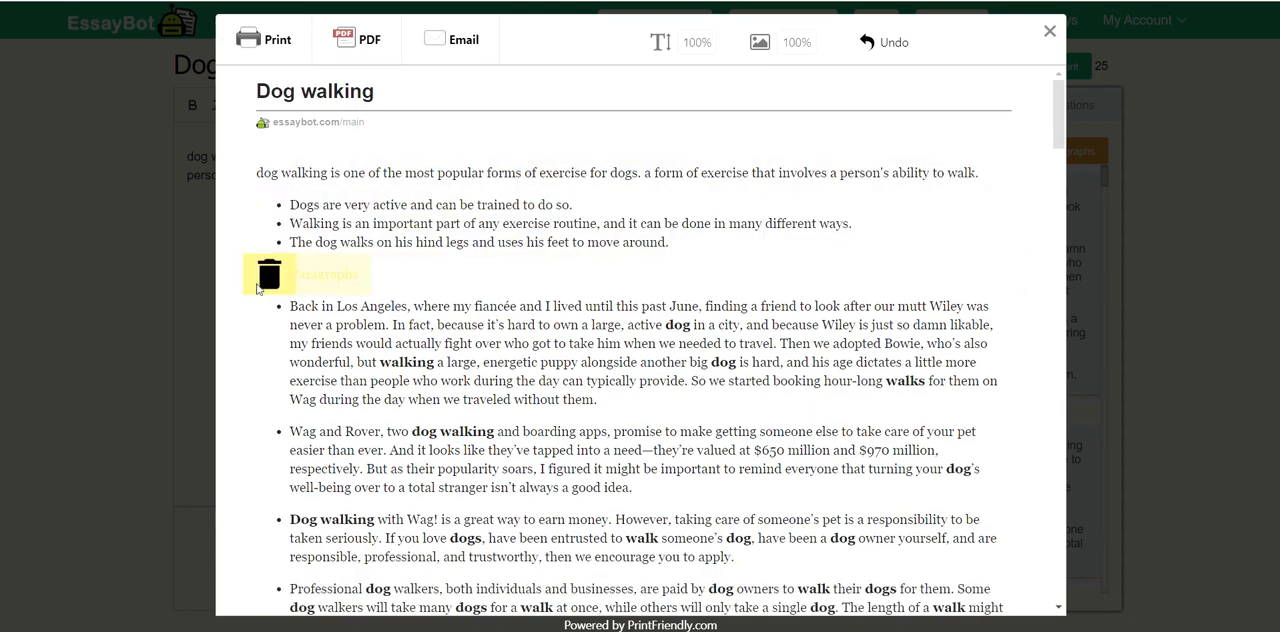
click(268, 276)
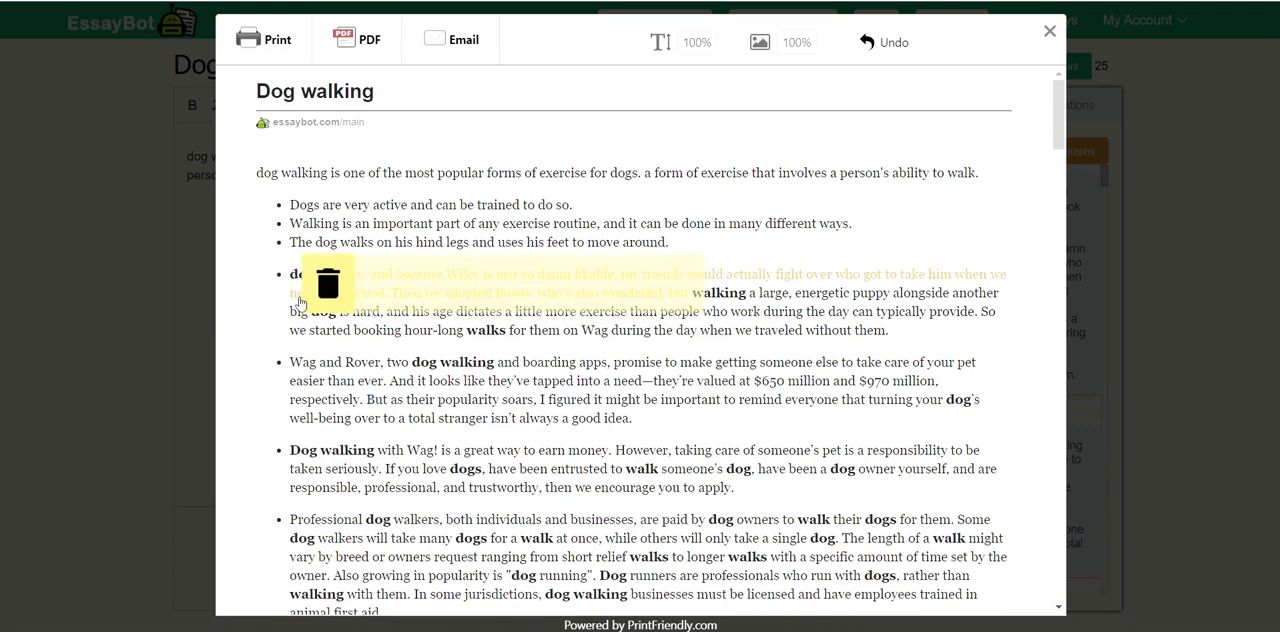
click(328, 284)
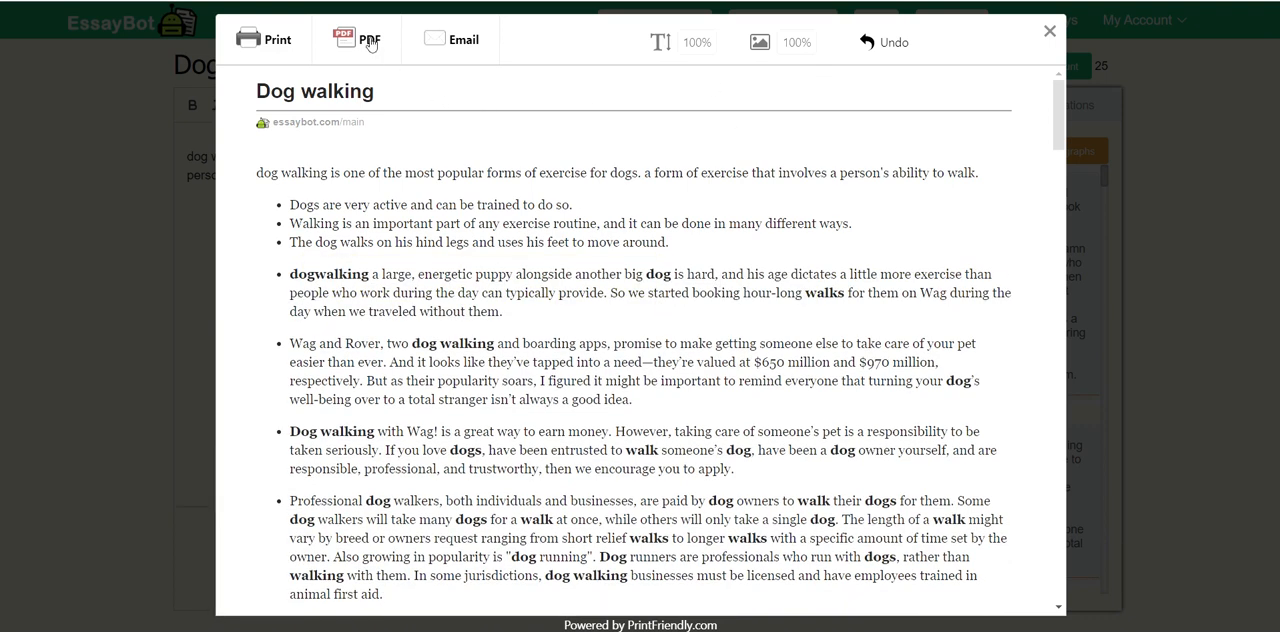
- Generate the trimmed essay as a PDF and download it
click(354, 40)
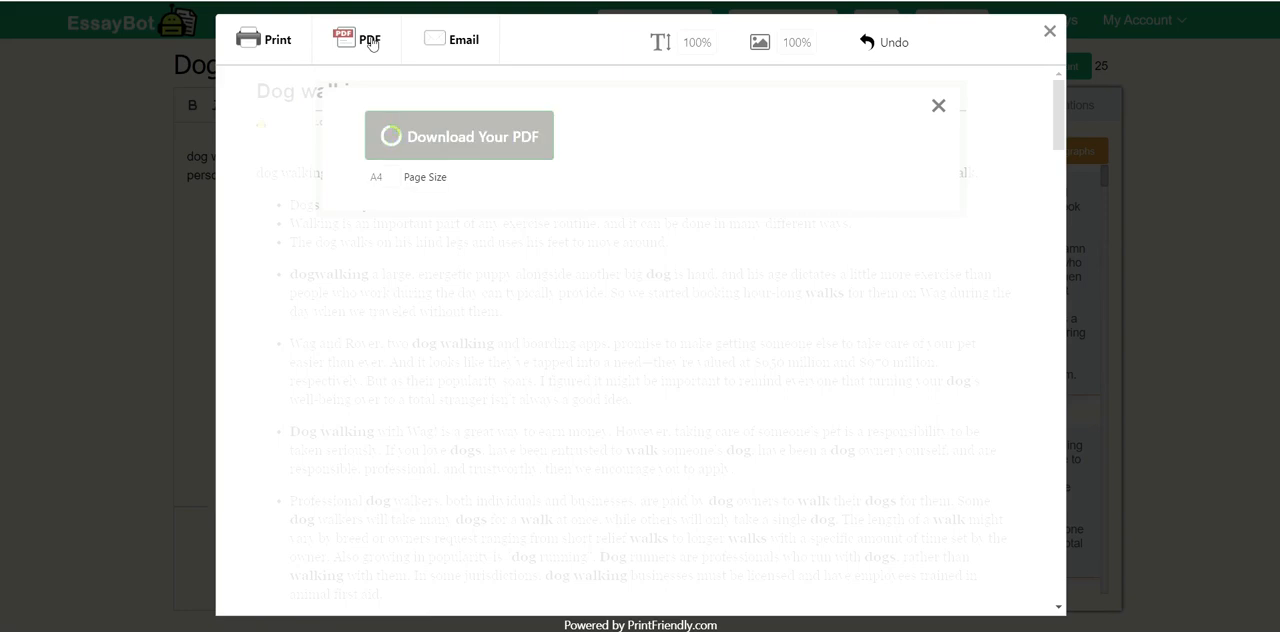
click(460, 136)
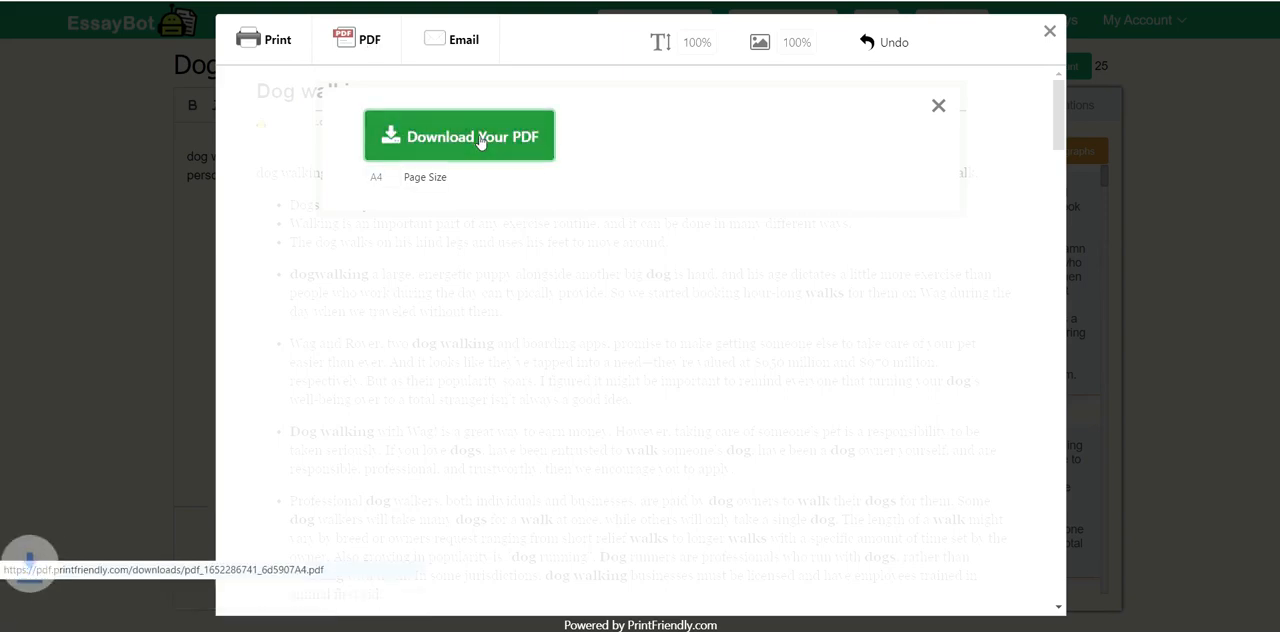
click(474, 134)
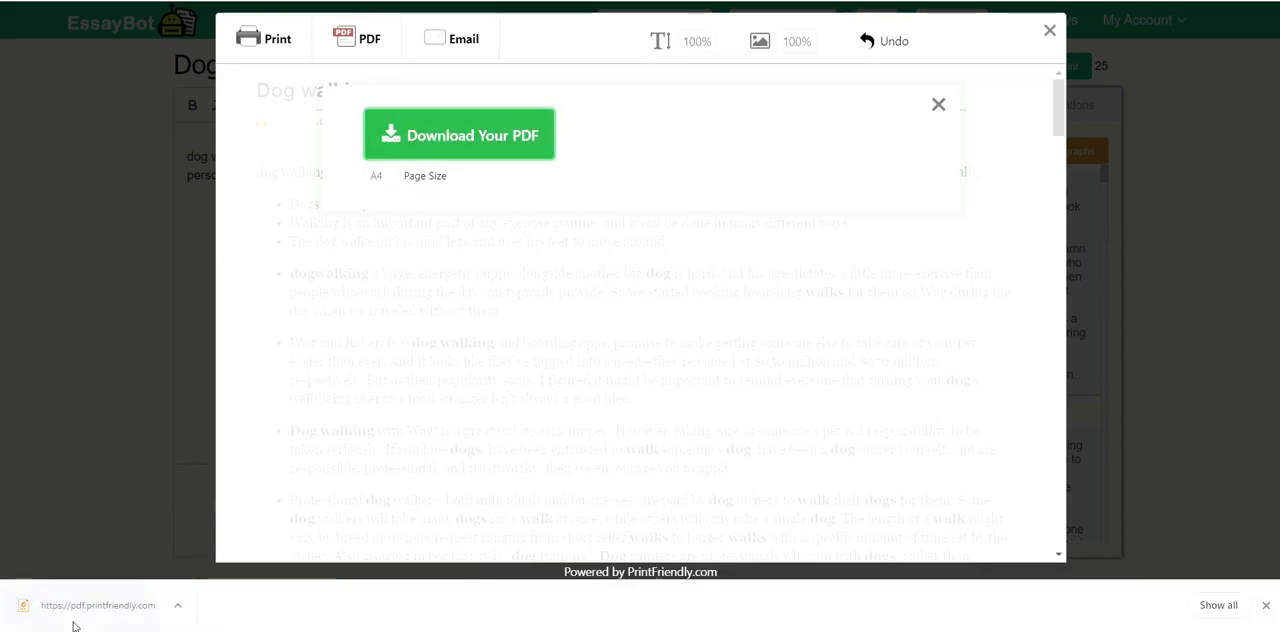
- Review the downloaded Dog walking PDF, selecting its opening sentence, then close the PDF tab
click(460, 134)
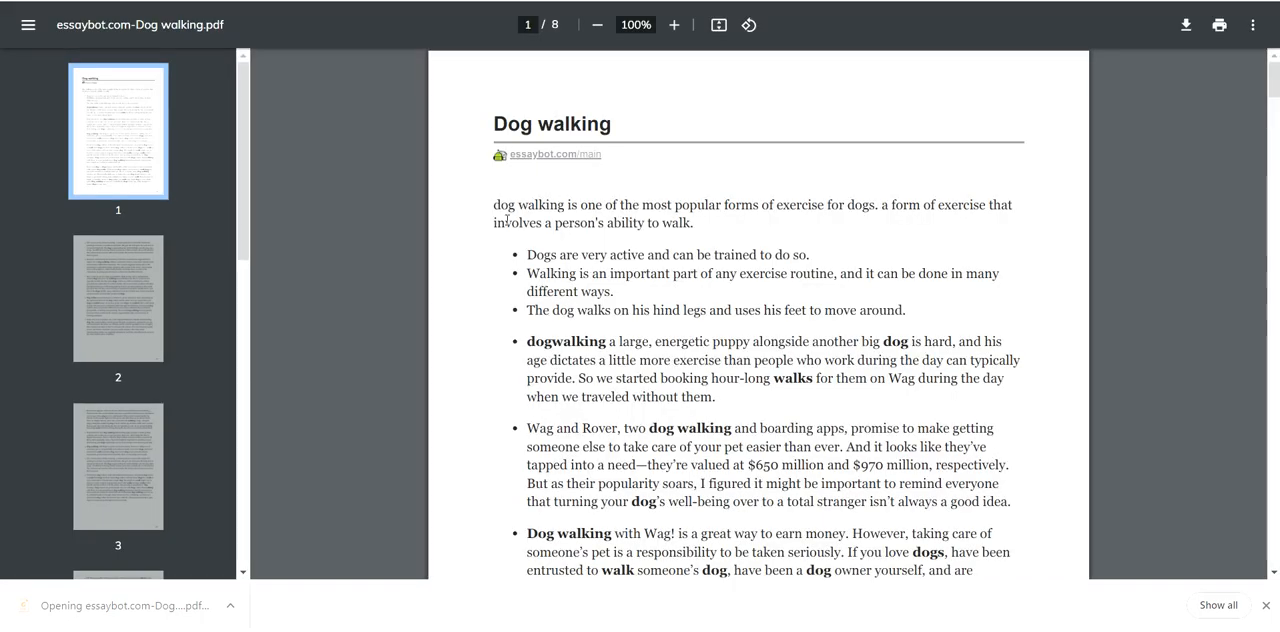
drag(492, 204, 692, 222)
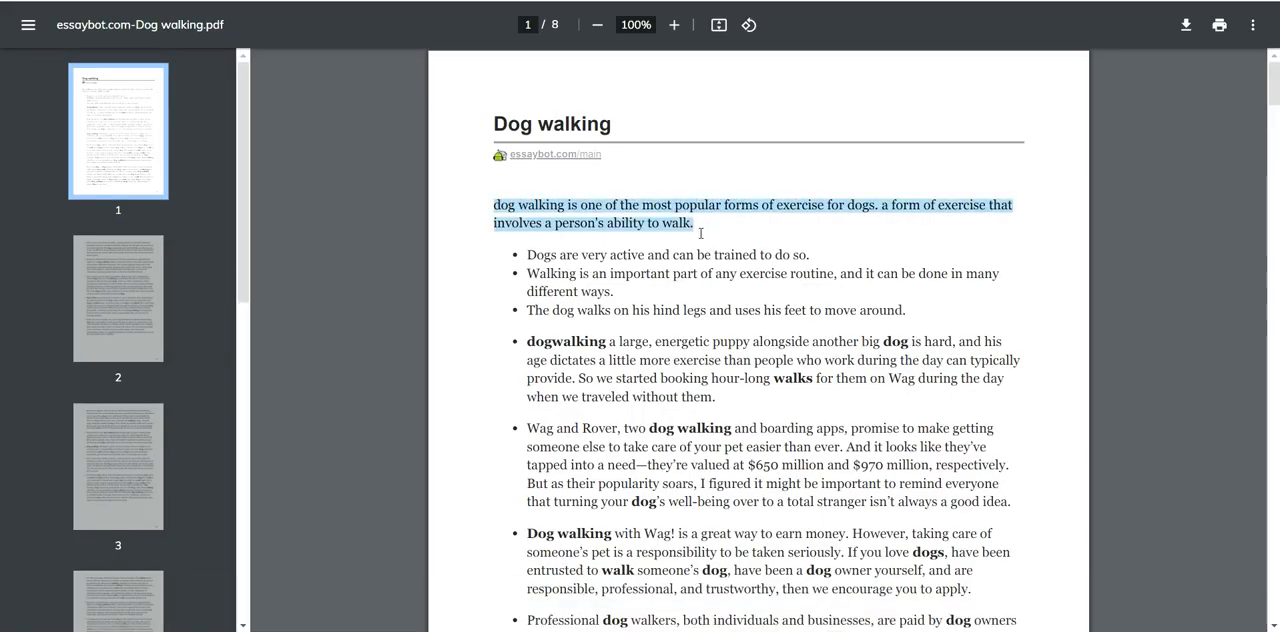
mouse_move(836, 162)
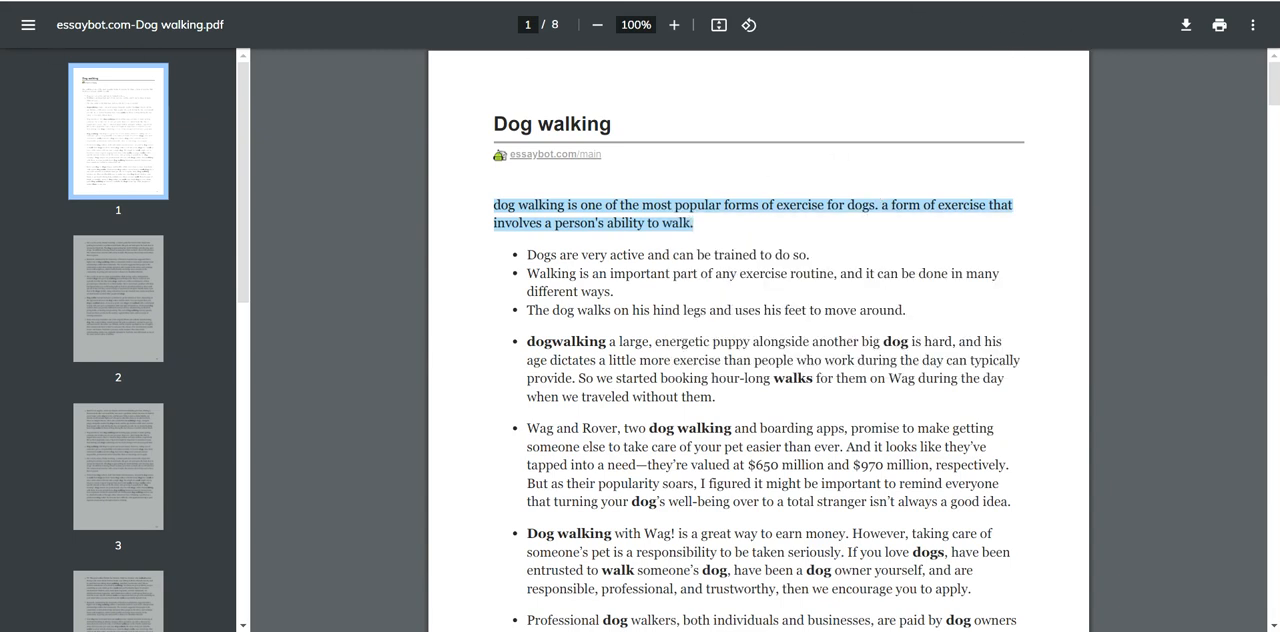
mouse_move(834, 164)
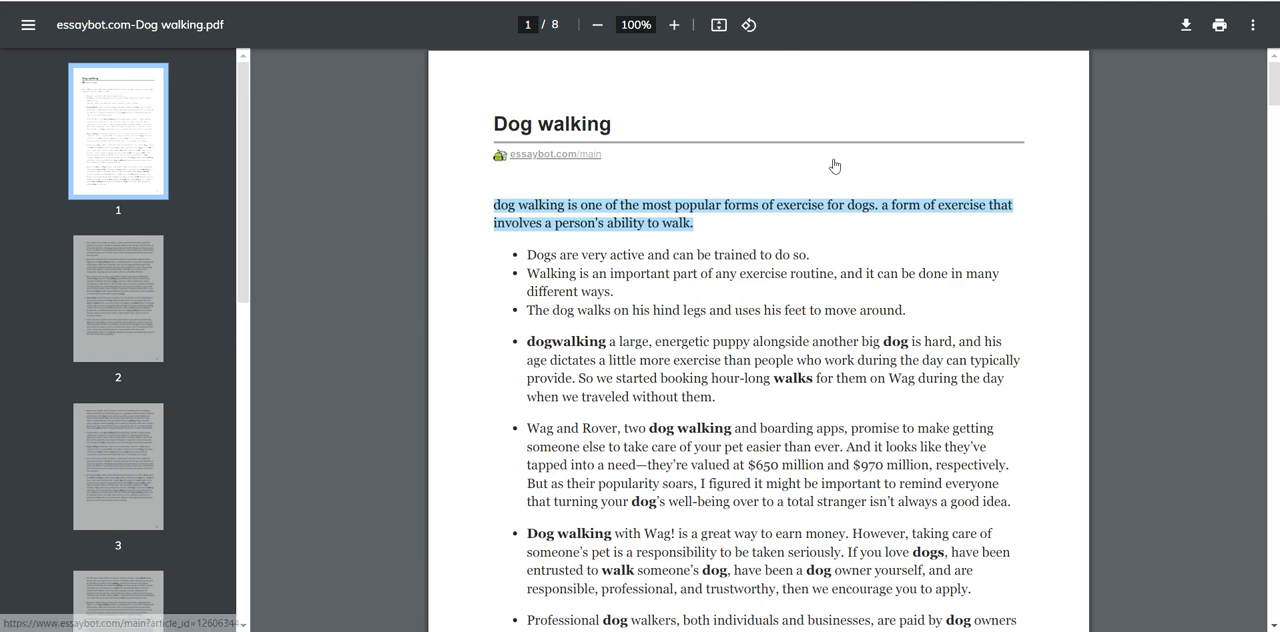
mouse_move(1252, 24)
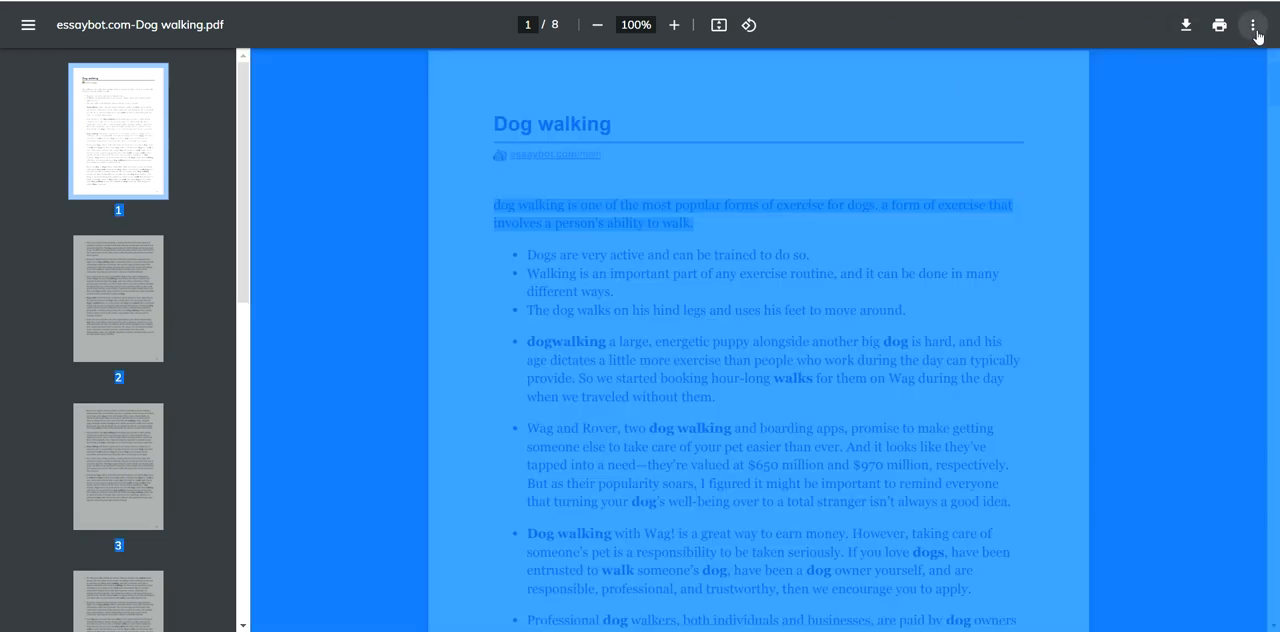
click(1252, 24)
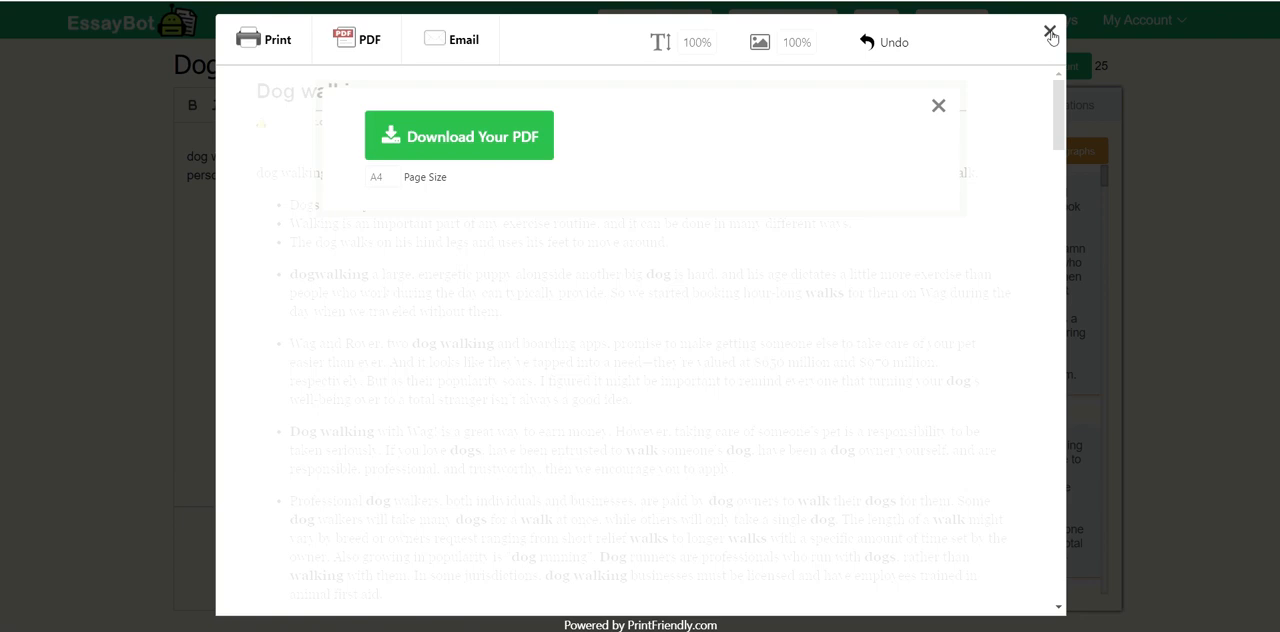
- Dismiss the PDF download prompt and PrintFriendly preview, then switch to the dog-training video tab
click(938, 104)
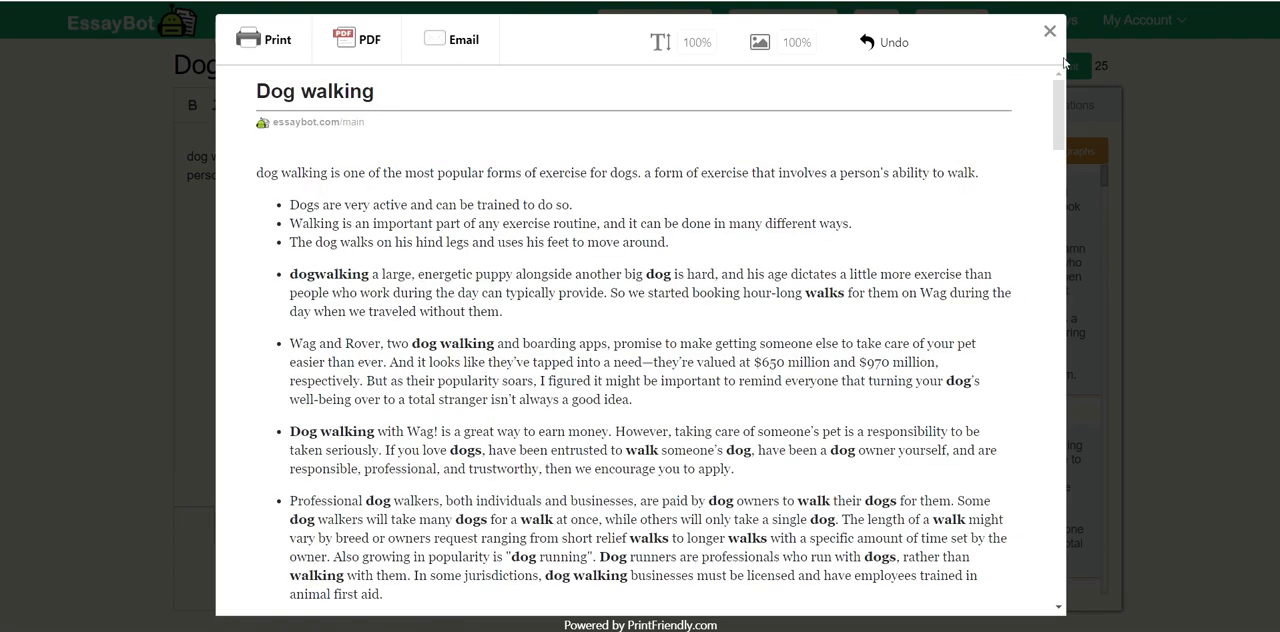
click(1048, 30)
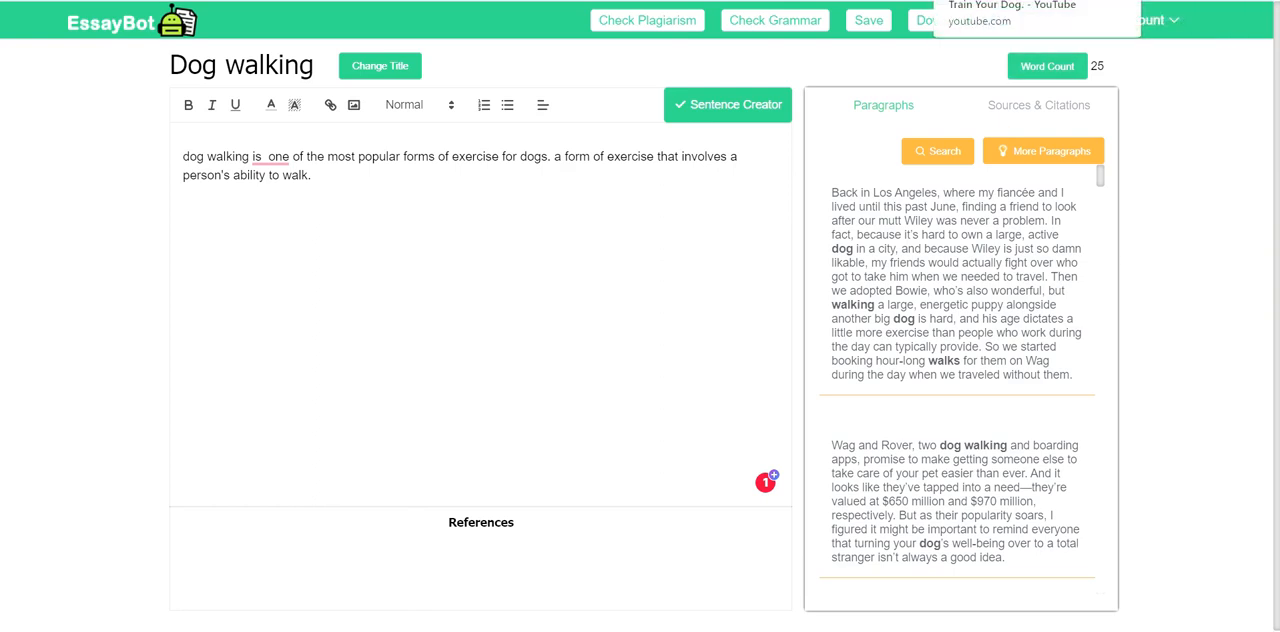
click(1024, 6)
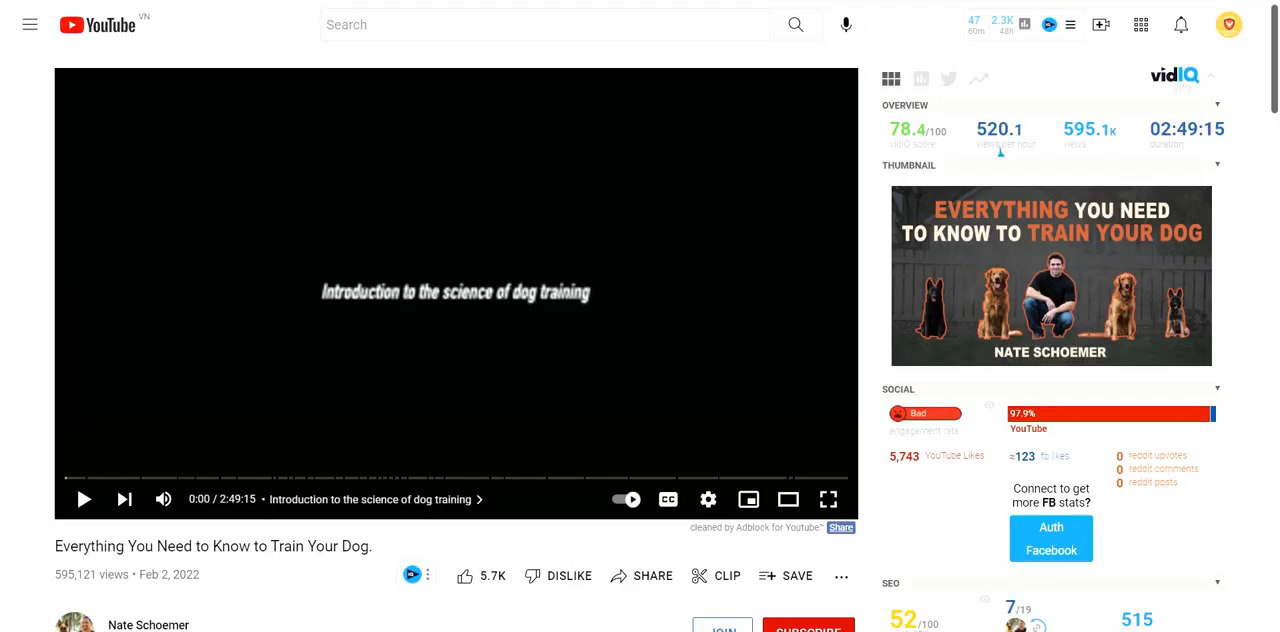
mouse_move(1028, 20)
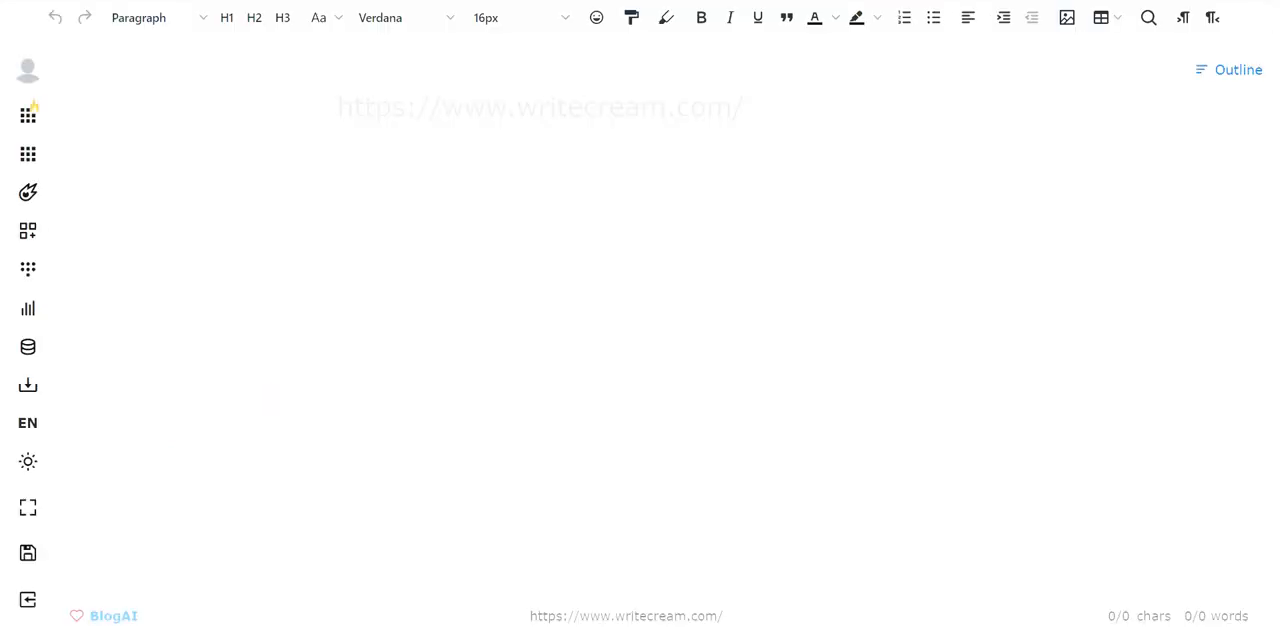
mouse_move(476, 180)
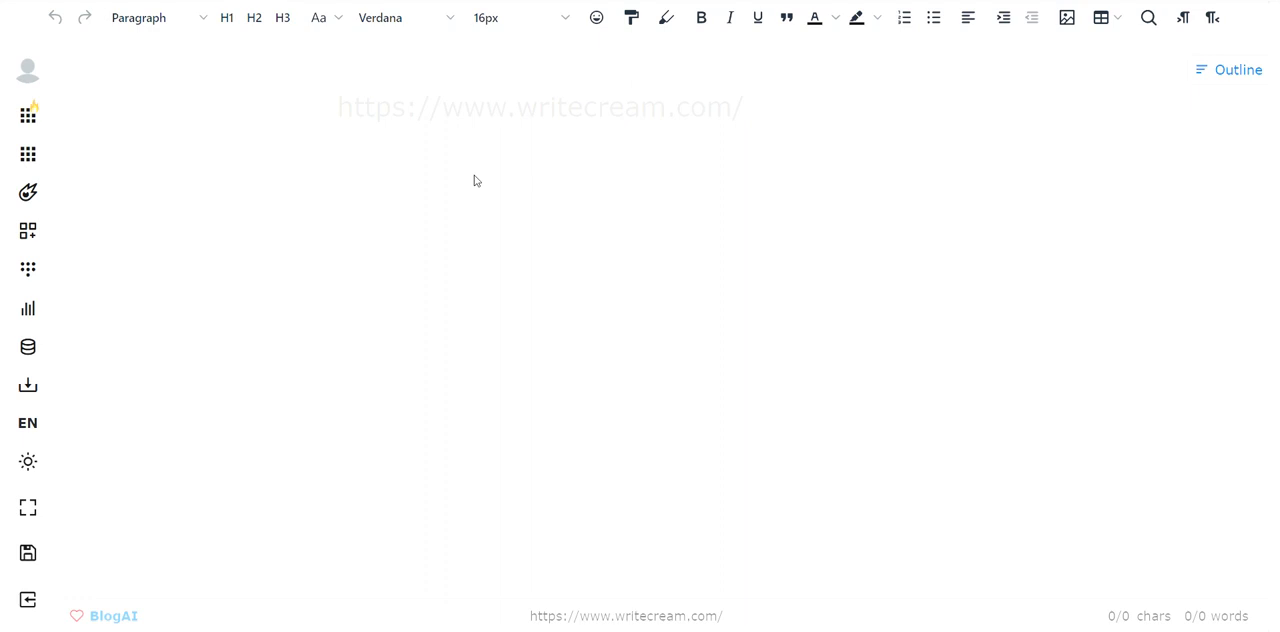
mouse_move(24, 114)
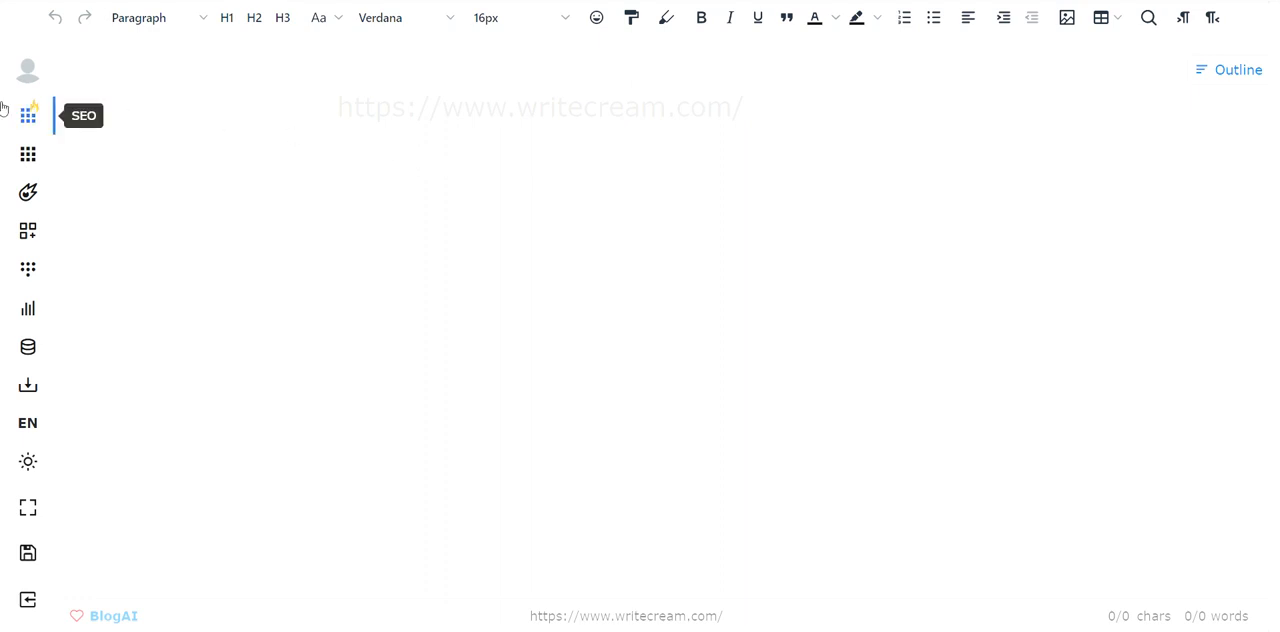
mouse_move(504, 124)
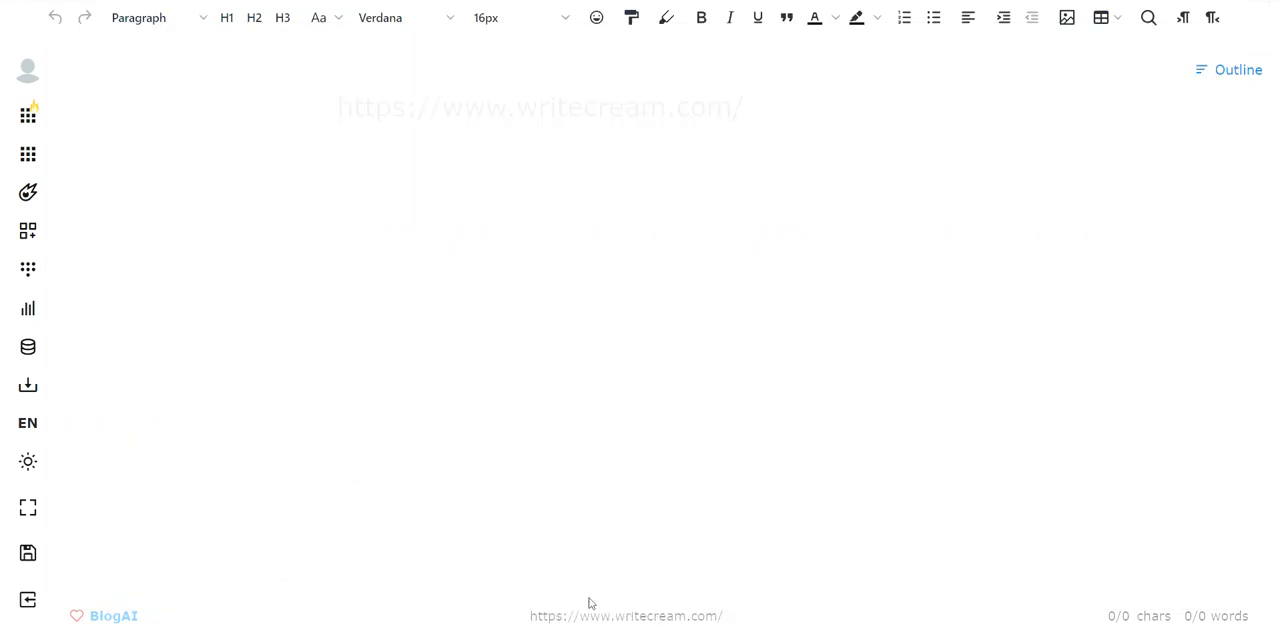
double_click(370, 106)
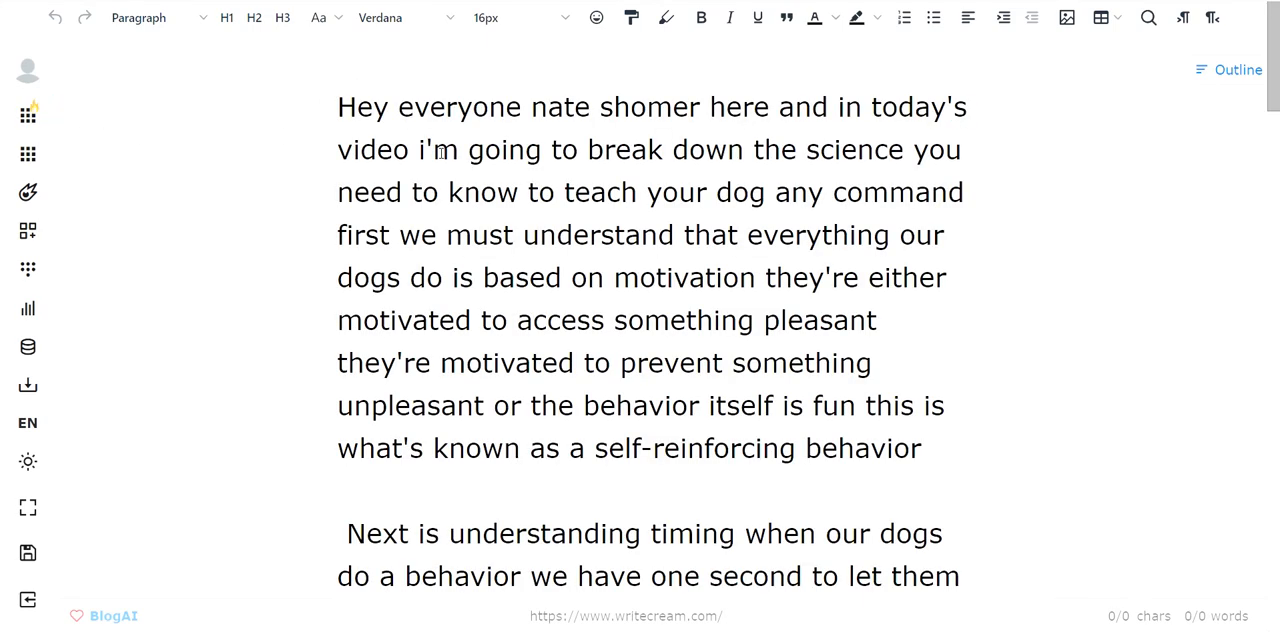
scroll(down, 3)
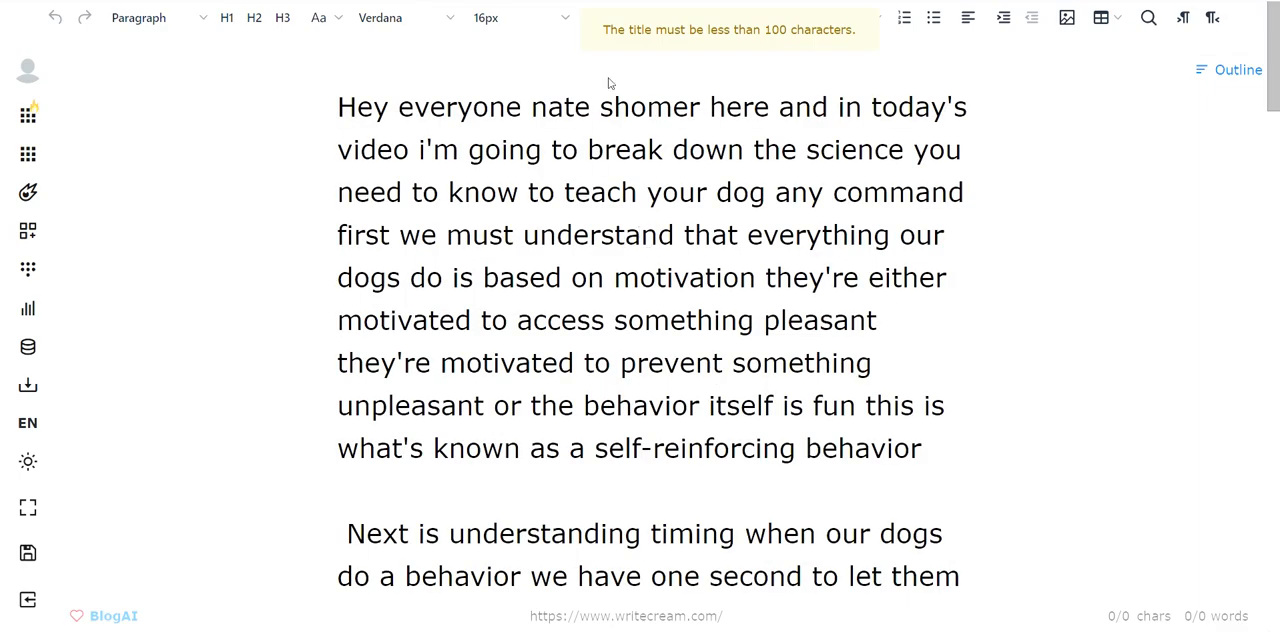
drag(336, 106, 922, 448)
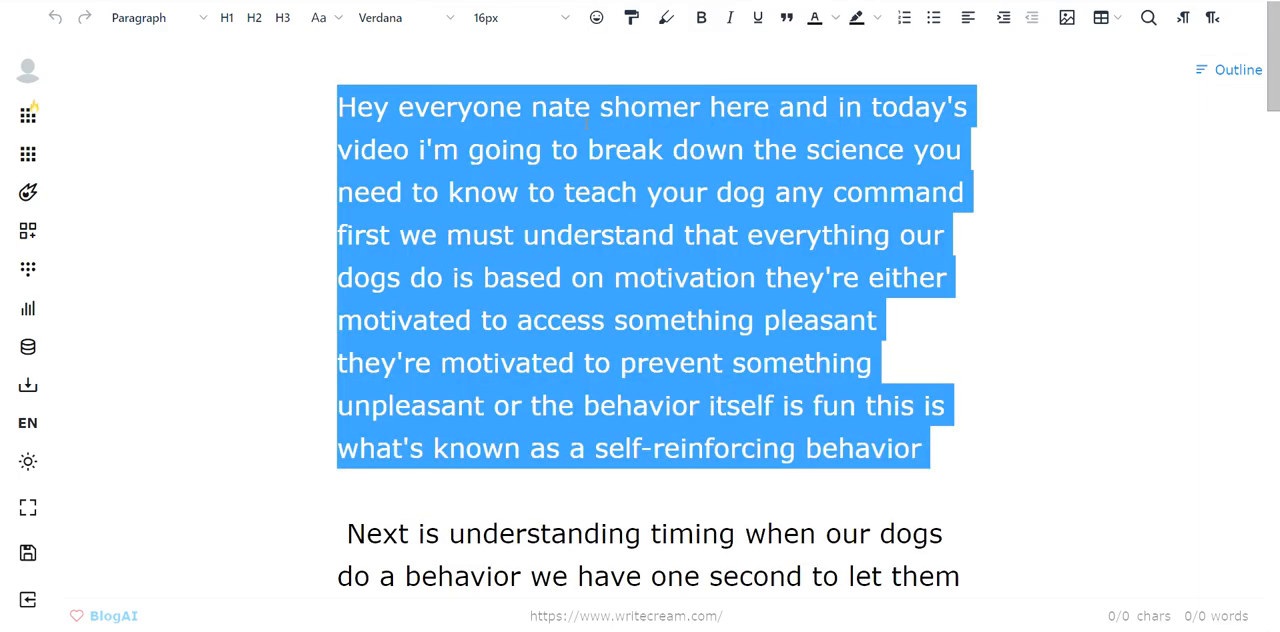
key(Delete)
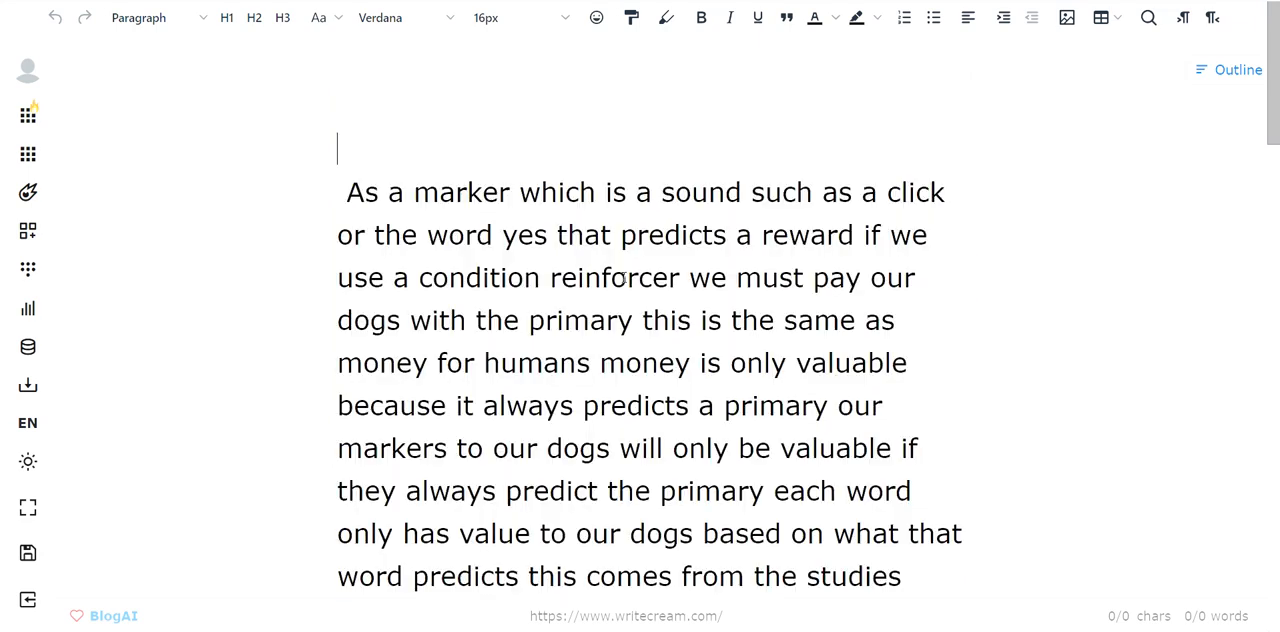
key(ctrl+a)
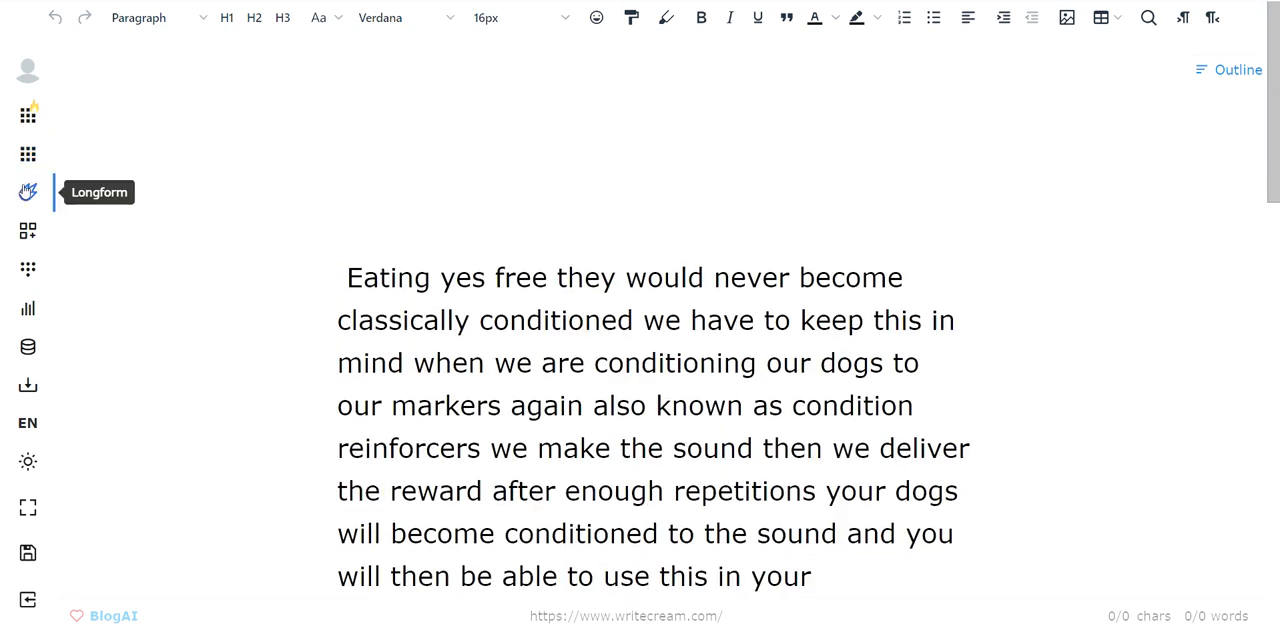
- Browse the Longform assistant's tools and transitions, then select all of the transcript text
click(28, 192)
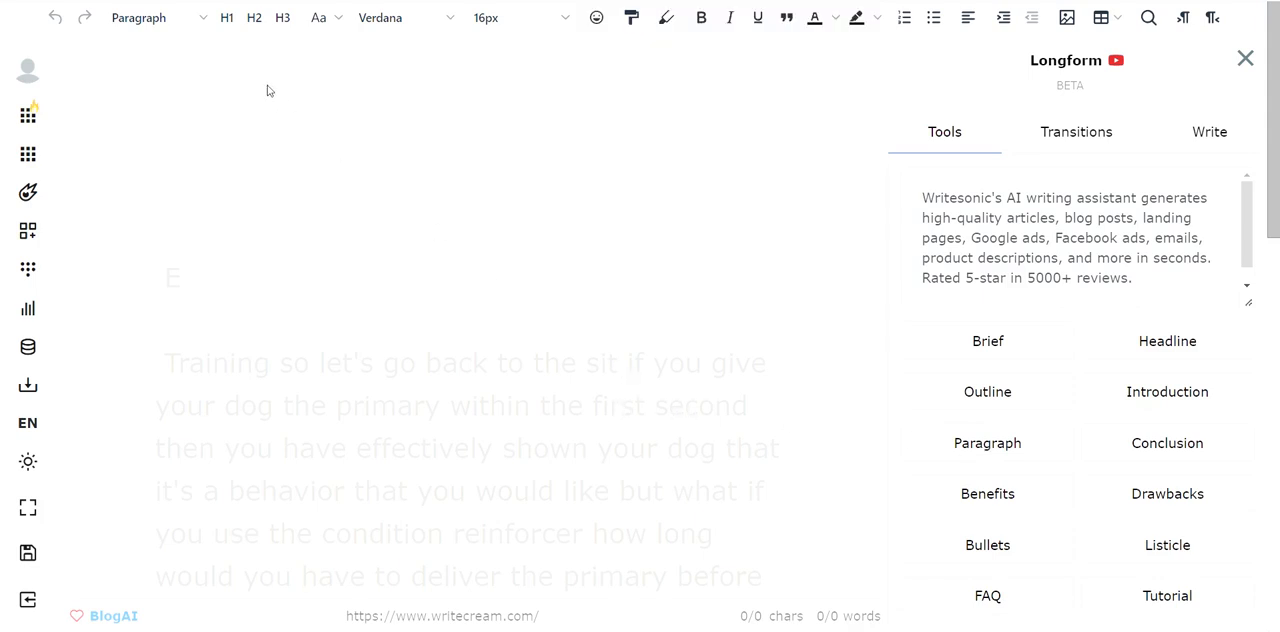
scroll(down, 3)
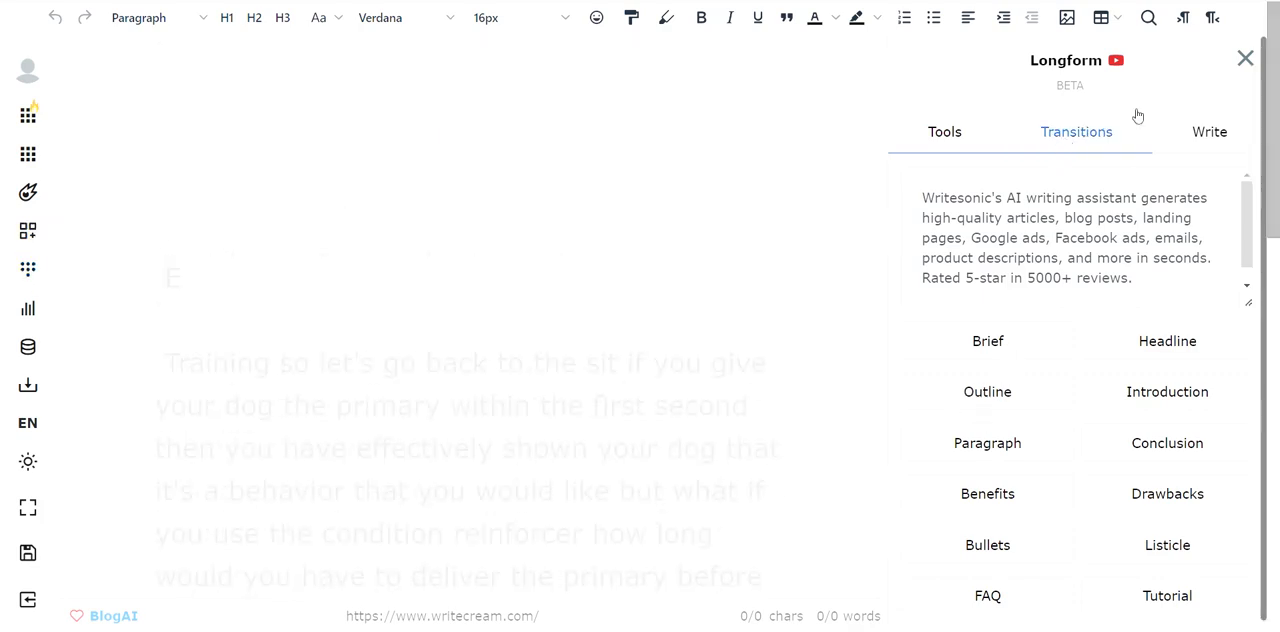
click(944, 132)
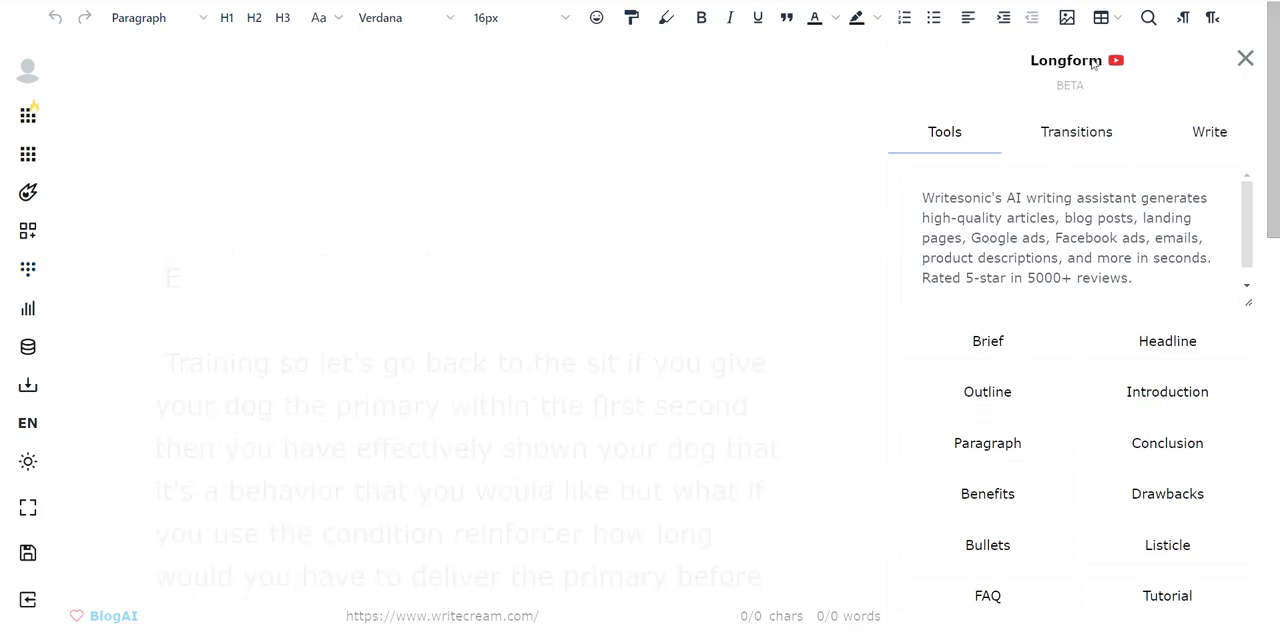
mouse_move(28, 66)
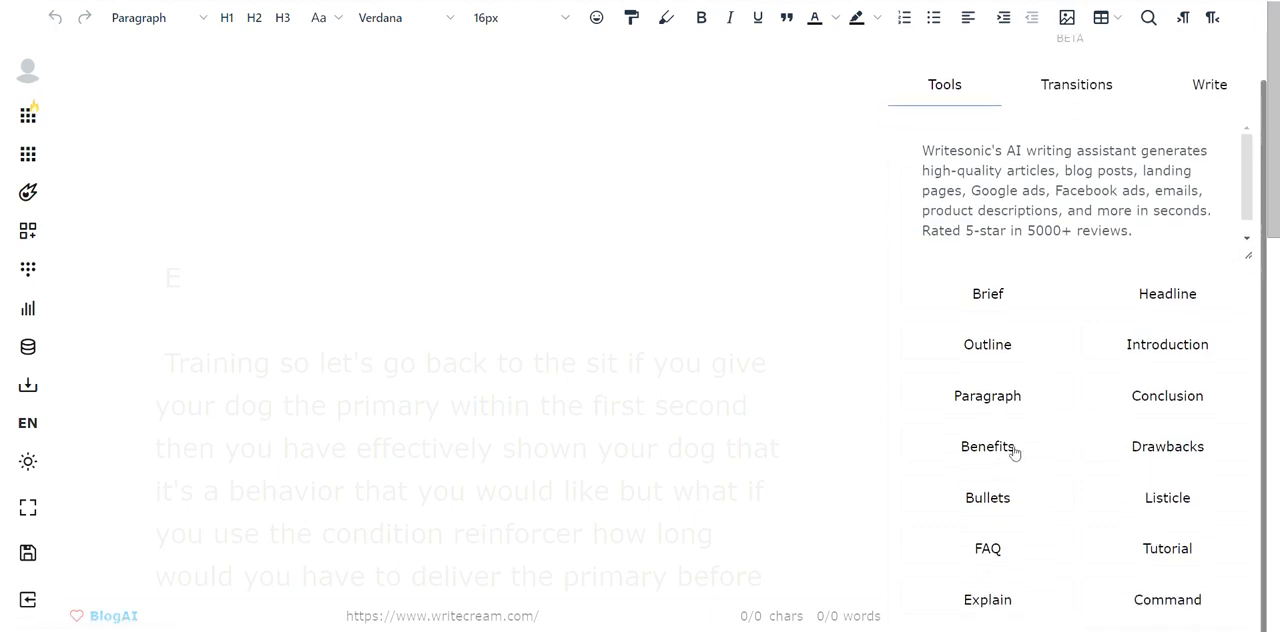
mouse_move(682, 474)
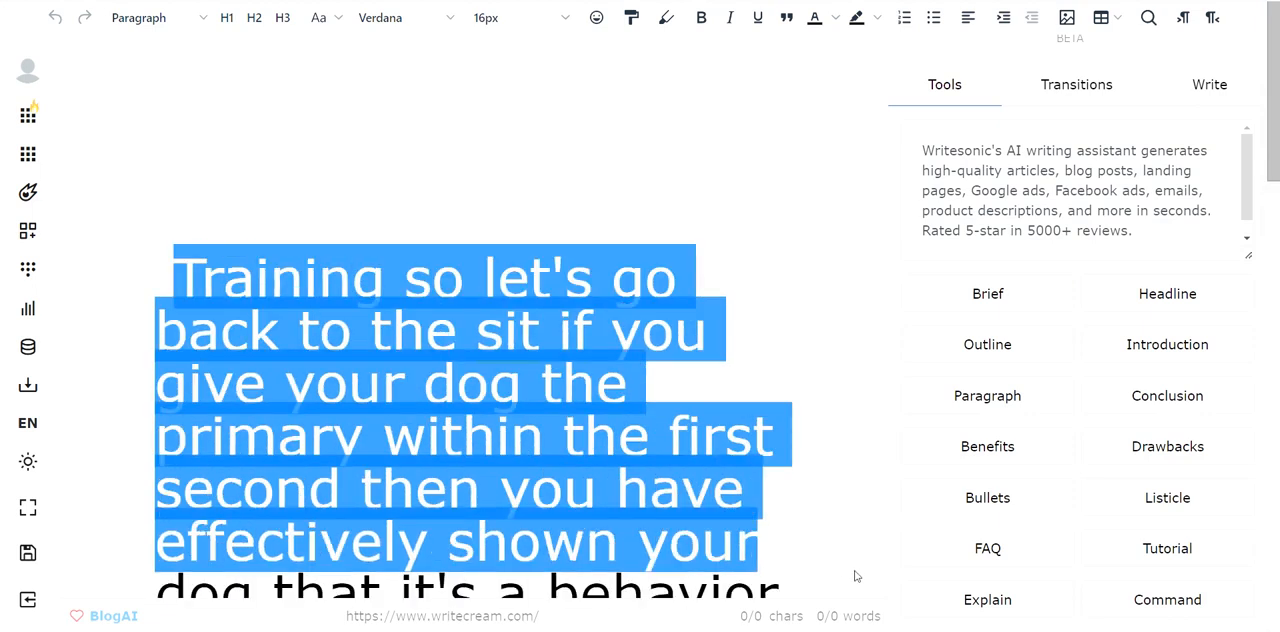
mouse_move(28, 232)
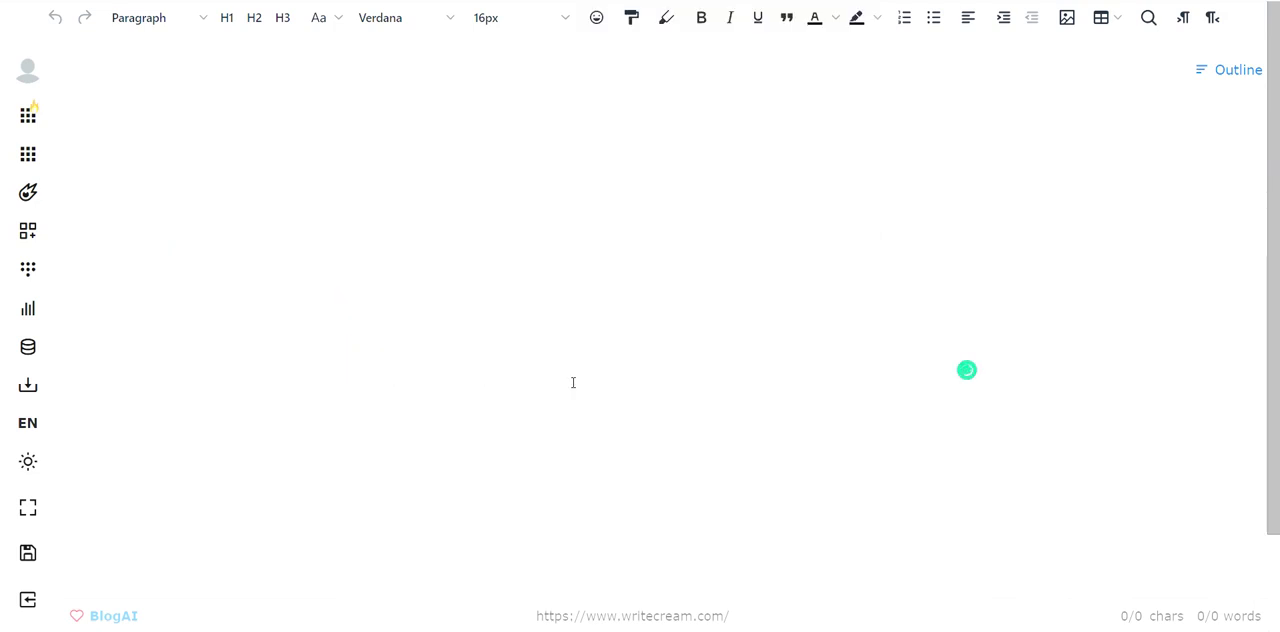
mouse_move(414, 174)
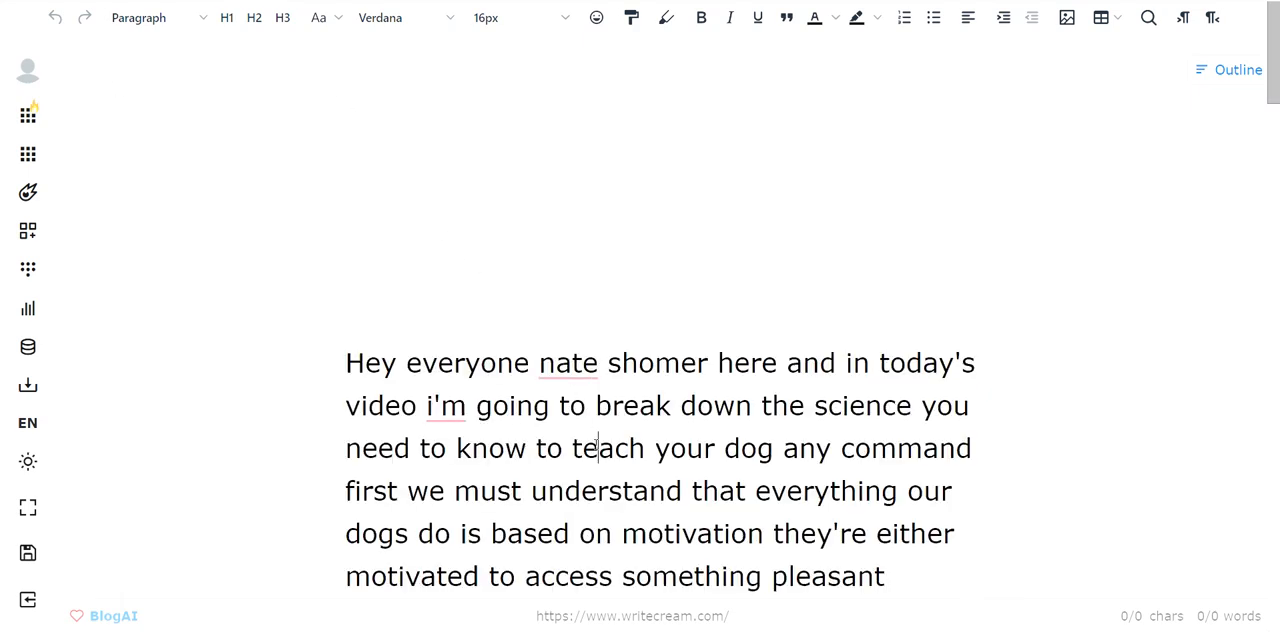
key(ctrl+a)
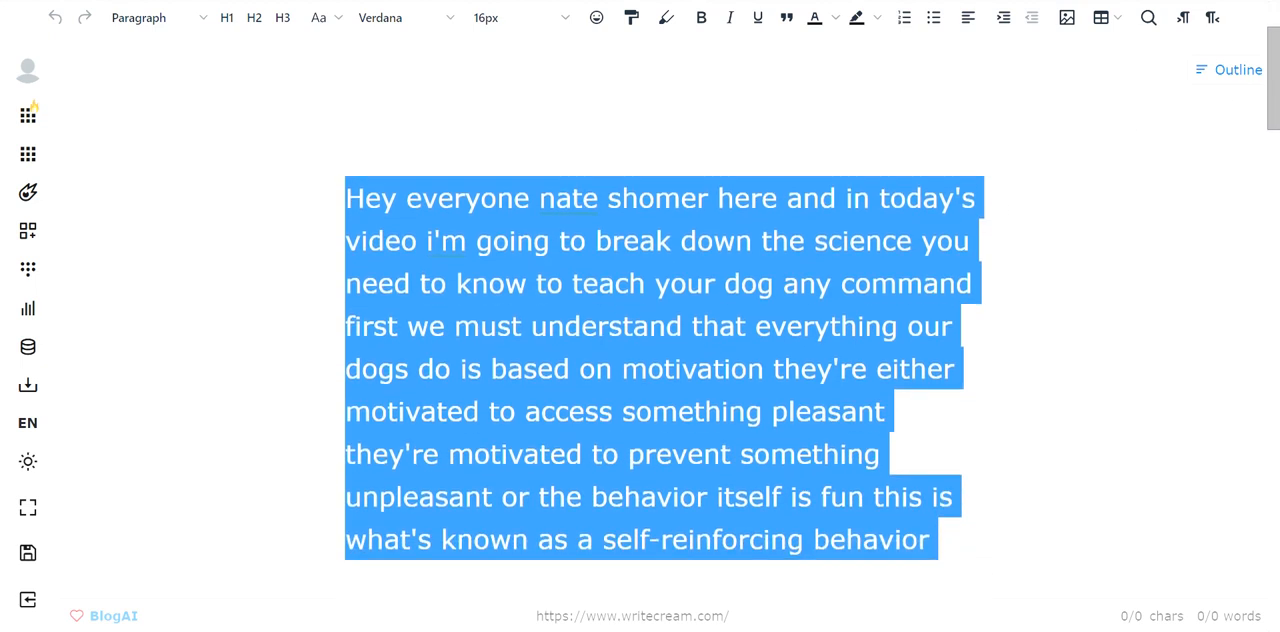
scroll(down, 3)
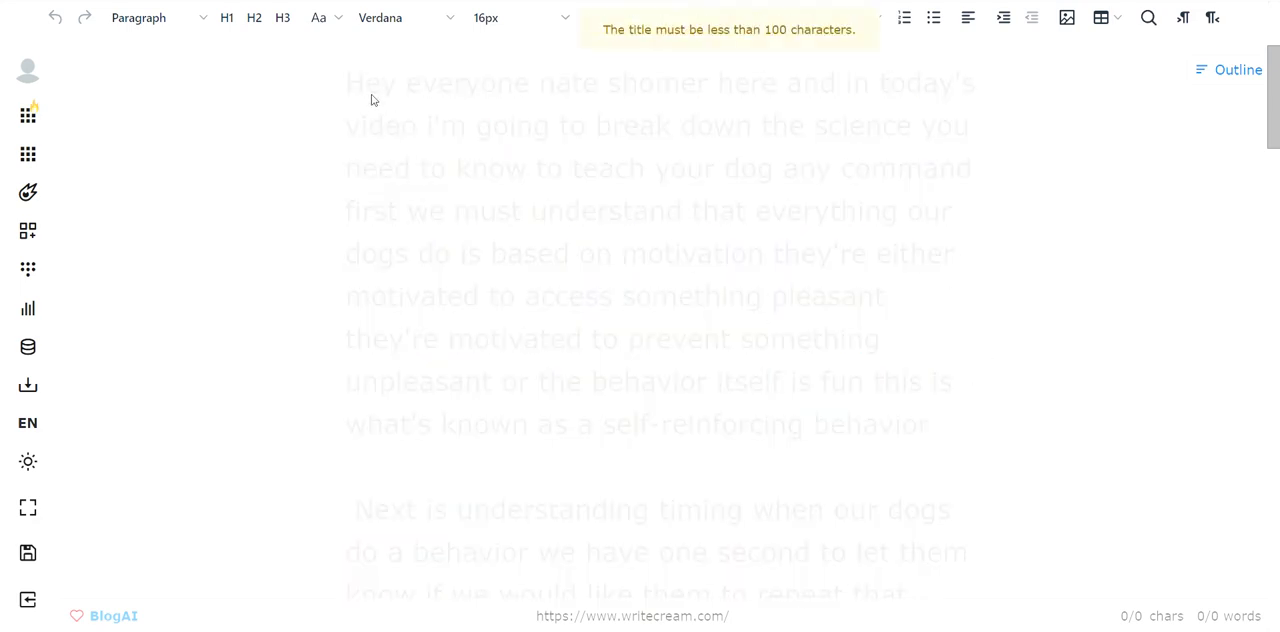
mouse_move(56, 76)
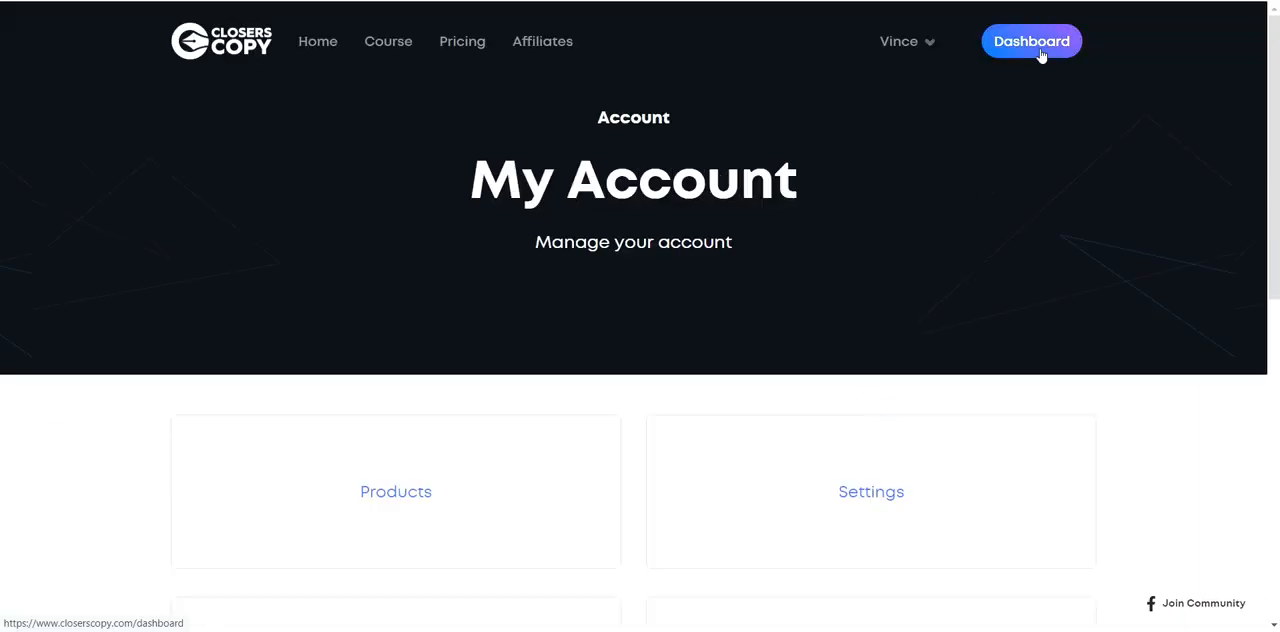
- From the dashboard, create and save a new project named 'YT Script'
click(1032, 40)
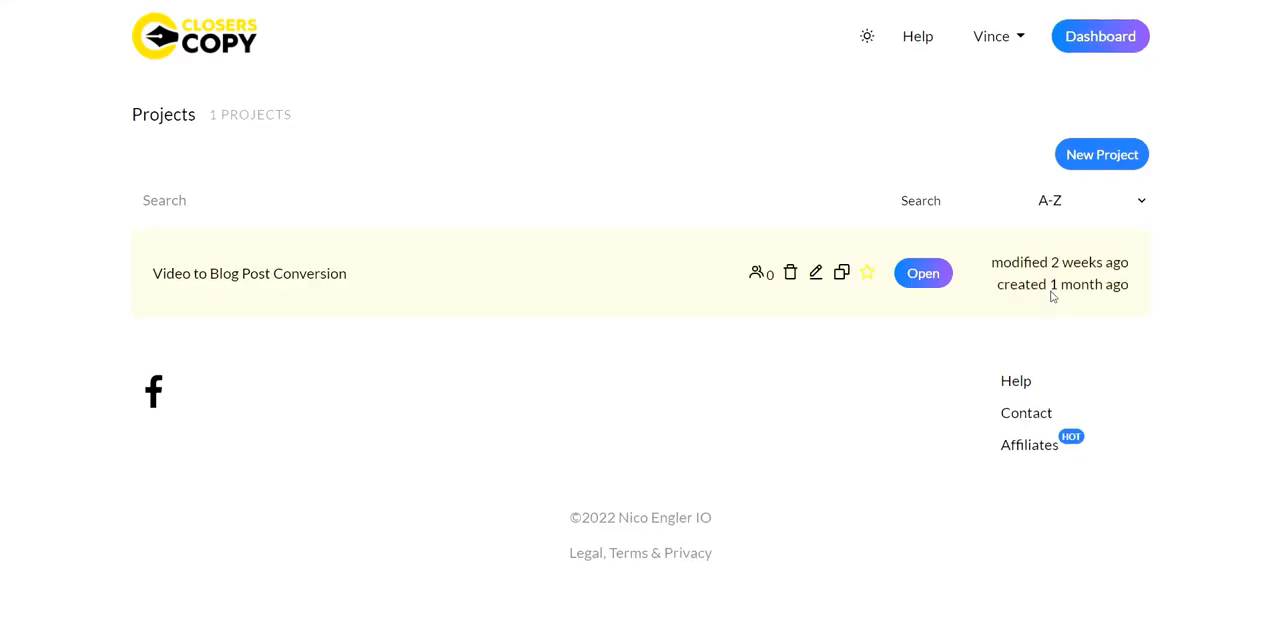
click(1100, 154)
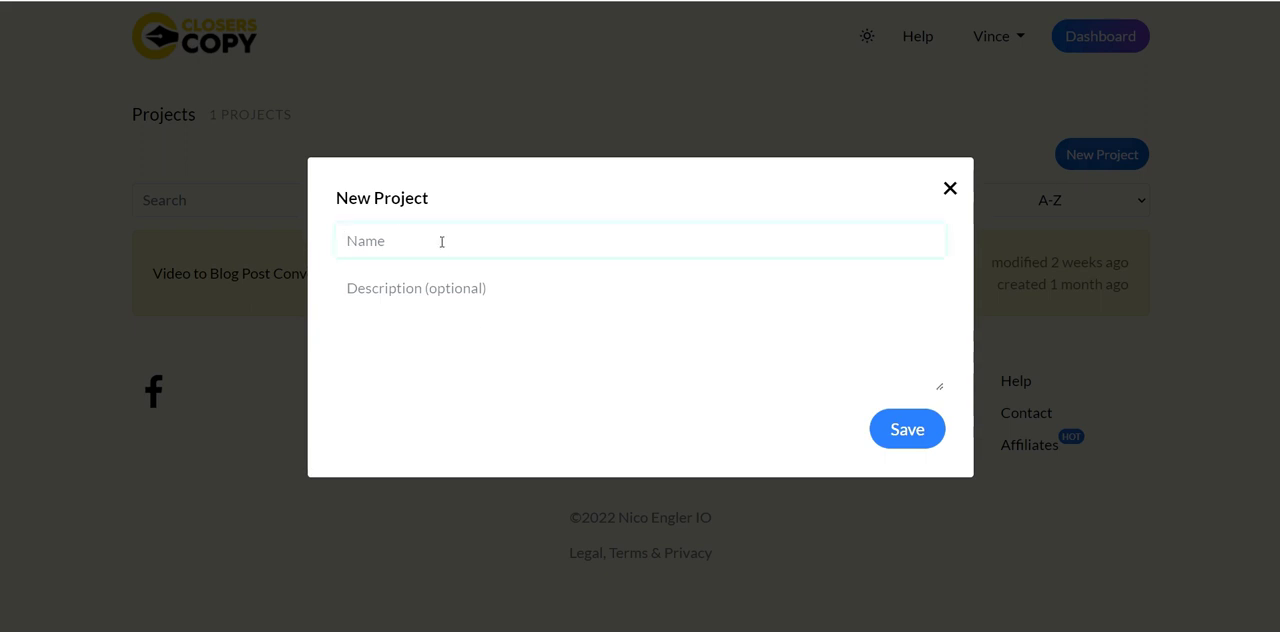
text(YT Sc)
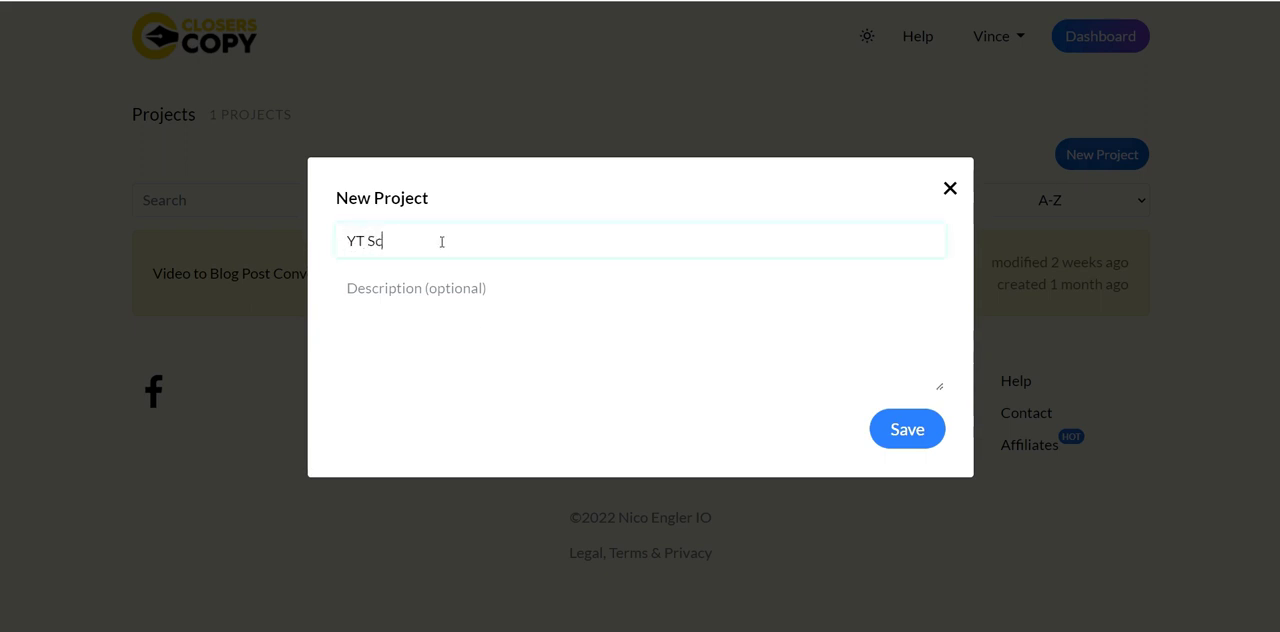
text(ript)
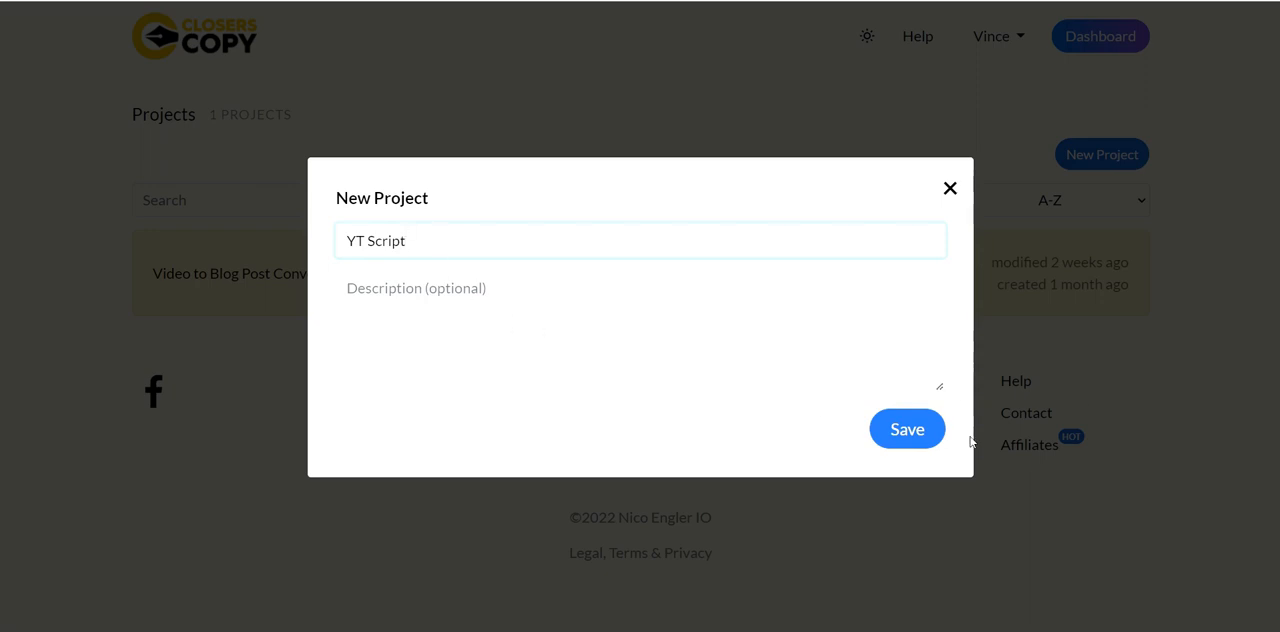
click(908, 428)
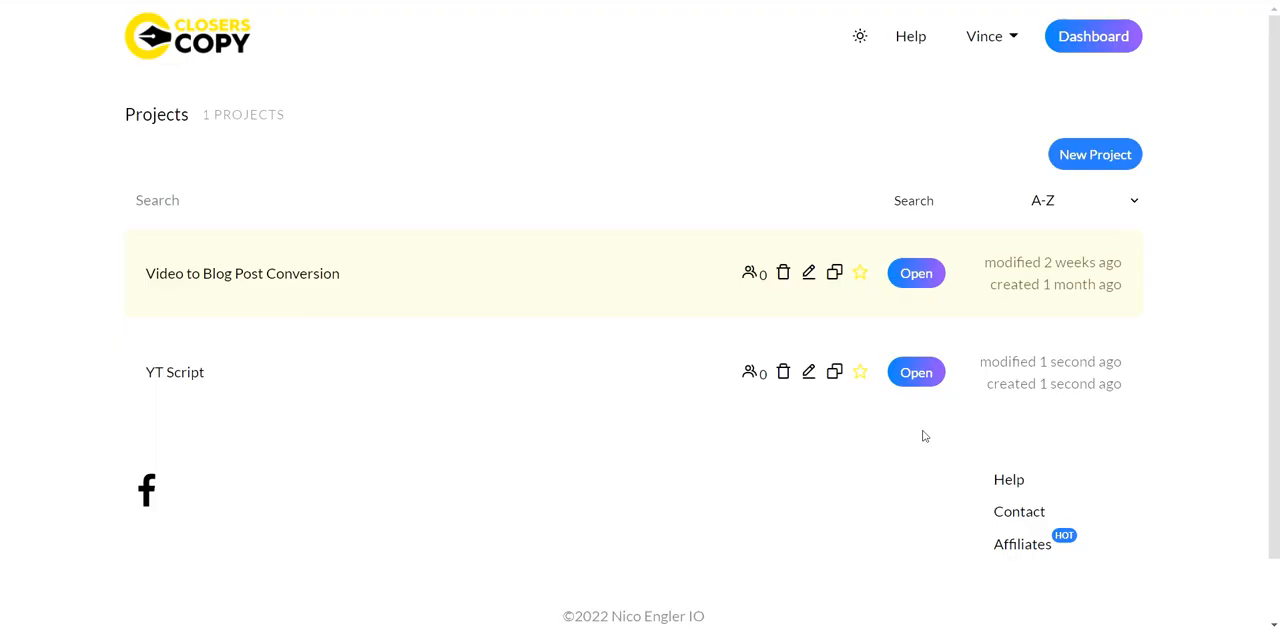
- Inside the YT Script project, create and save a new document named 'YT Script'
click(916, 372)
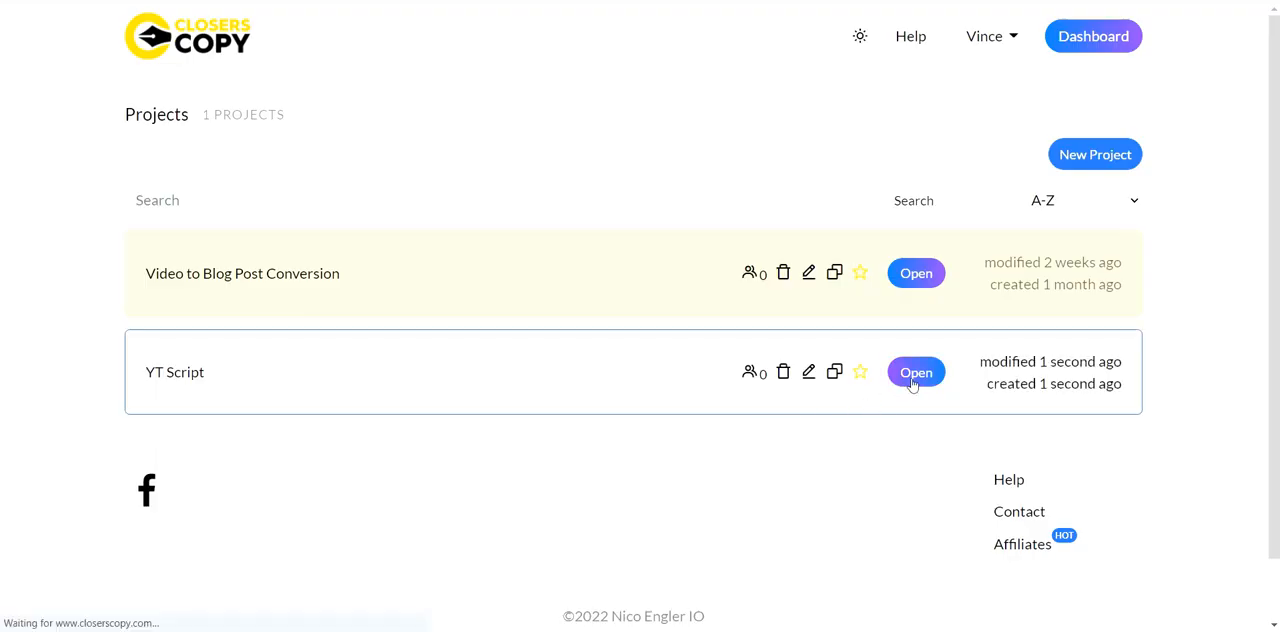
click(916, 372)
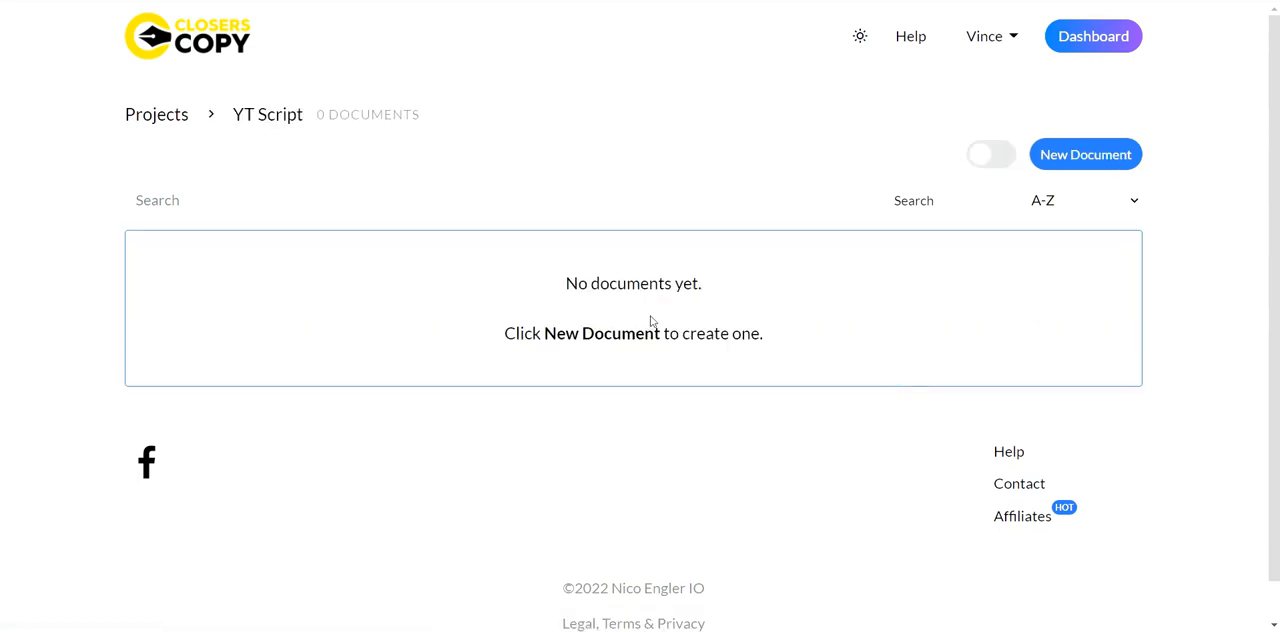
click(1084, 154)
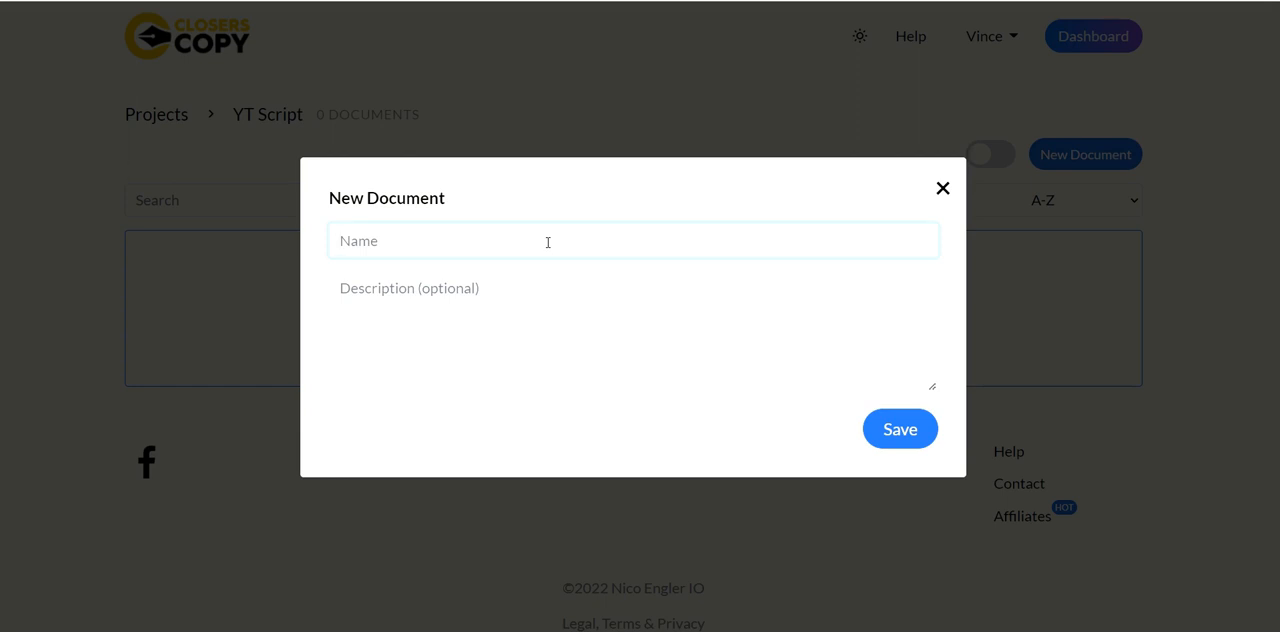
text(YT Scipr)
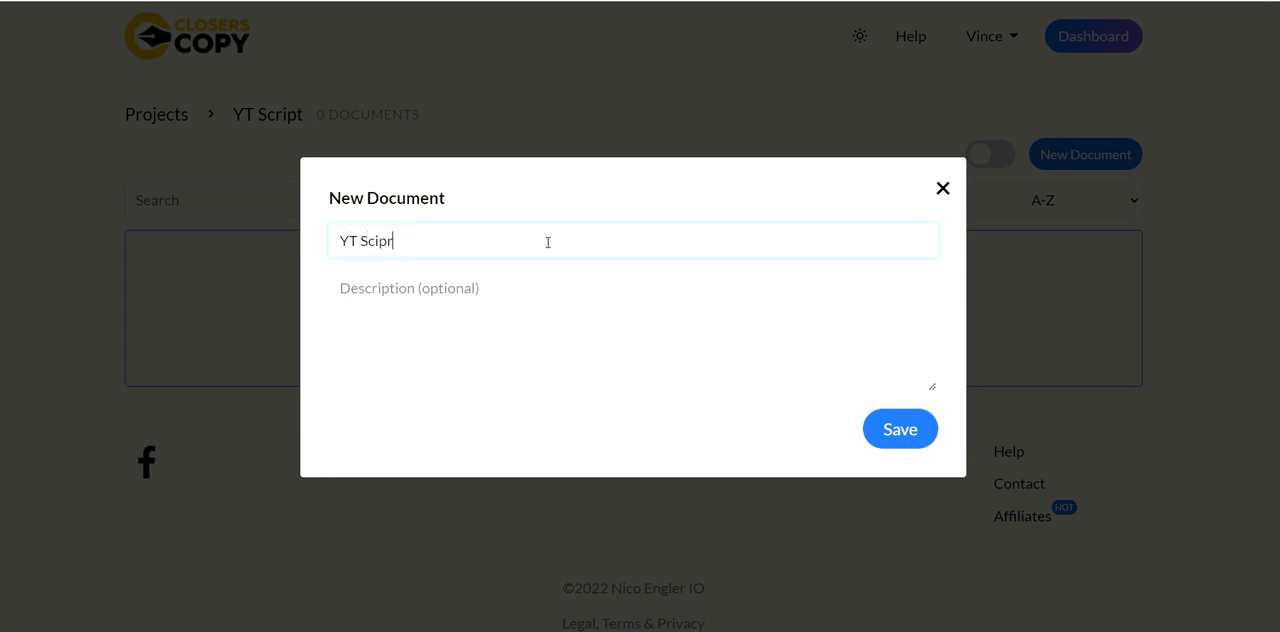
text(it)
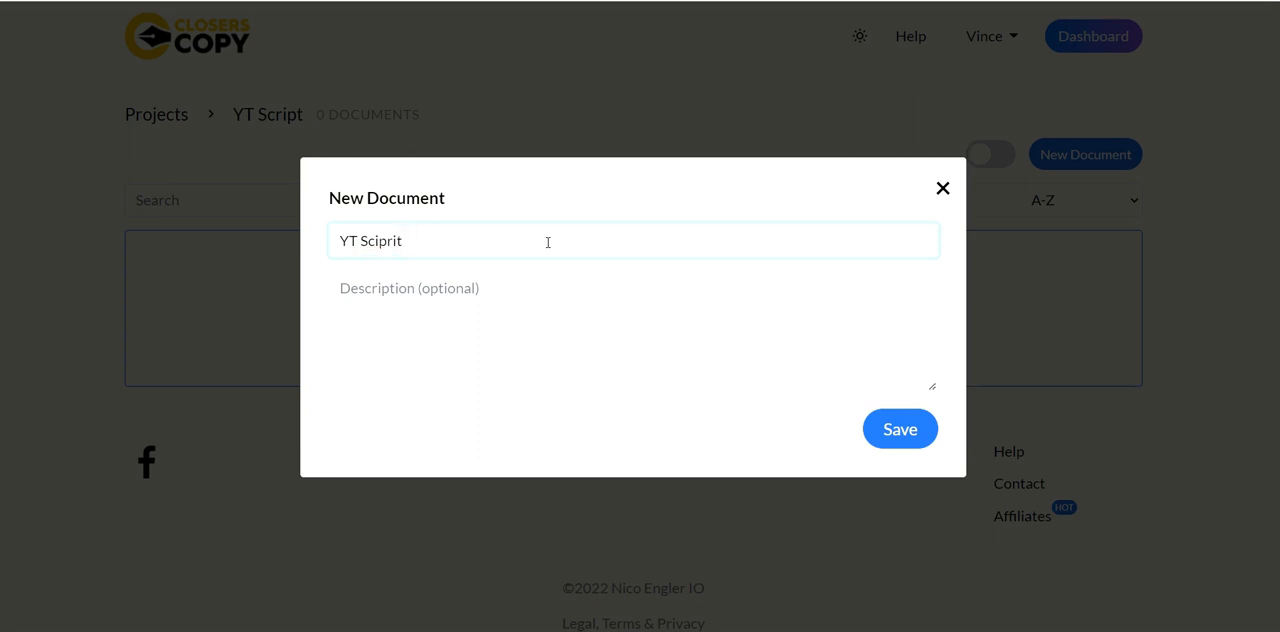
key(Backspace)
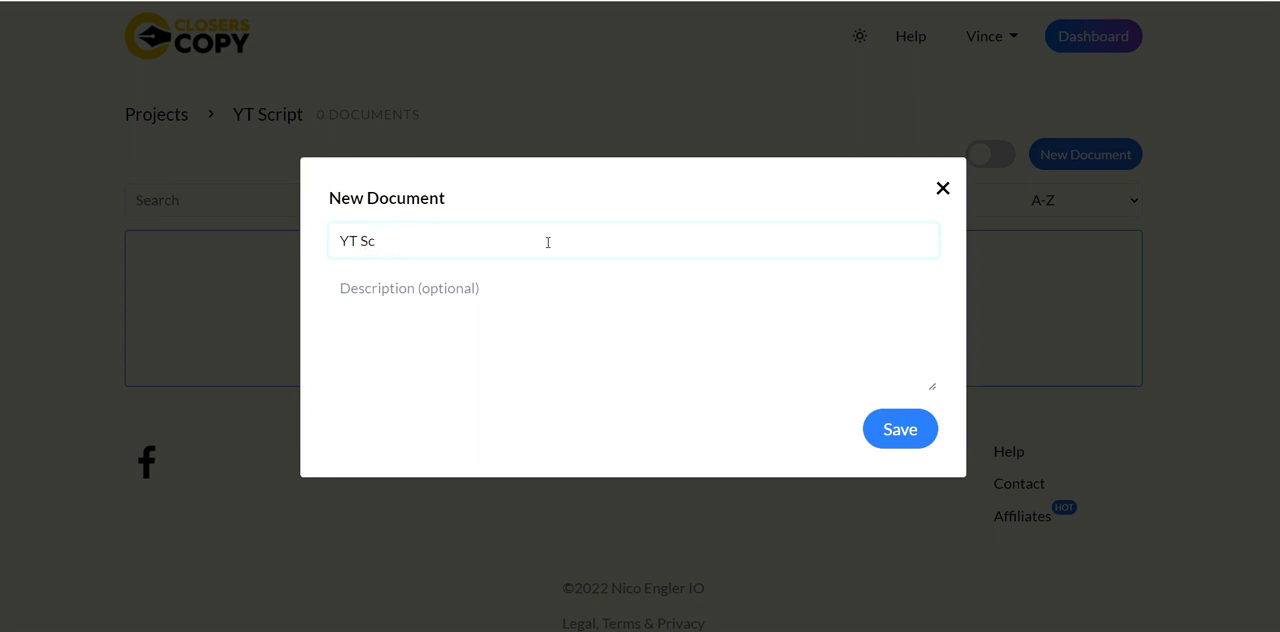
text(ript)
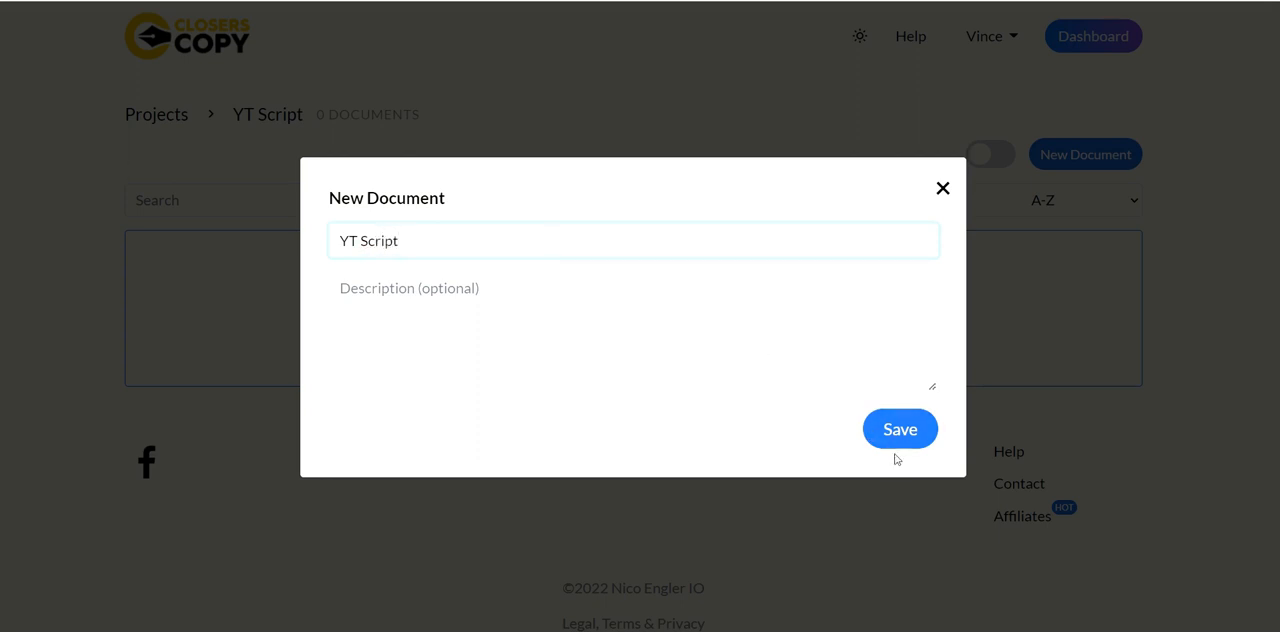
click(900, 428)
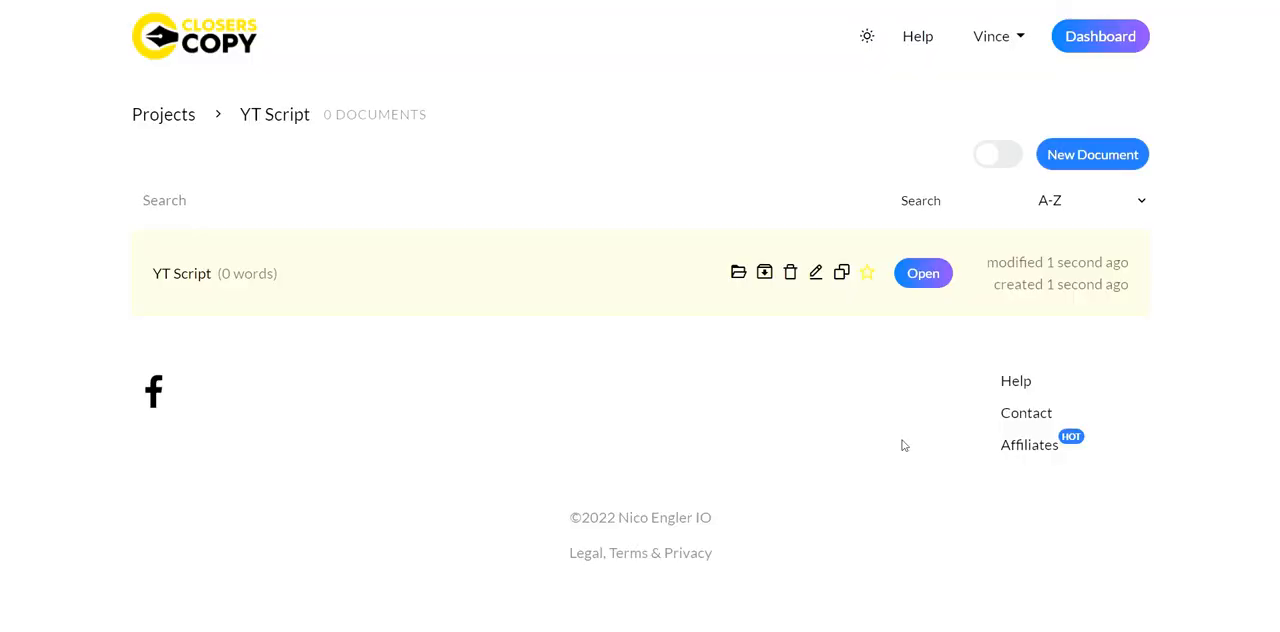
- Summarize the document's opening paragraph, which returns a 500-character minimum notice
click(914, 272)
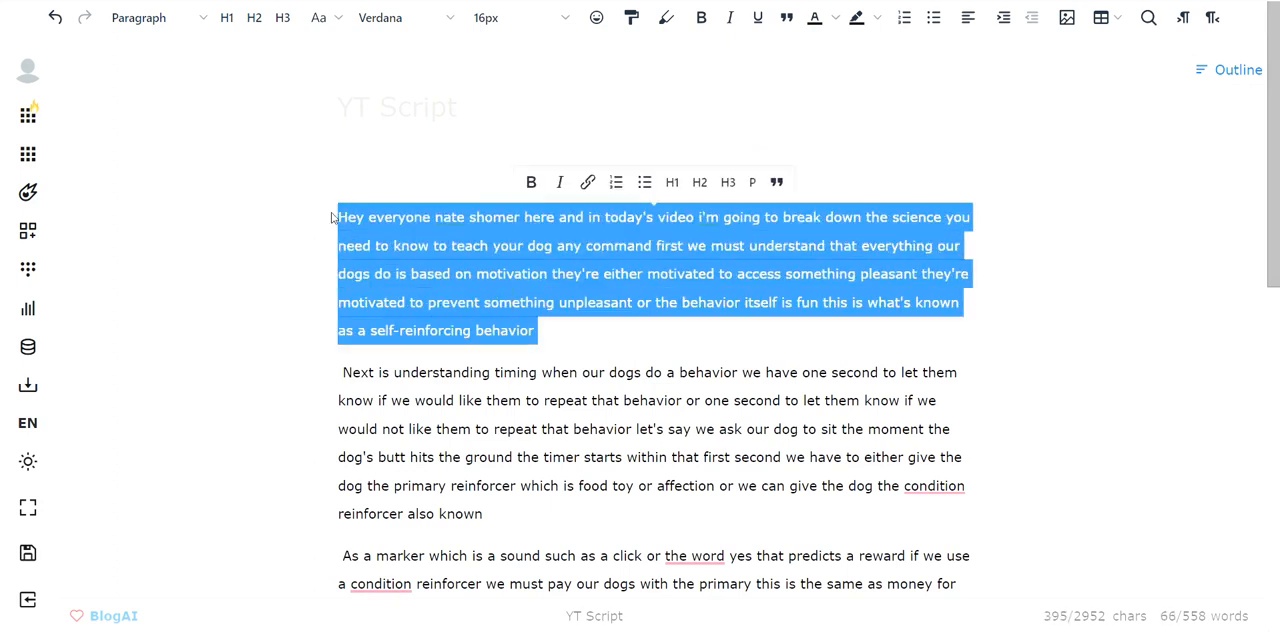
mouse_move(776, 182)
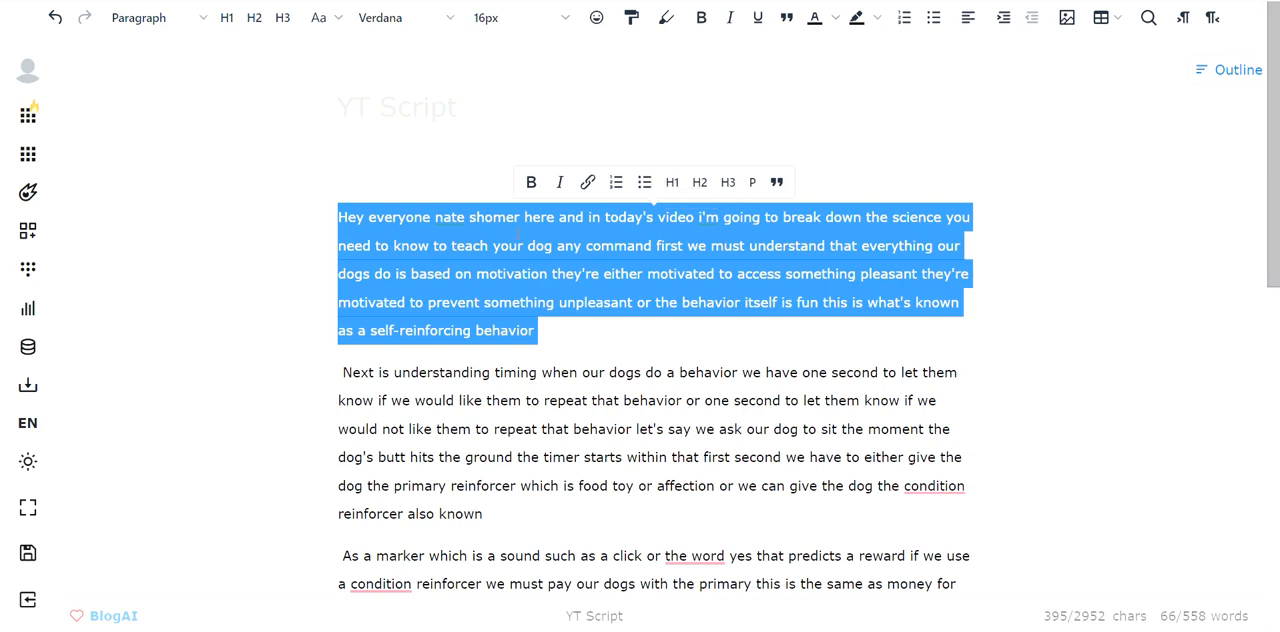
right_click(462, 250)
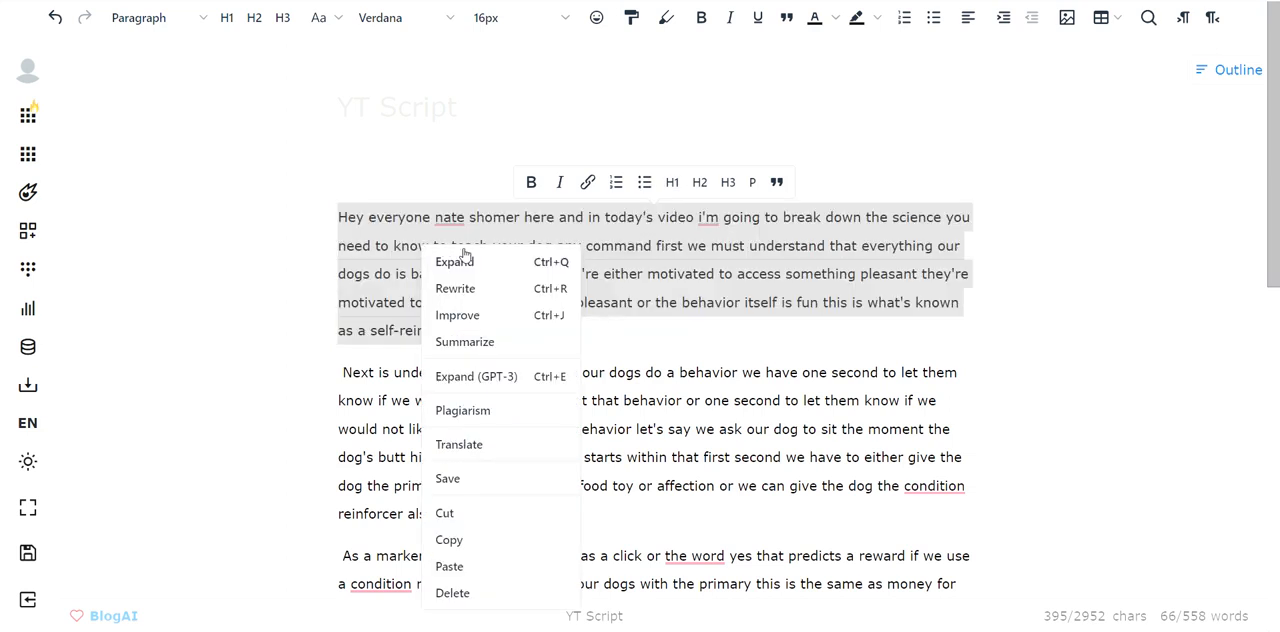
mouse_move(510, 316)
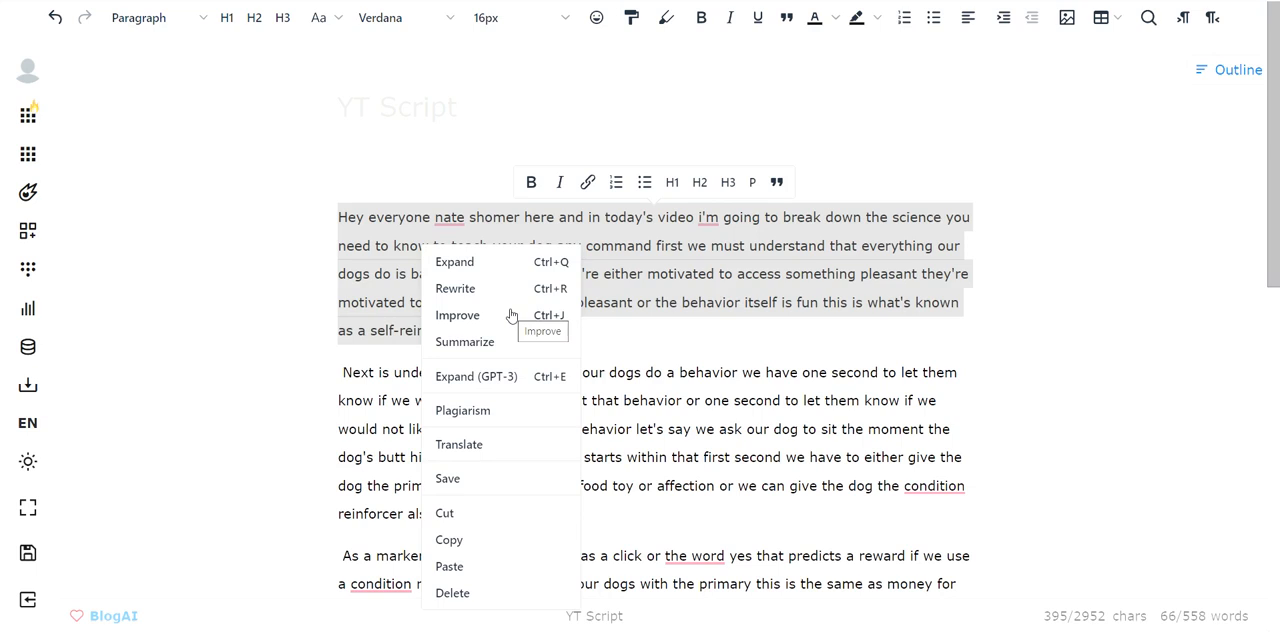
click(464, 340)
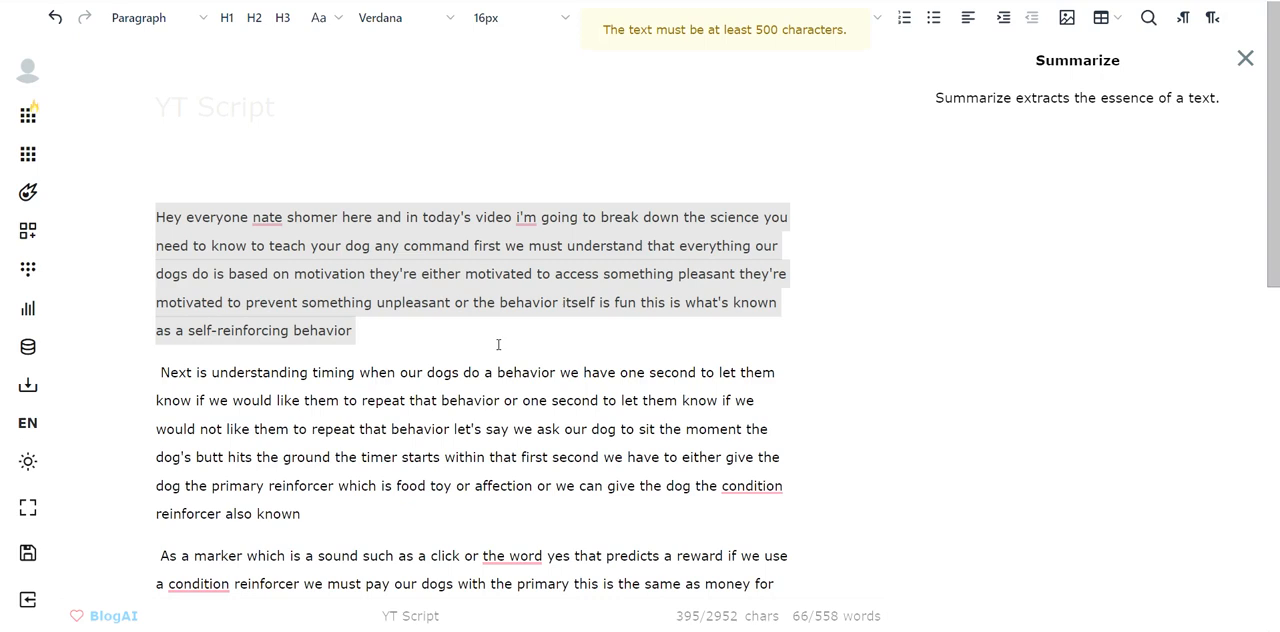
- Summarize the first two paragraphs into the sit-and-stay summary, then select the markers paragraph
drag(210, 400, 308, 512)
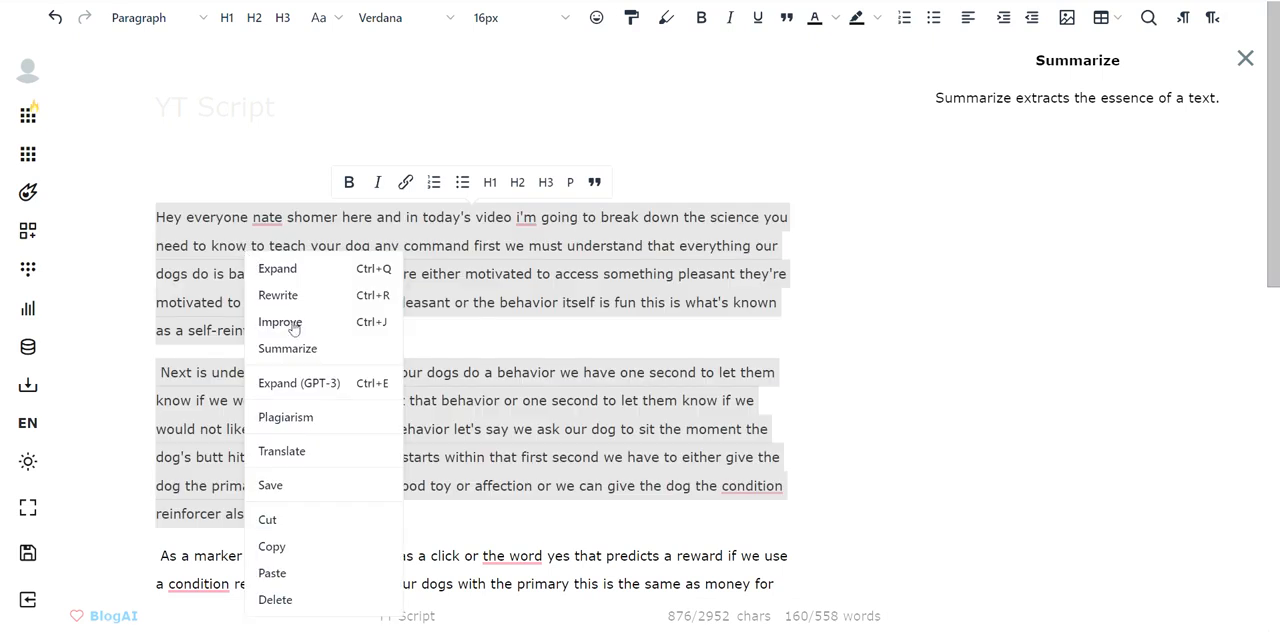
click(288, 348)
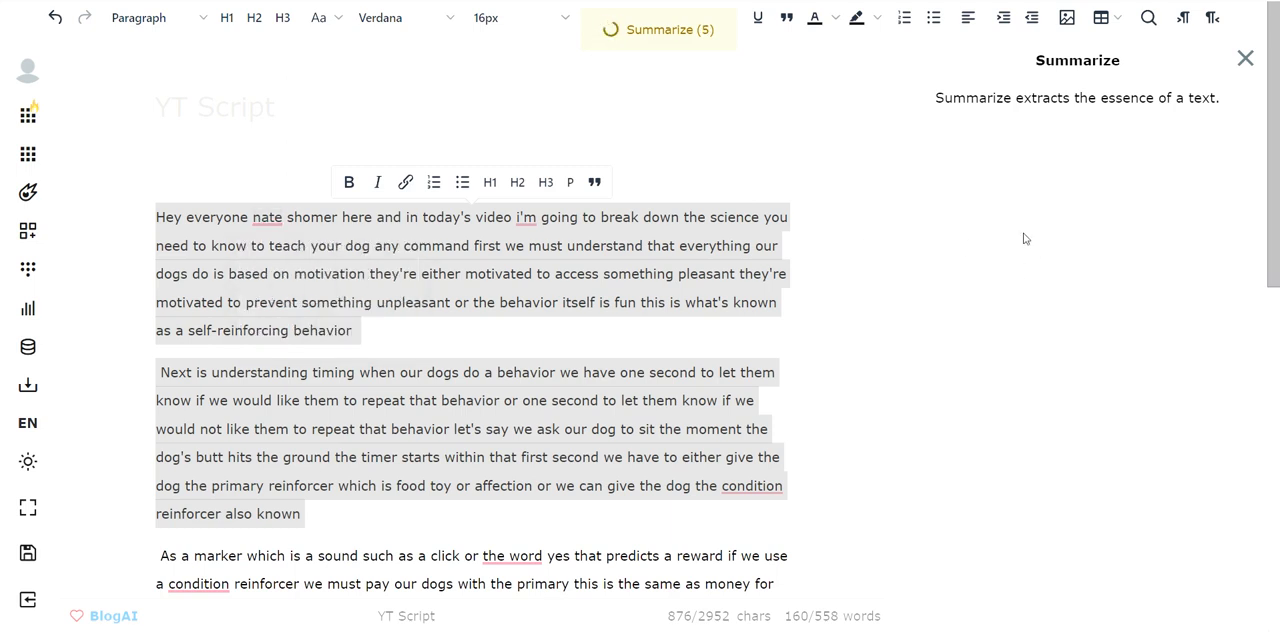
mouse_move(1038, 302)
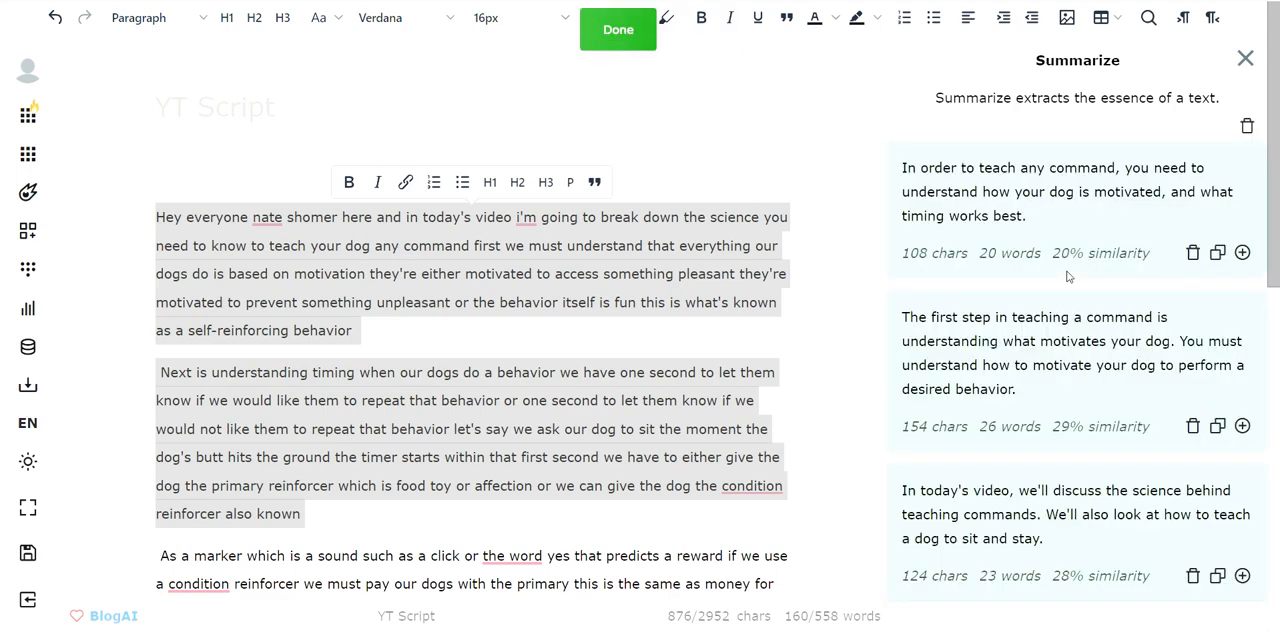
mouse_move(1104, 384)
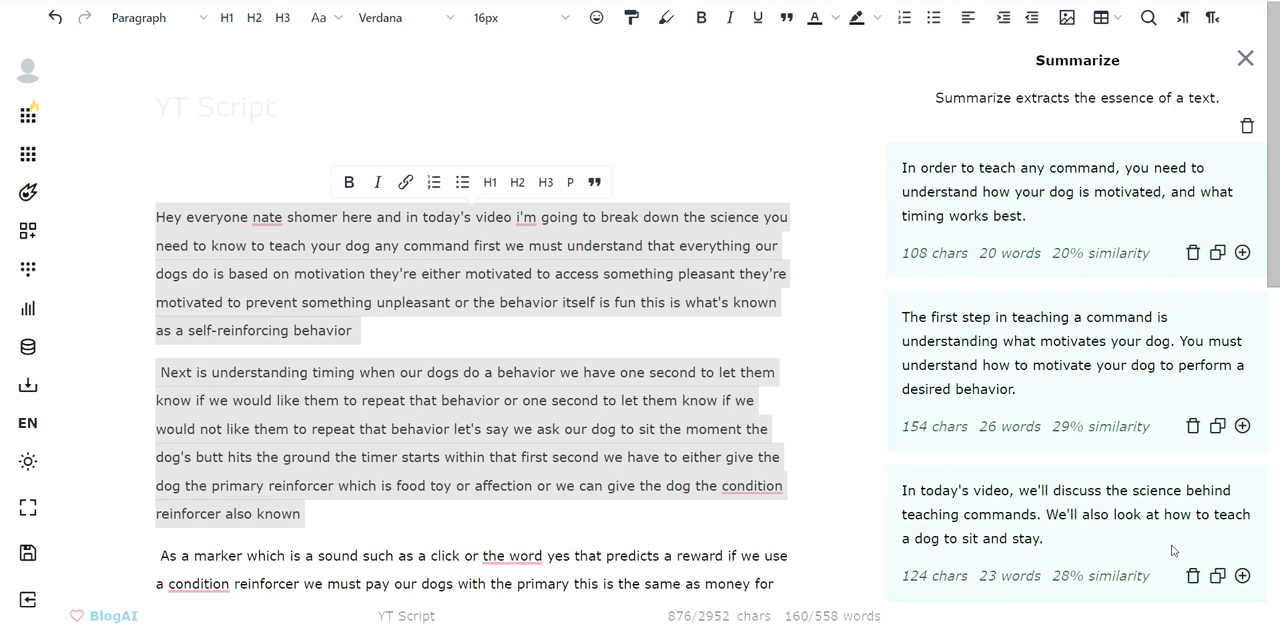
mouse_move(1216, 576)
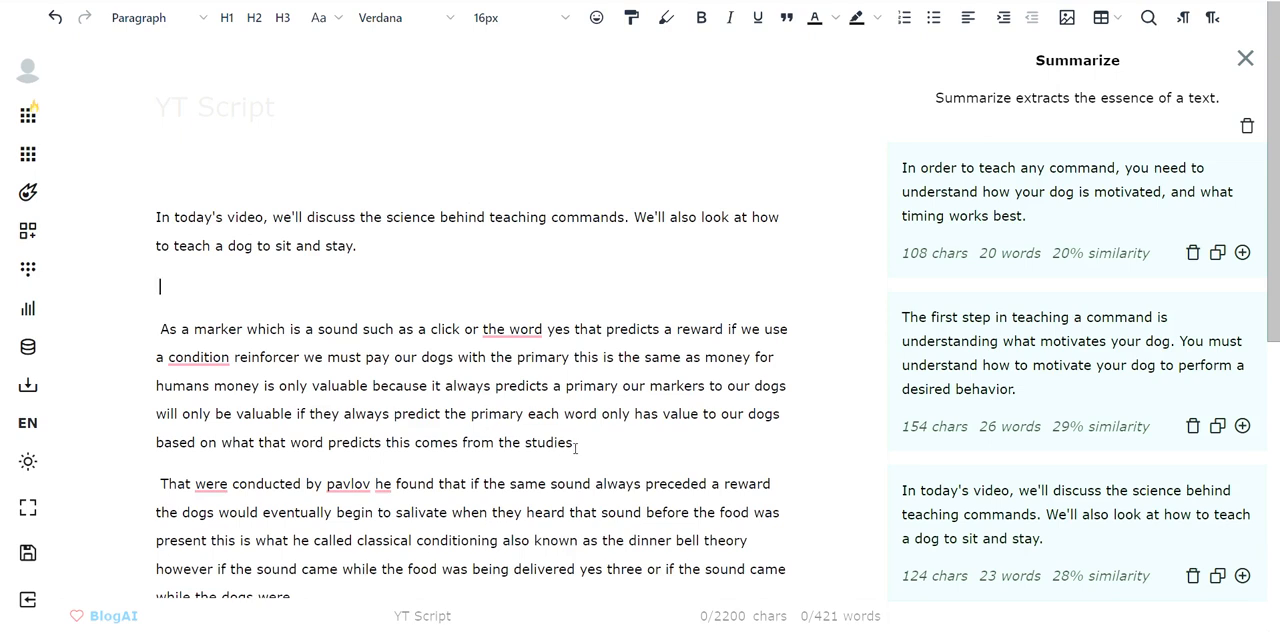
drag(160, 328, 572, 442)
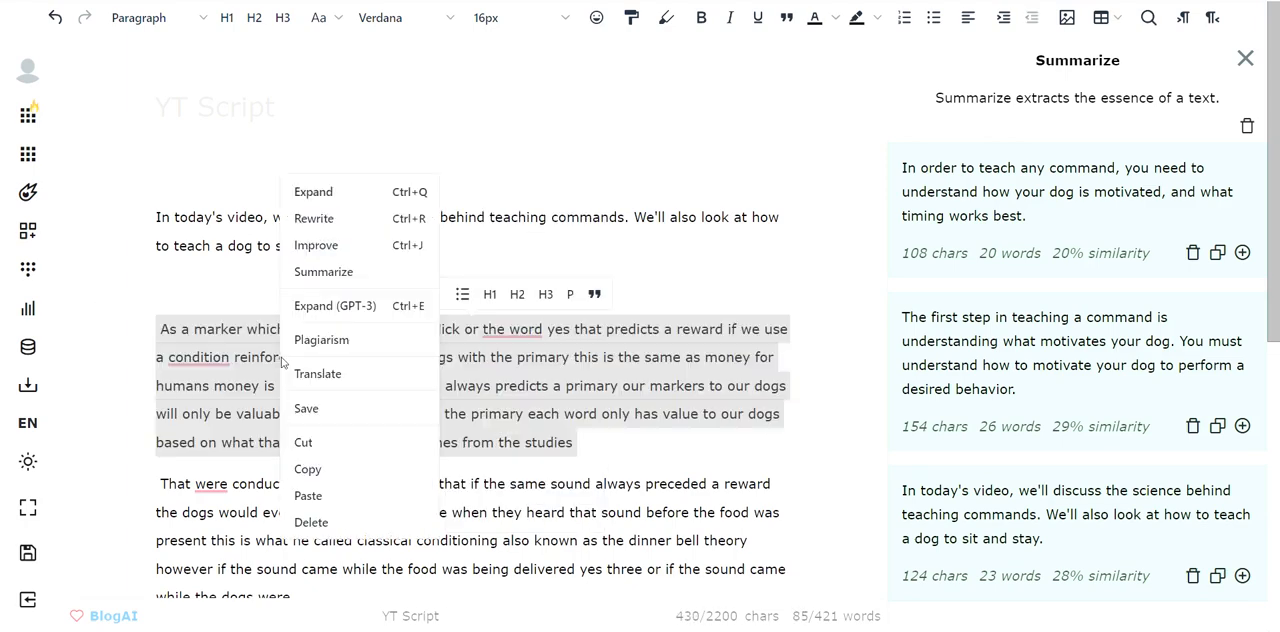
- Run Improve on the markers-and-reinforcers paragraph and scroll through its variations
click(316, 244)
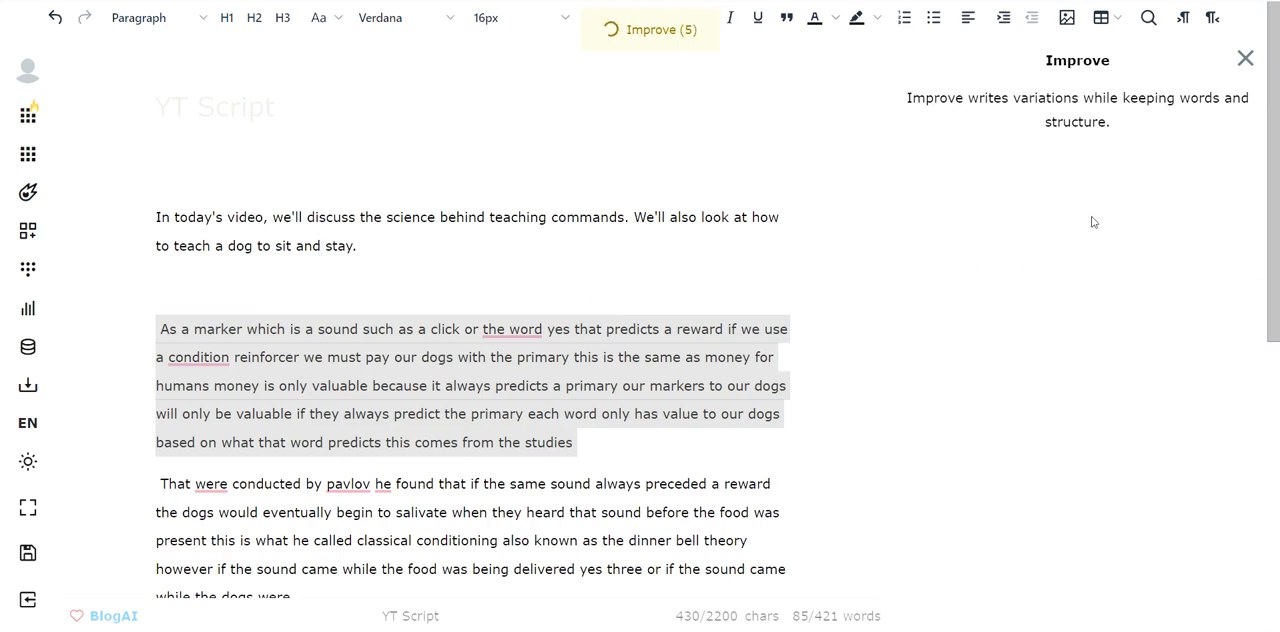
click(648, 28)
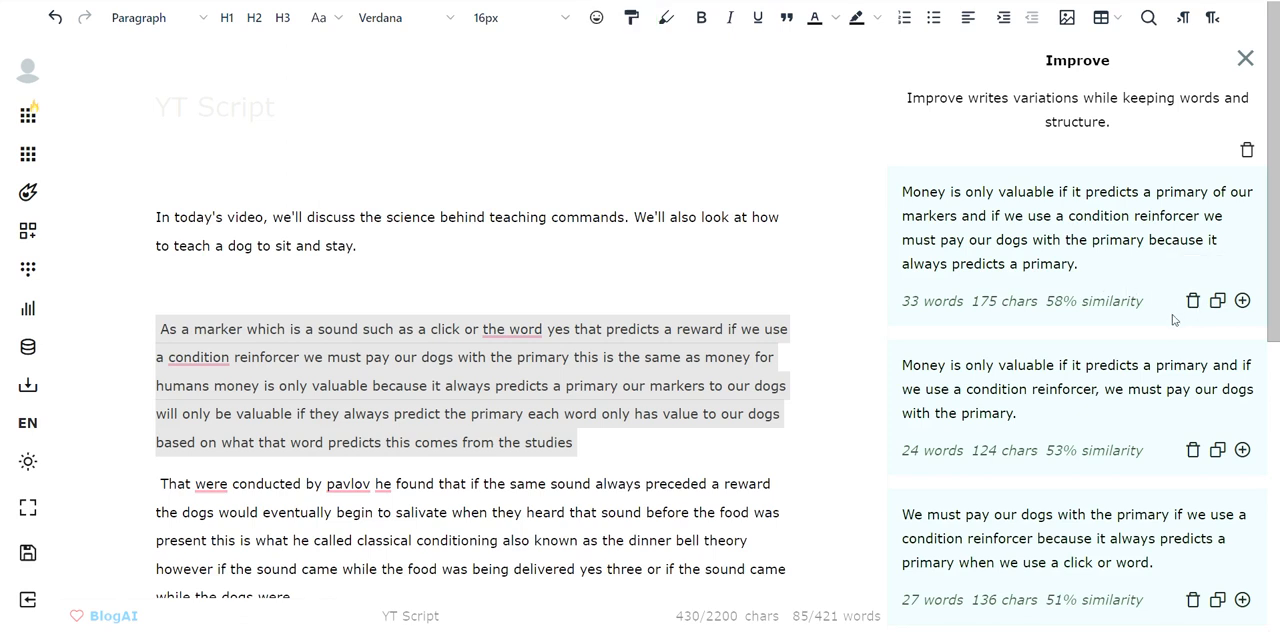
mouse_move(1164, 344)
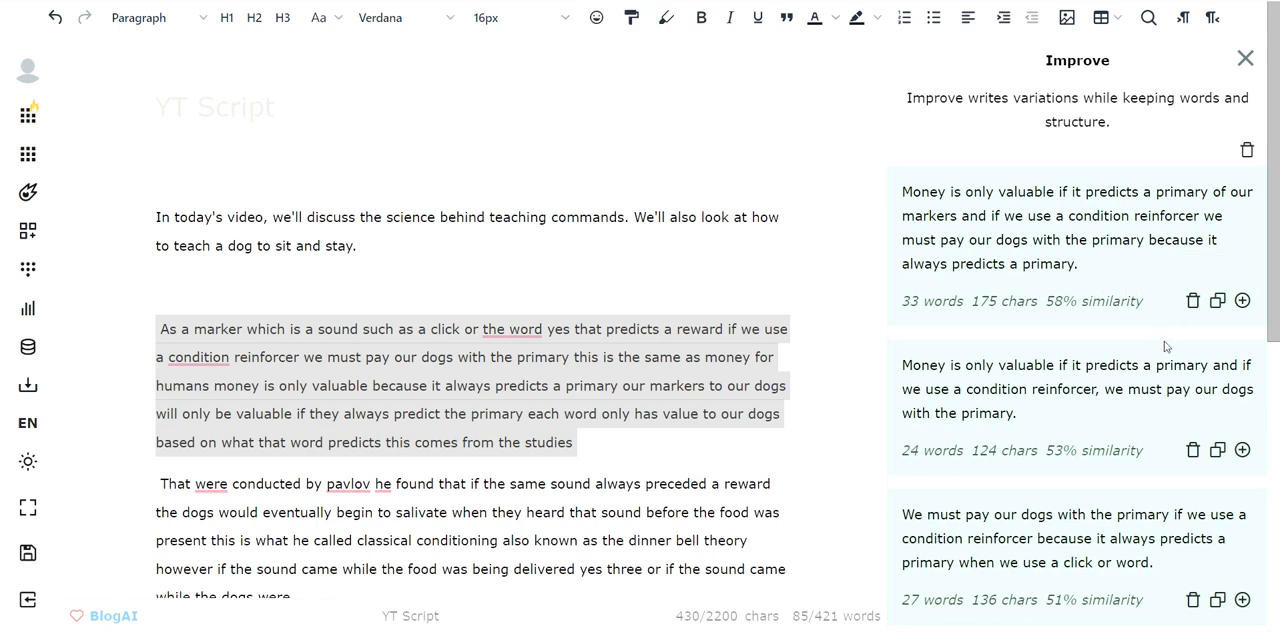
mouse_move(1192, 446)
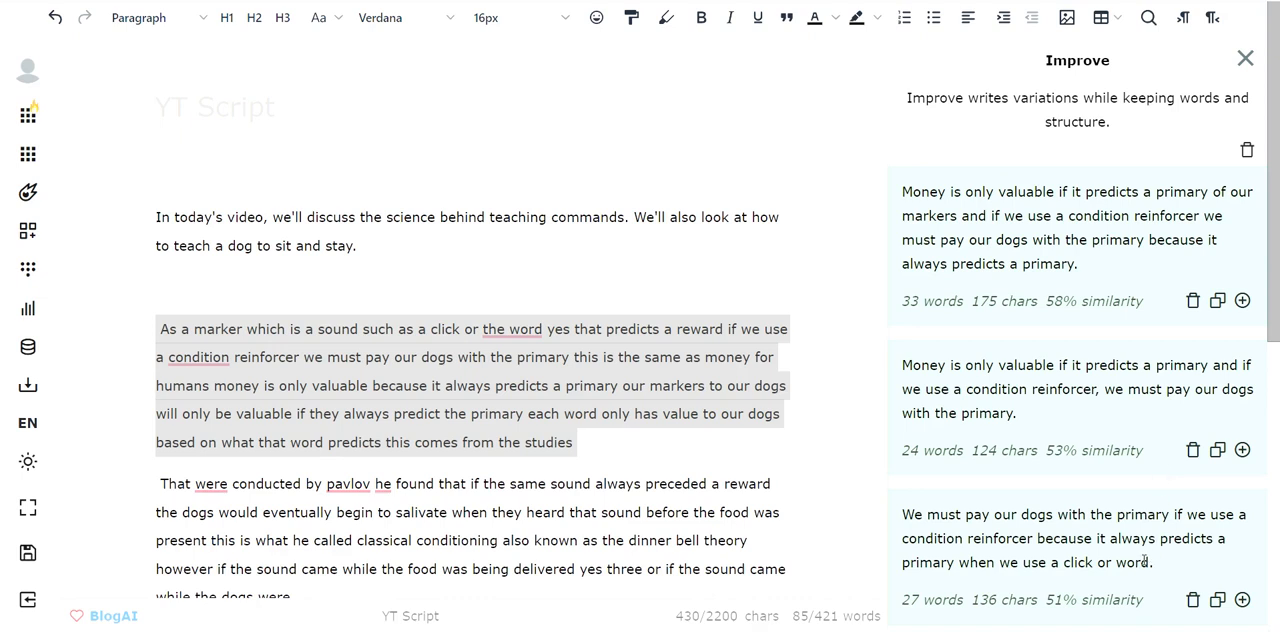
scroll(down, 3)
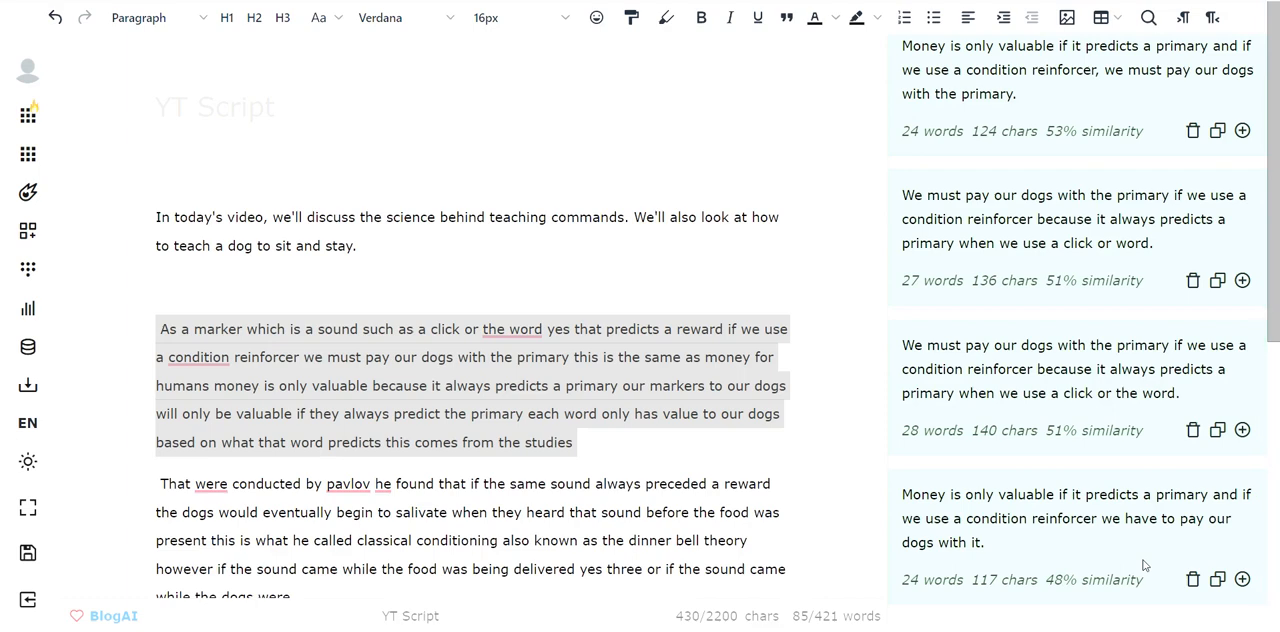
scroll(down, 3)
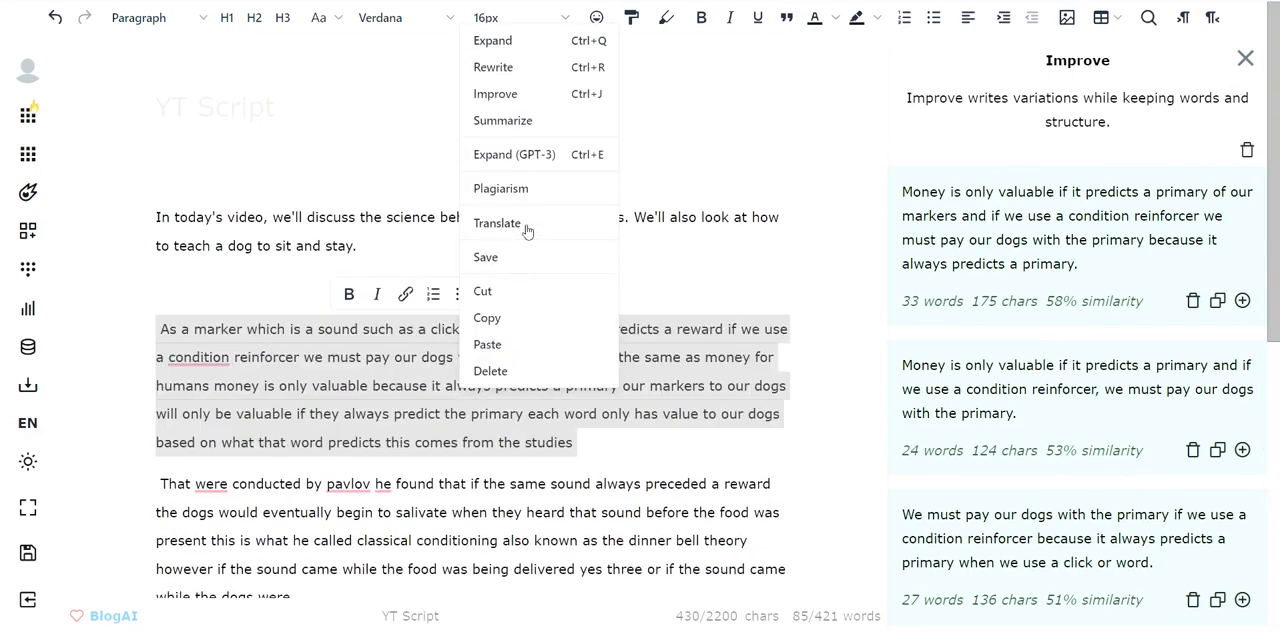
- Rewrite the marker paragraph and replace it with the first result, 'Dogs only have value…'
click(492, 68)
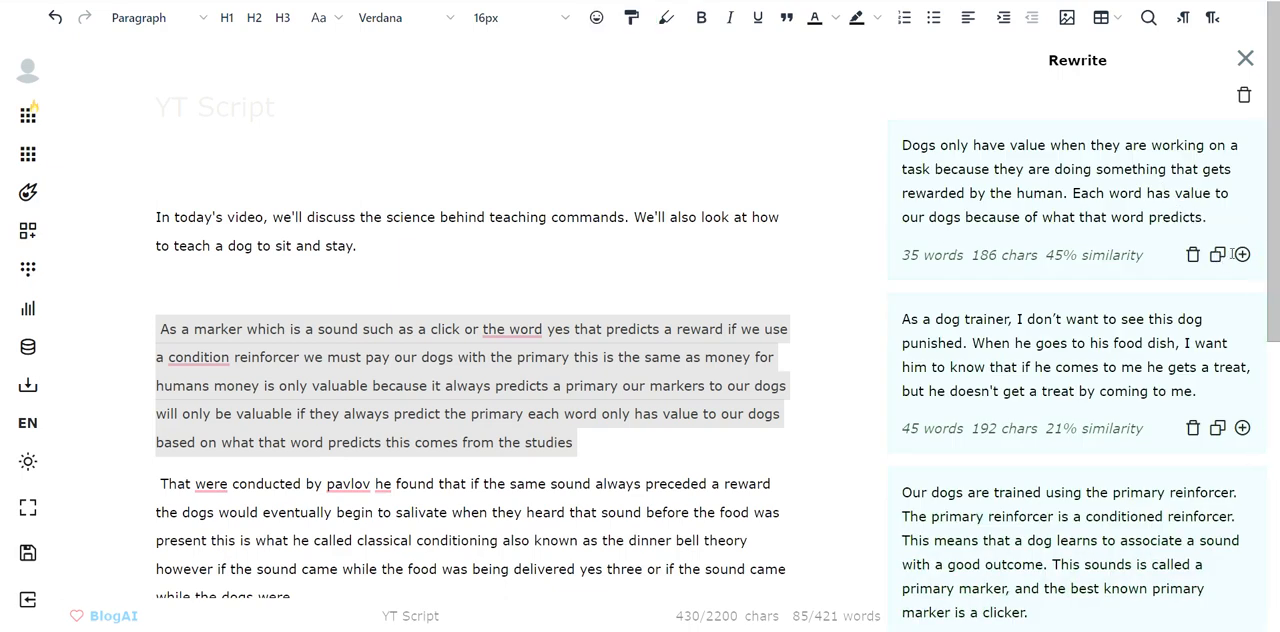
click(1244, 254)
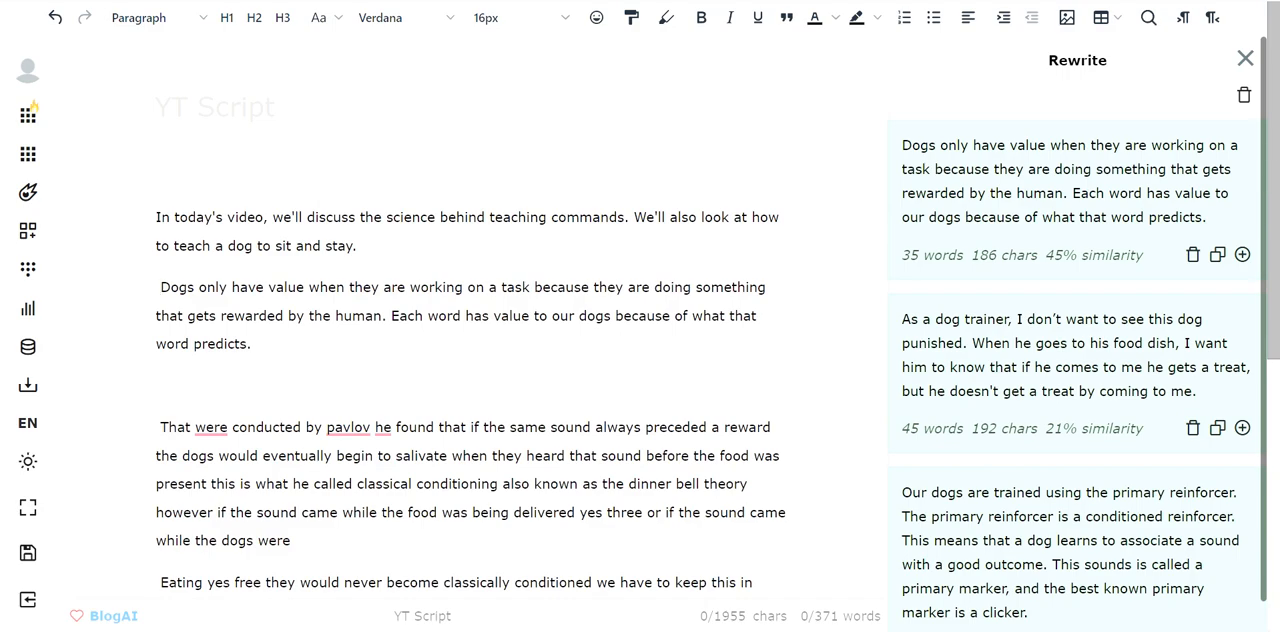
scroll(down, 3)
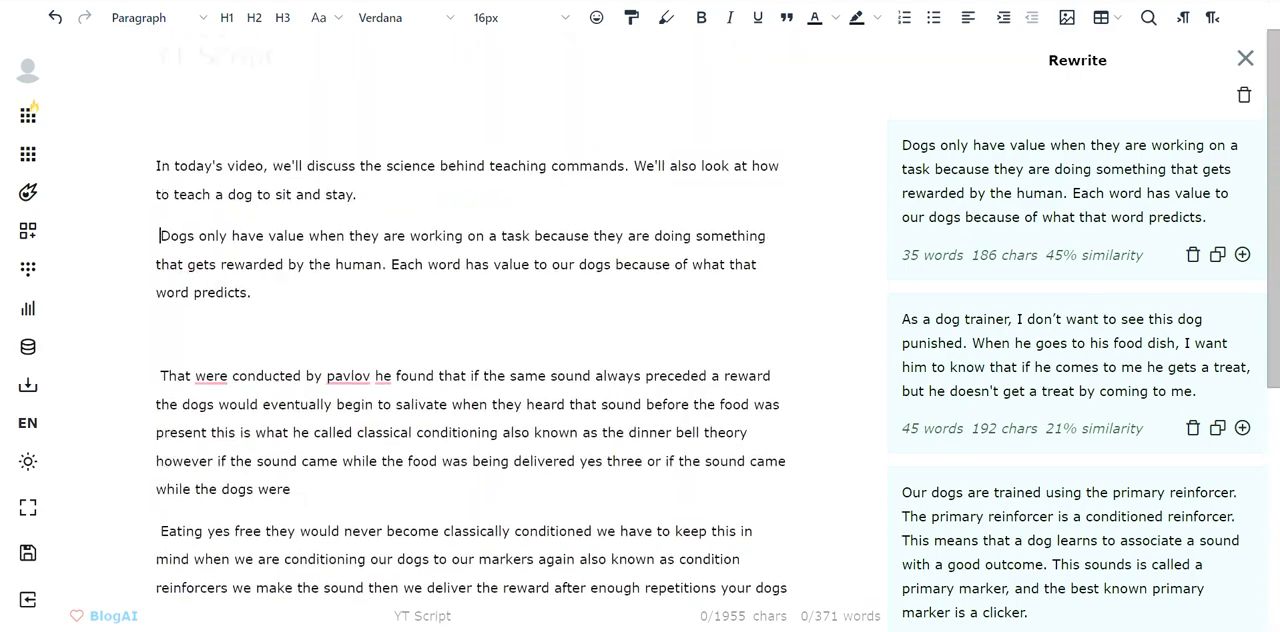
scroll(down, 3)
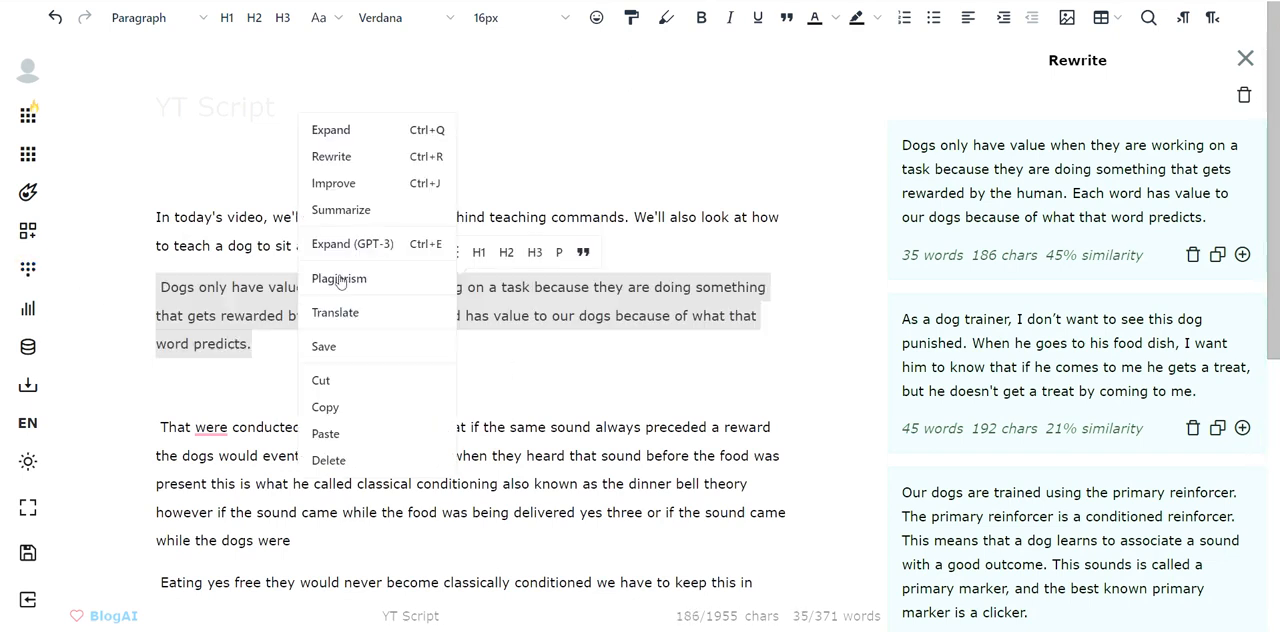
mouse_move(370, 196)
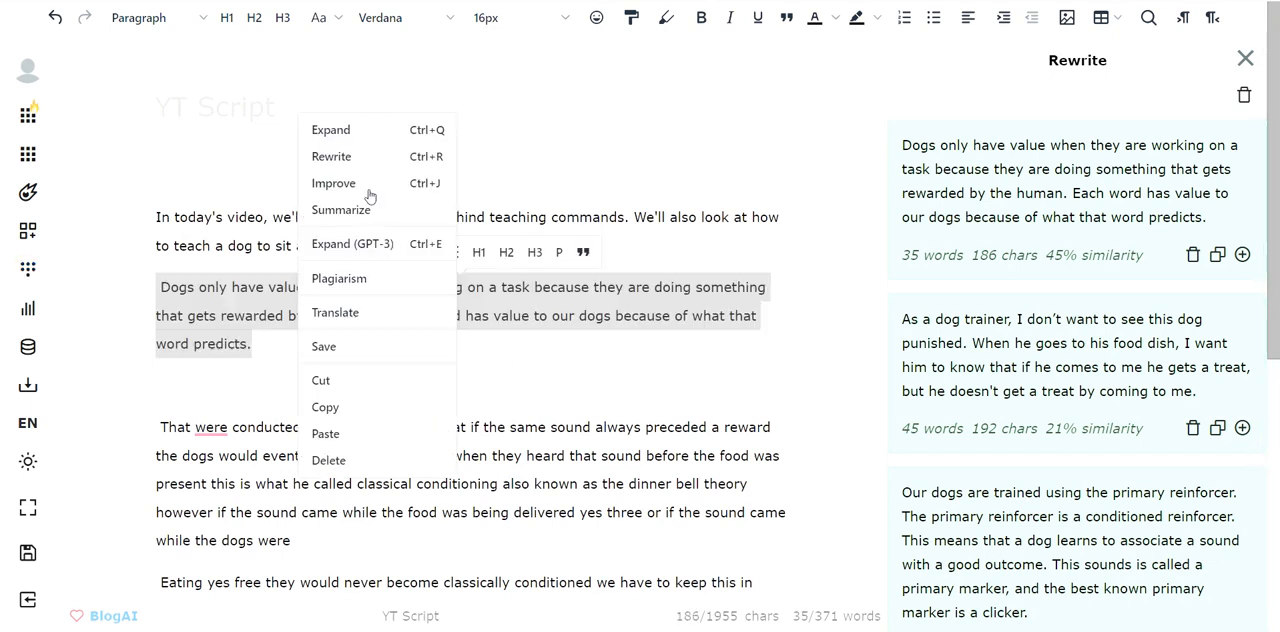
click(672, 168)
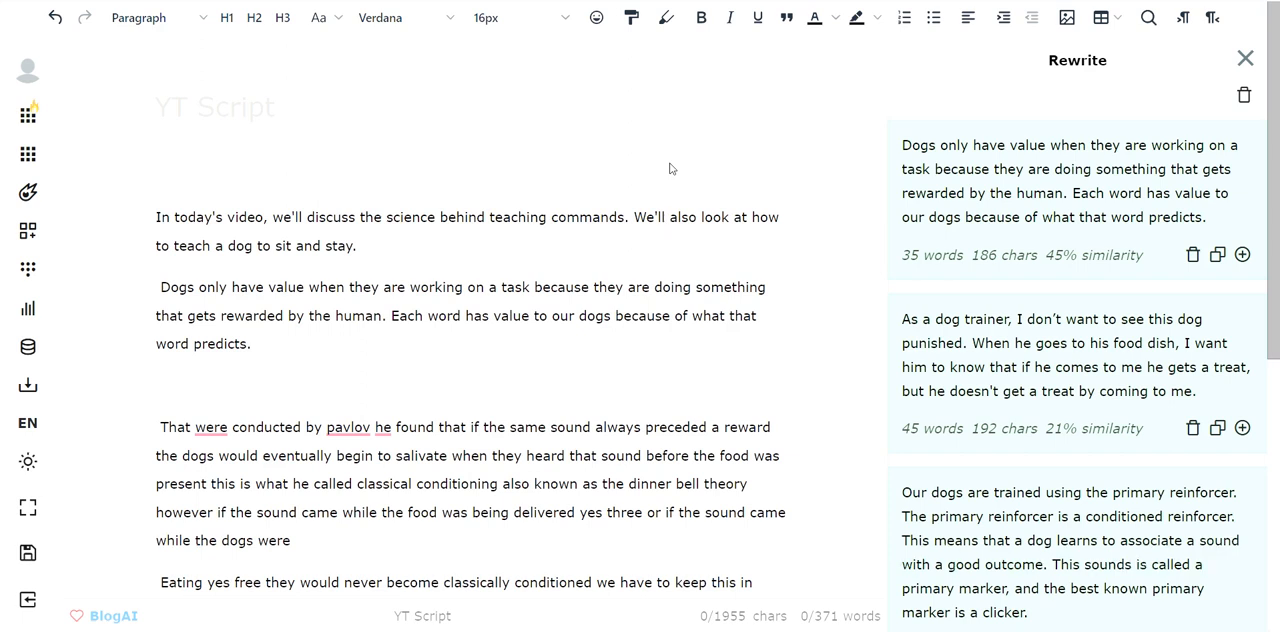
mouse_move(654, 164)
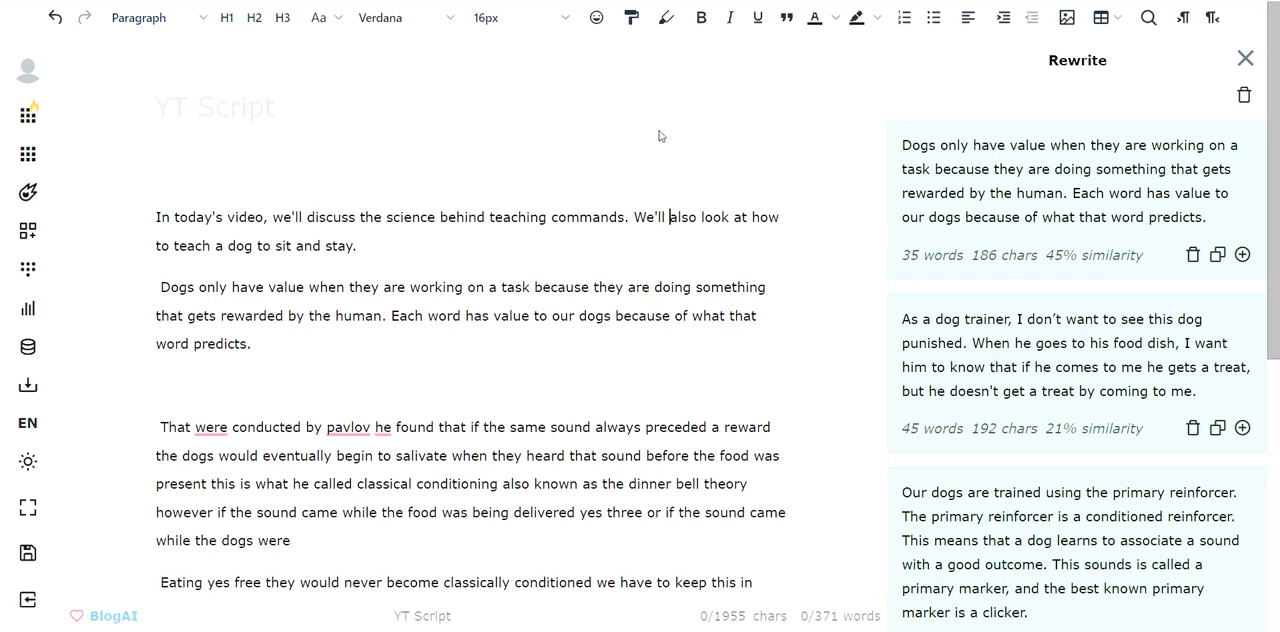
mouse_move(1246, 58)
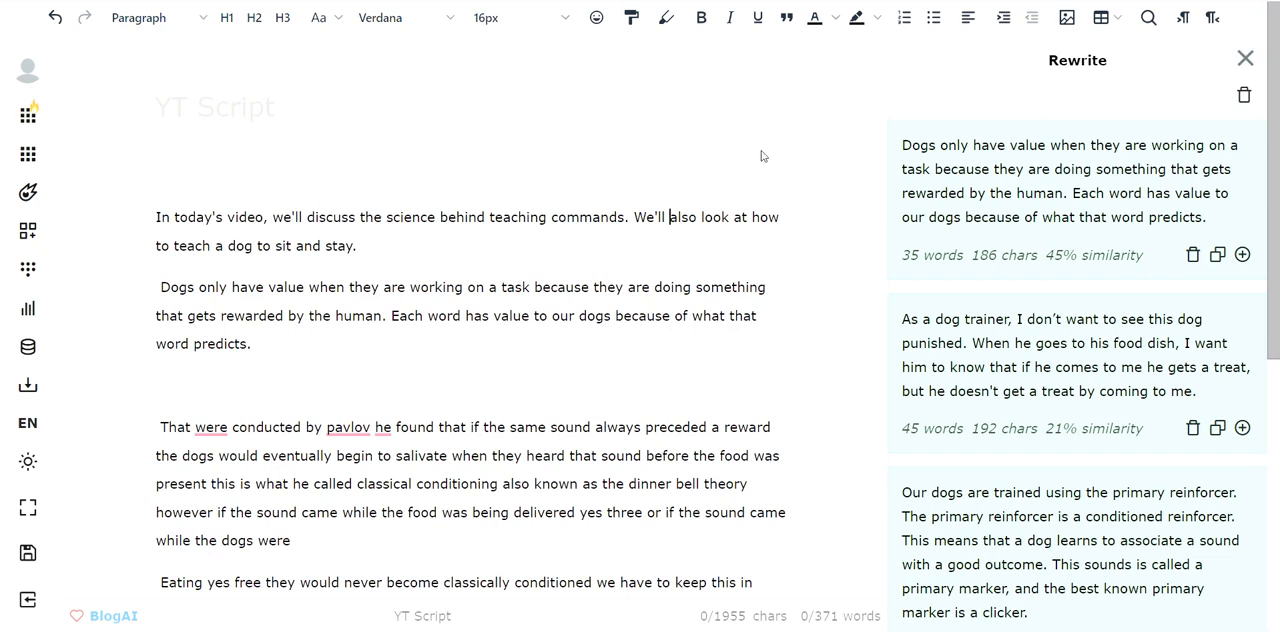
mouse_move(644, 168)
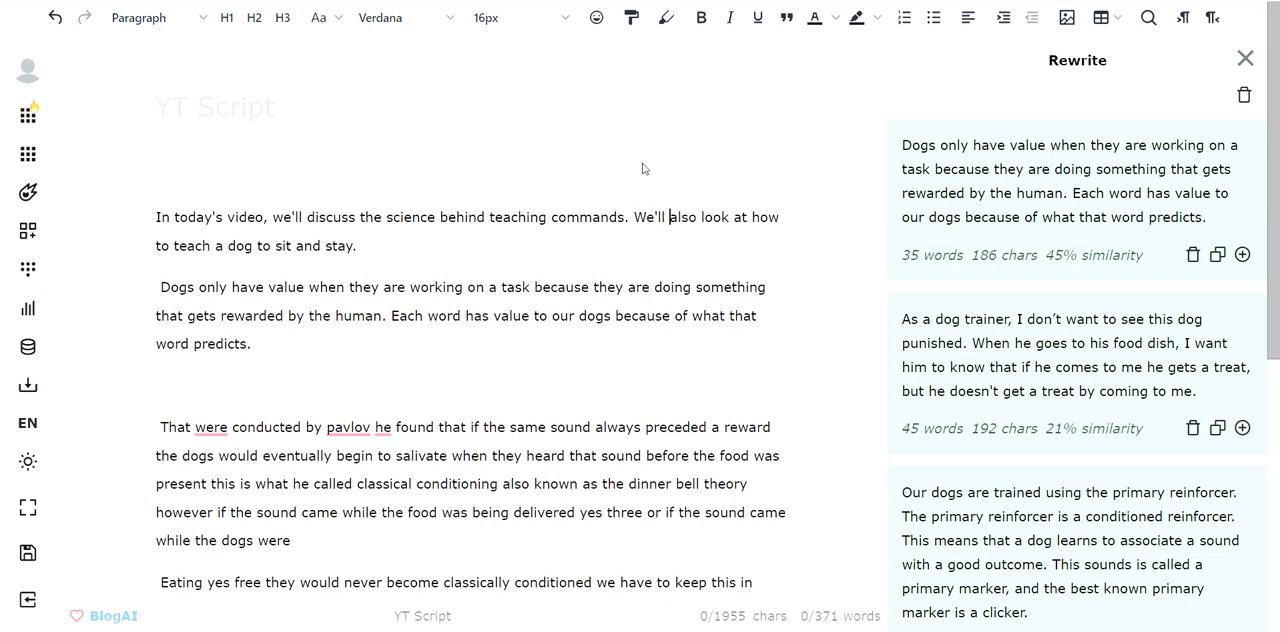
mouse_move(518, 172)
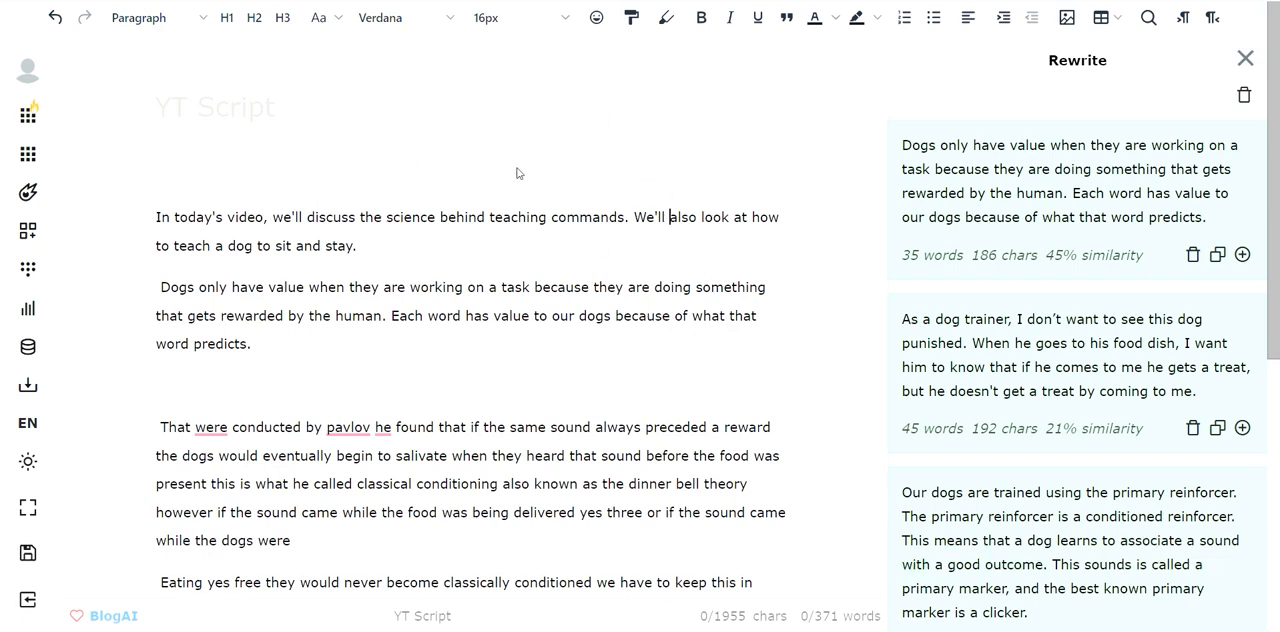
mouse_move(768, 196)
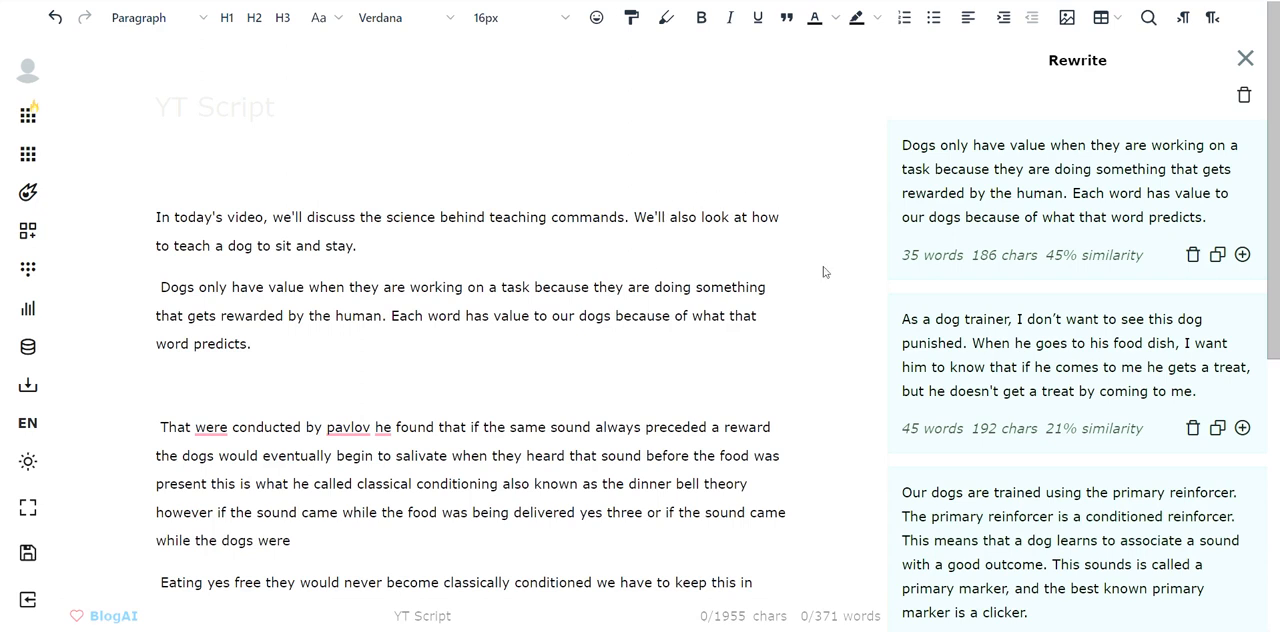
mouse_move(748, 202)
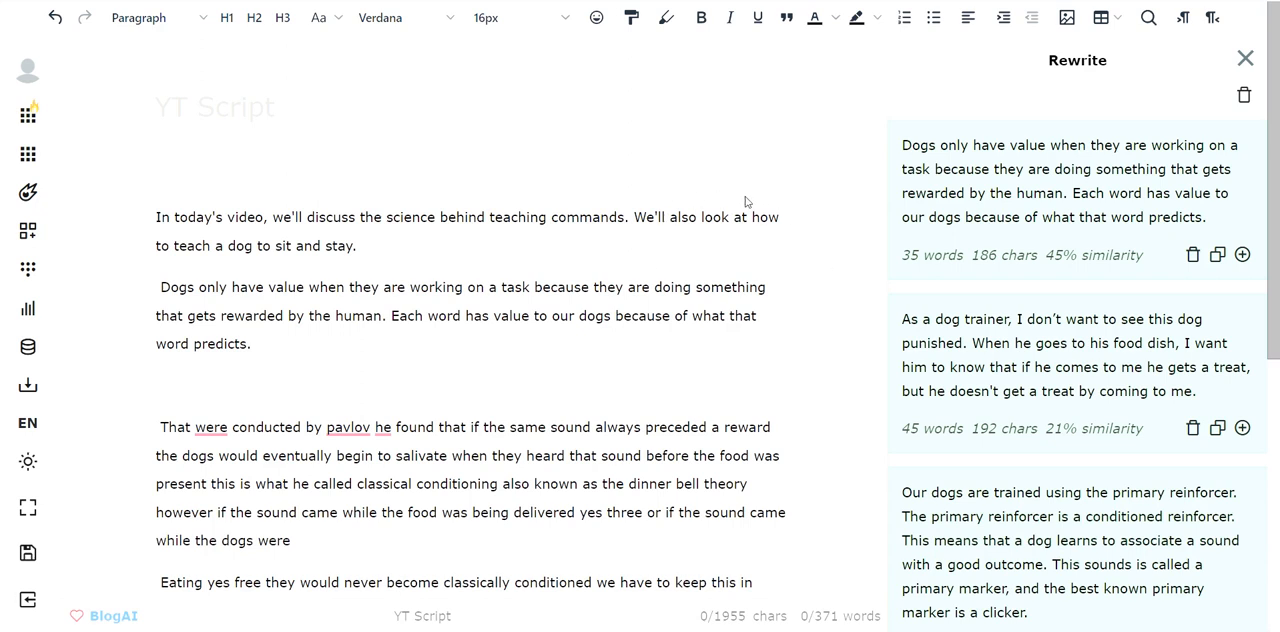